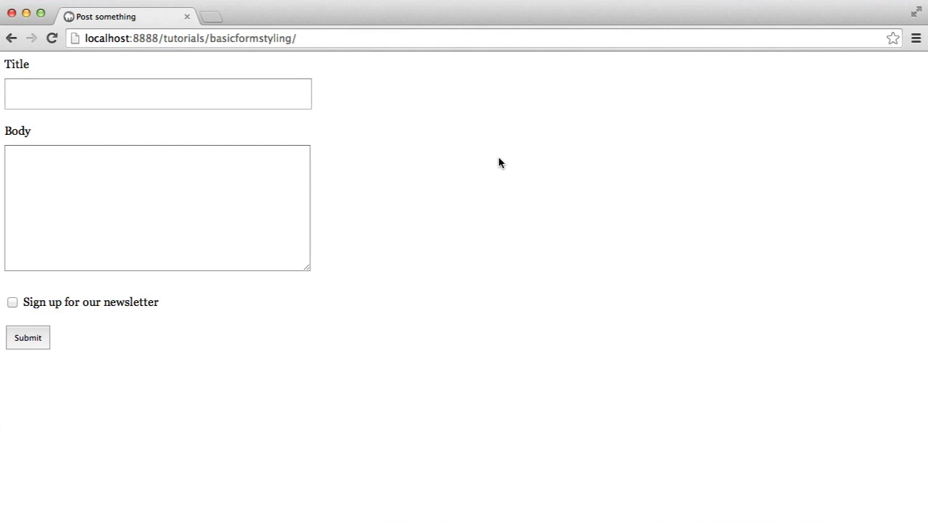
Step: Try the newsletter signup checkbox on the preview page, ticking and unticking it
left_click(156, 93)
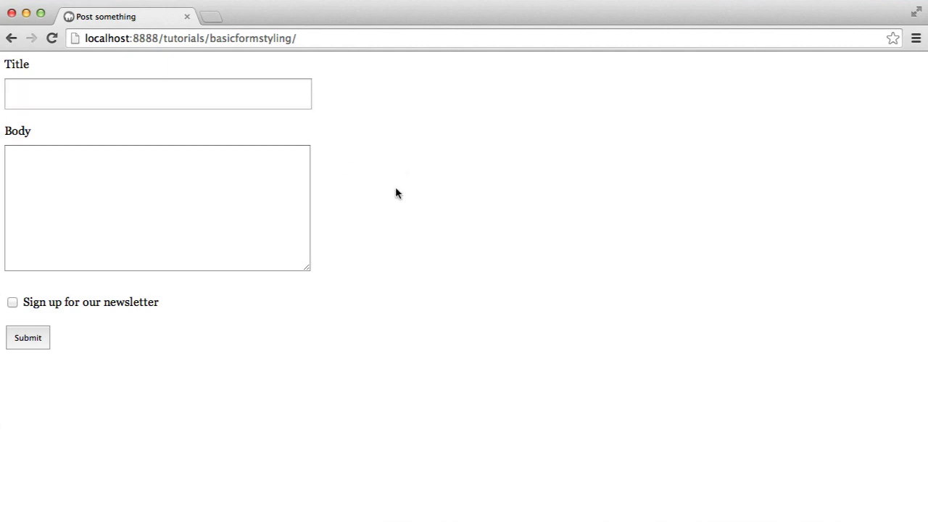
left_click(12, 304)
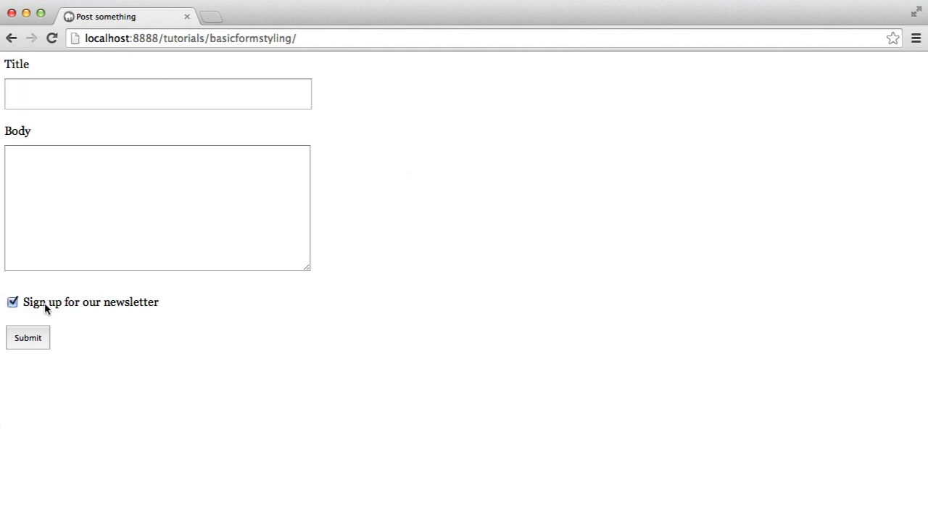
left_click(11, 301)
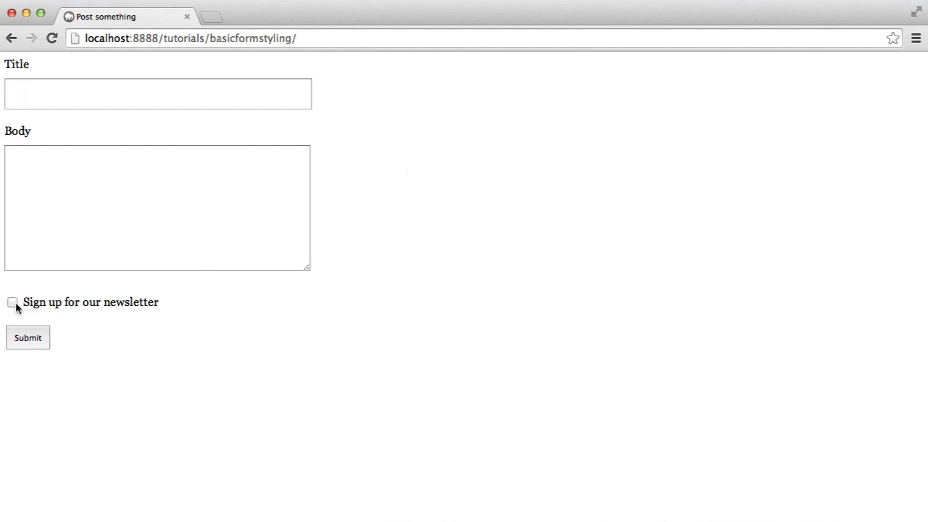
mouse_move(366, 310)
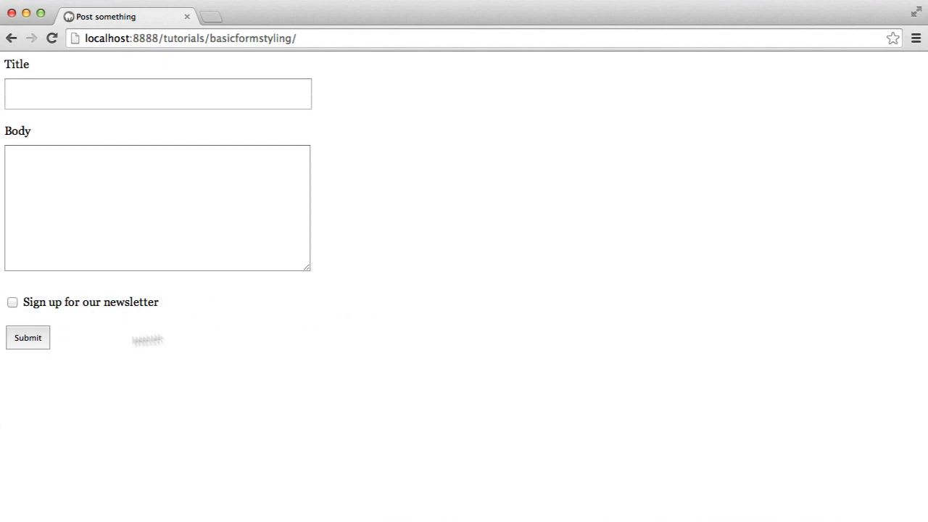
mouse_move(368, 330)
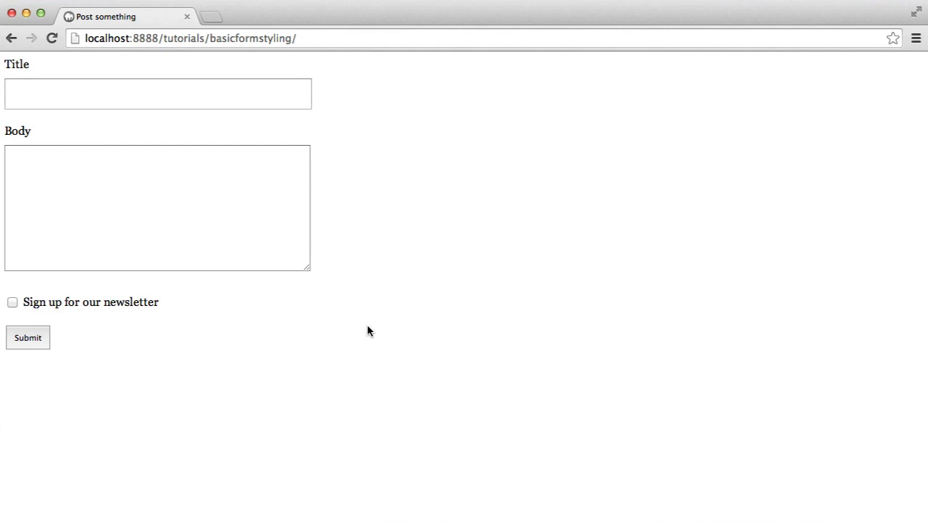
mouse_move(38, 306)
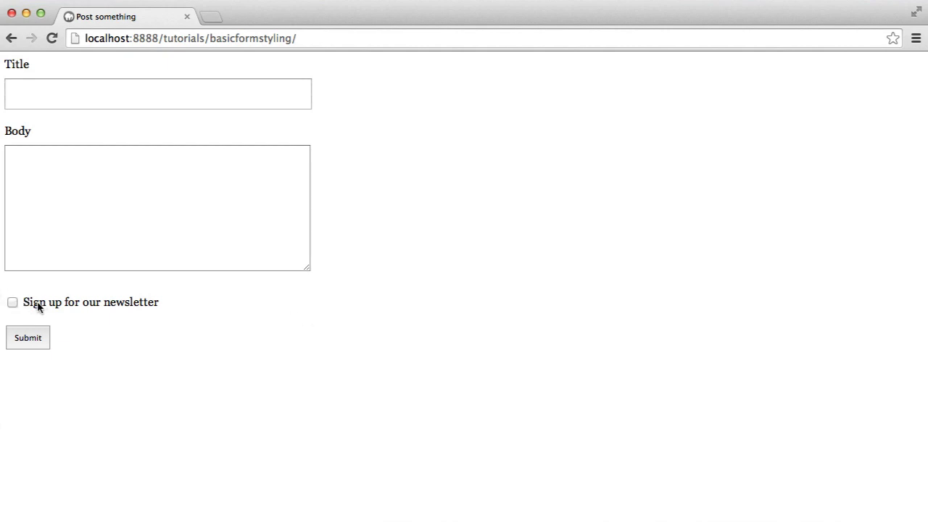
mouse_move(119, 152)
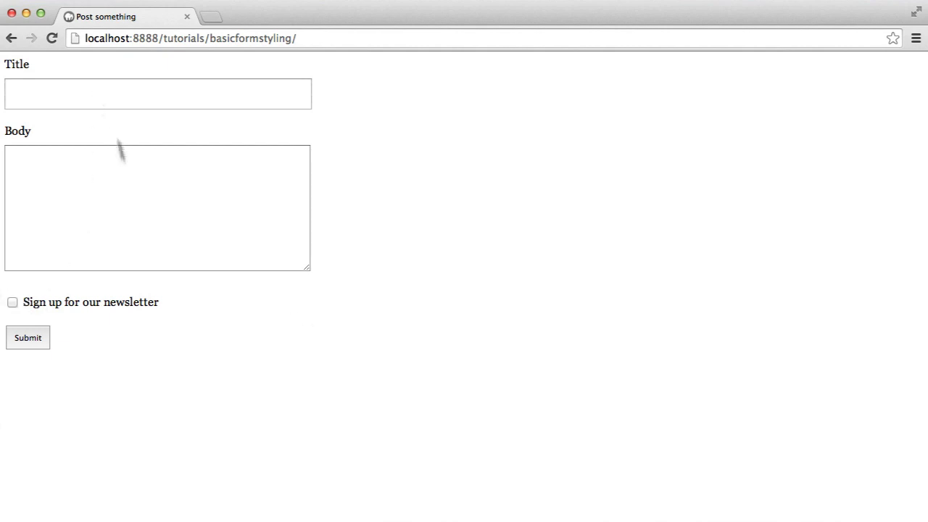
mouse_move(371, 226)
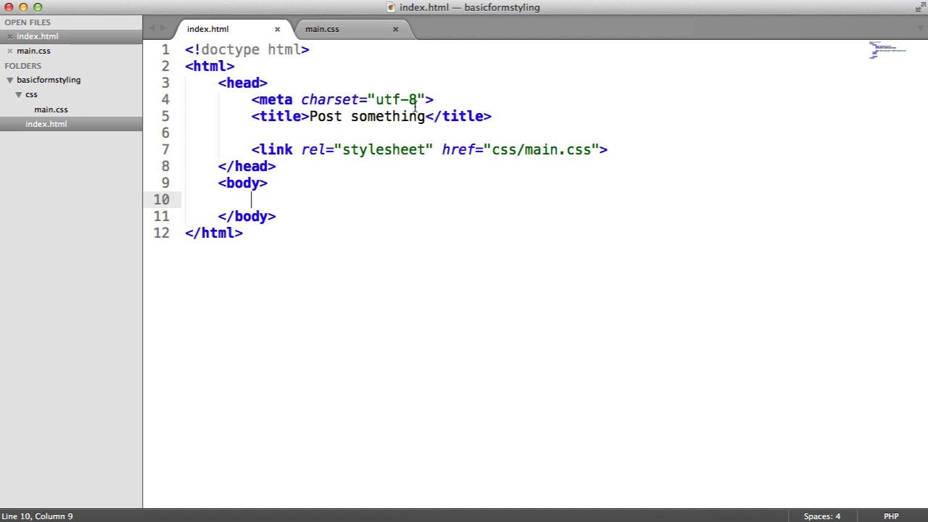
mouse_move(436, 133)
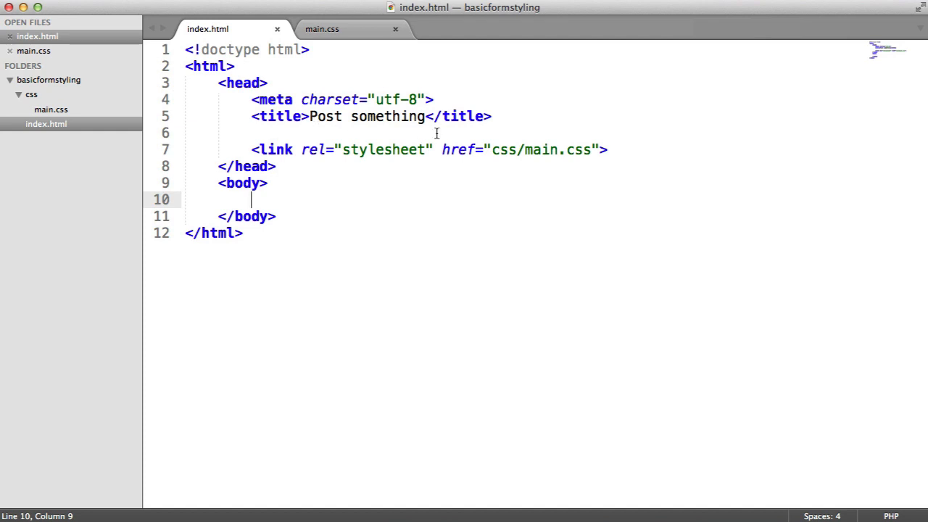
Step: Bring up index.html in Sublime Text with the caret inside the empty body
double_click(544, 149)
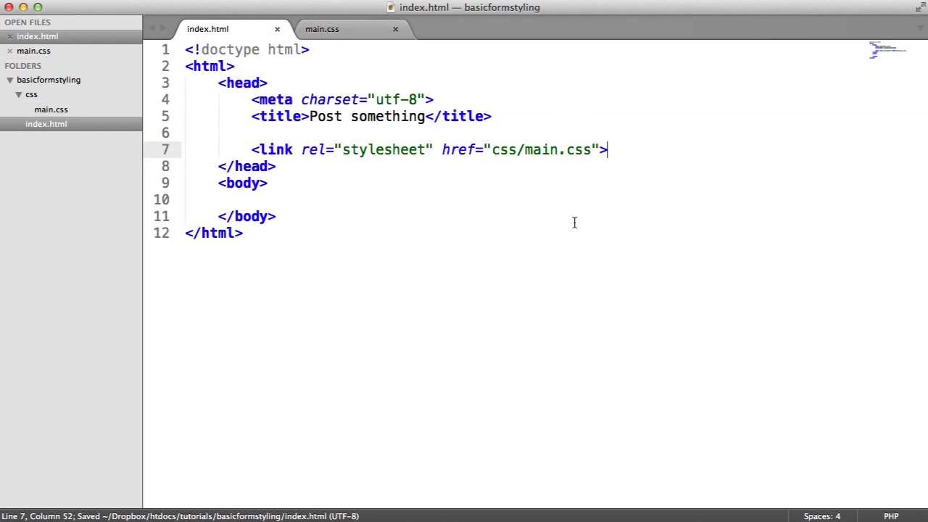
left_click(301, 200)
type("<")
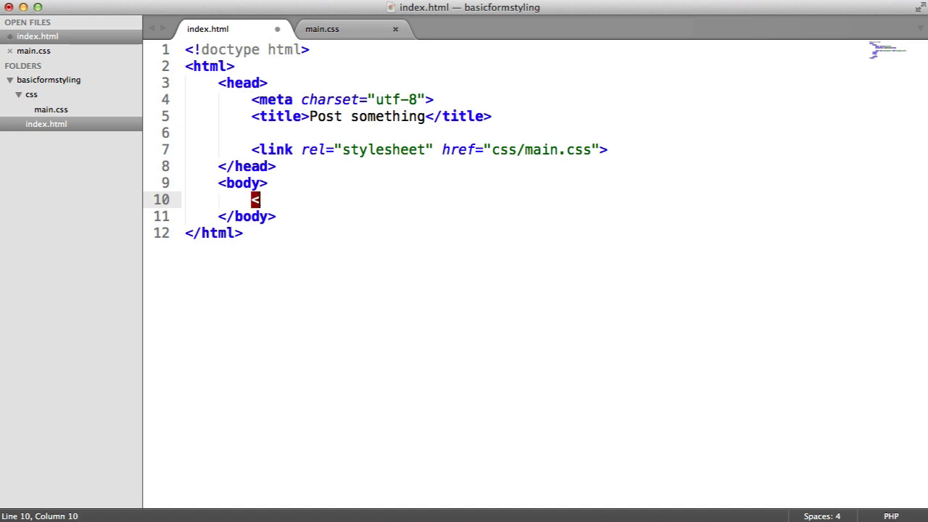
Step: Add <div class="container"></div> to the body and move to main.css
type("div class=\"\">")
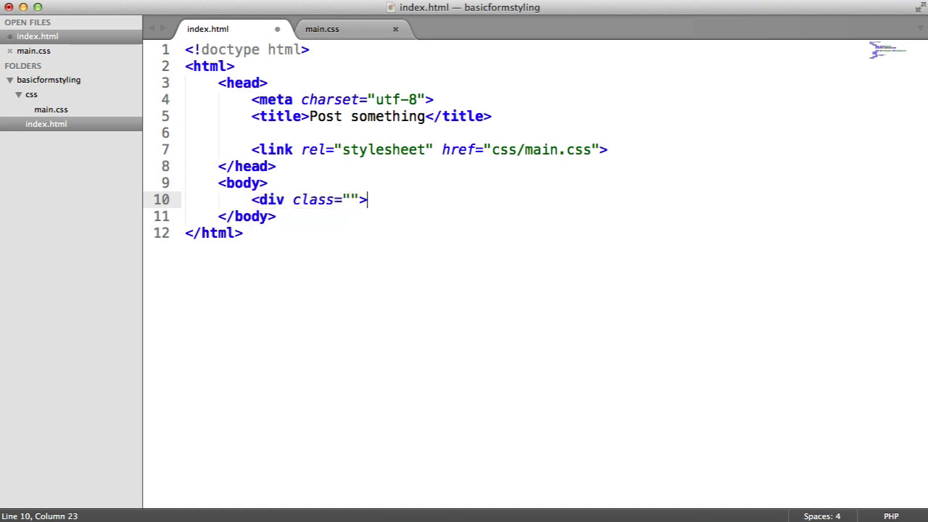
type("</div>")
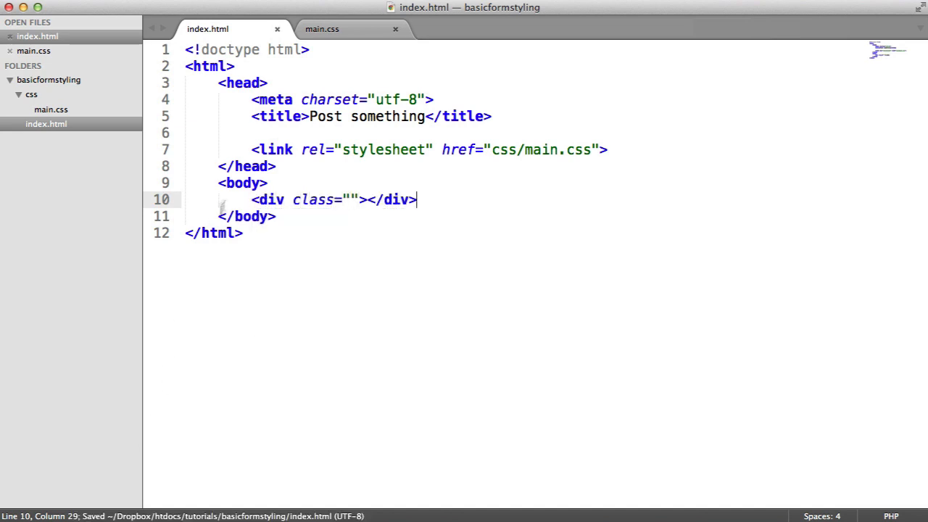
type("container")
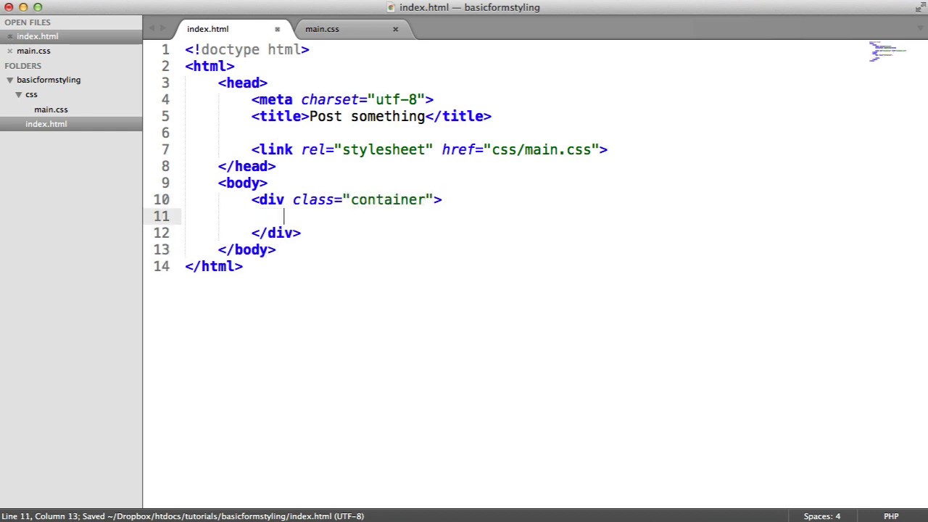
left_click(322, 29)
type(".container {")
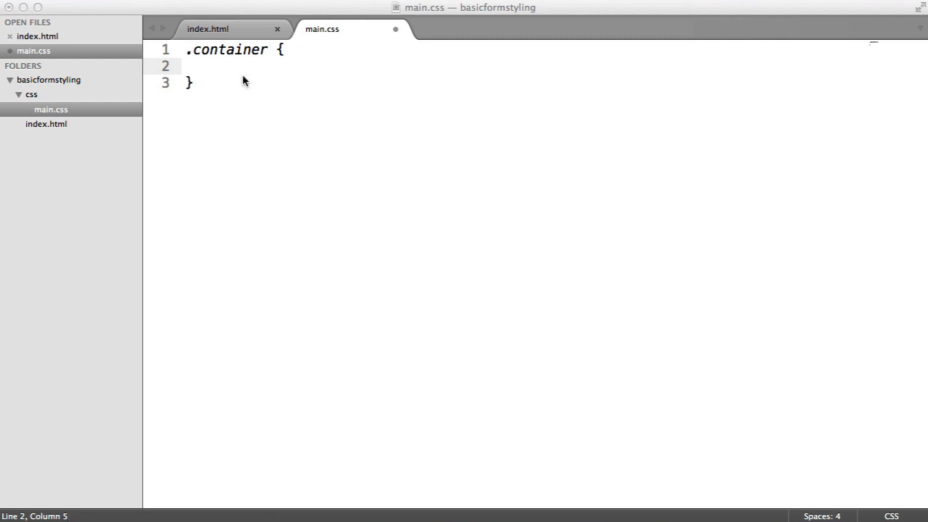
Step: Give .container width:100% and max-width:400px, save, and return to index.html
key("cmd+s")
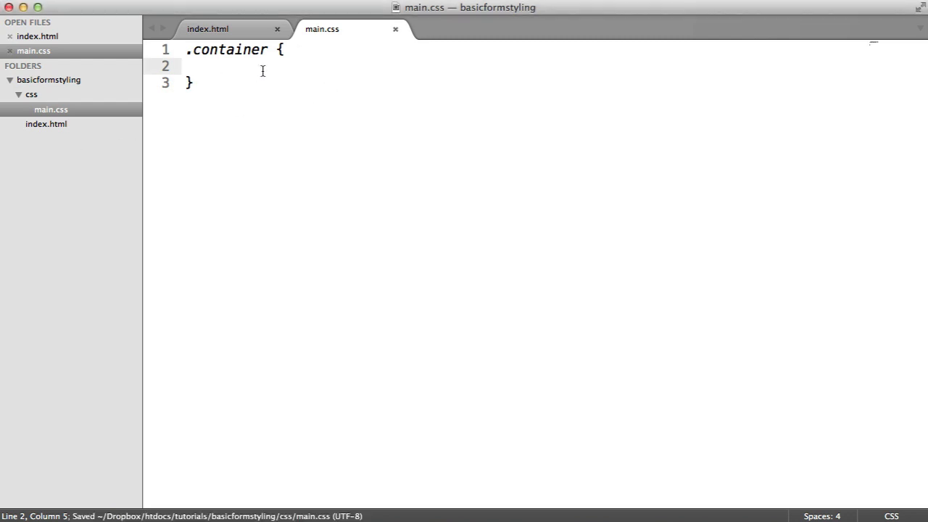
type("width:100;")
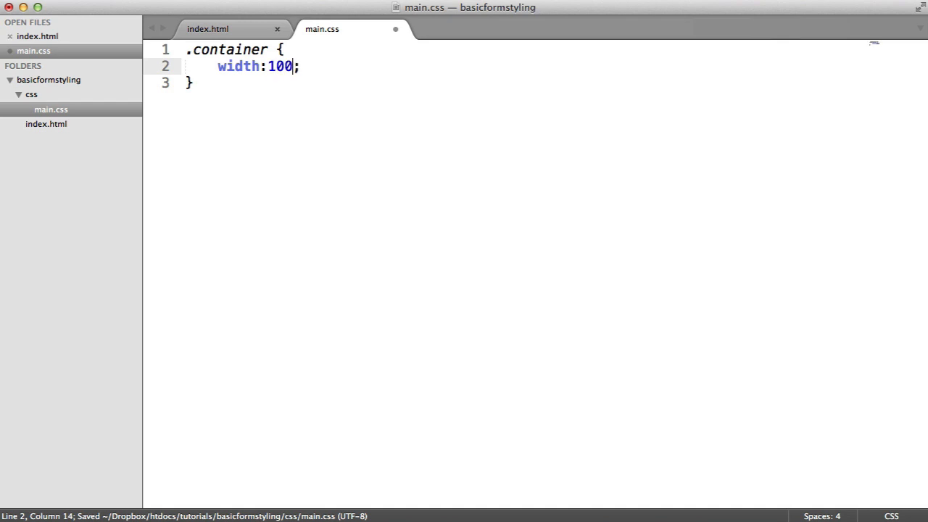
type("%")
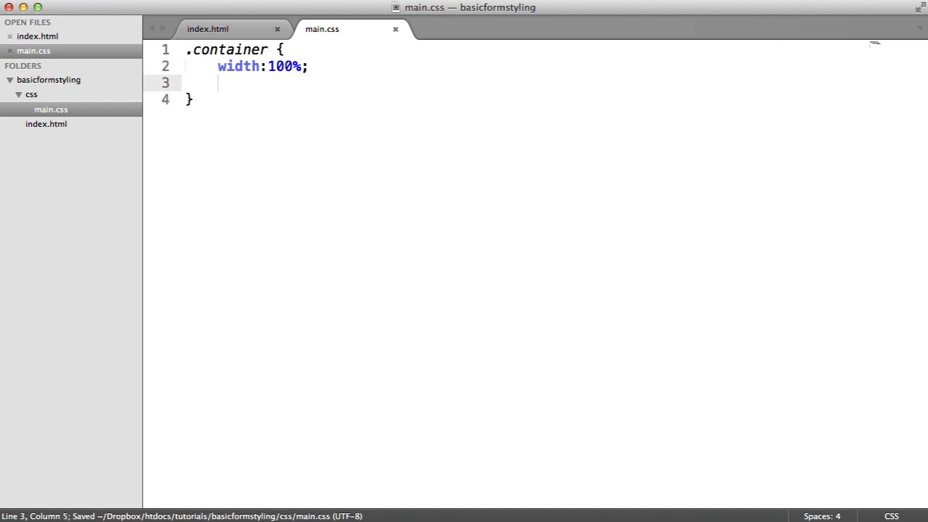
type("ma")
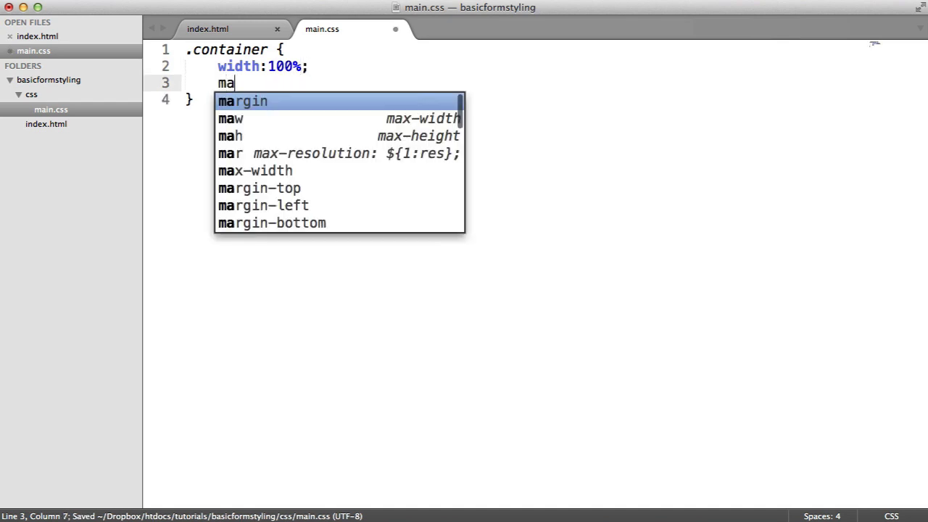
type("x-width:400;")
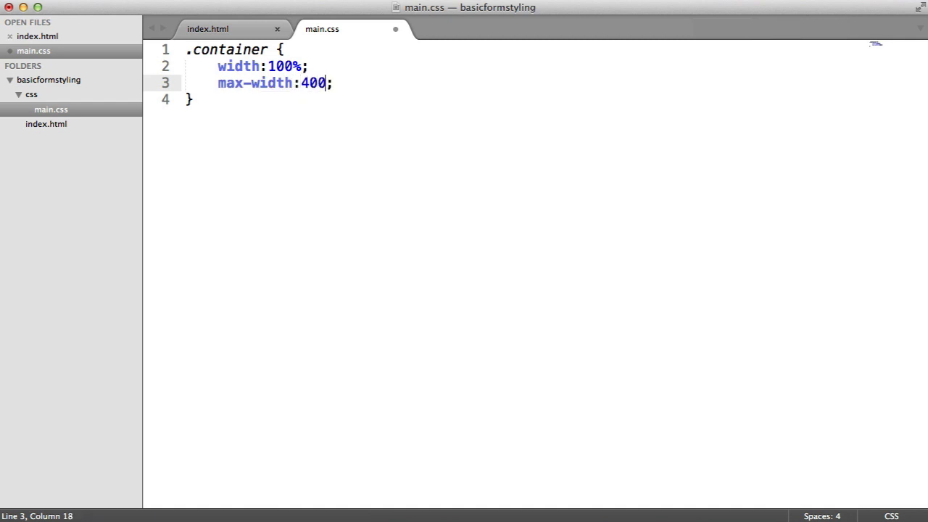
type("px")
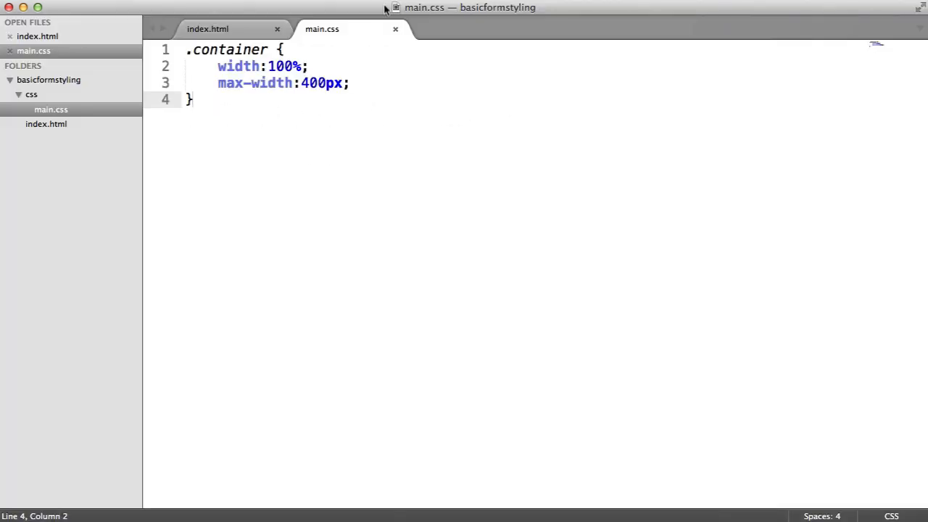
key("cmd+s")
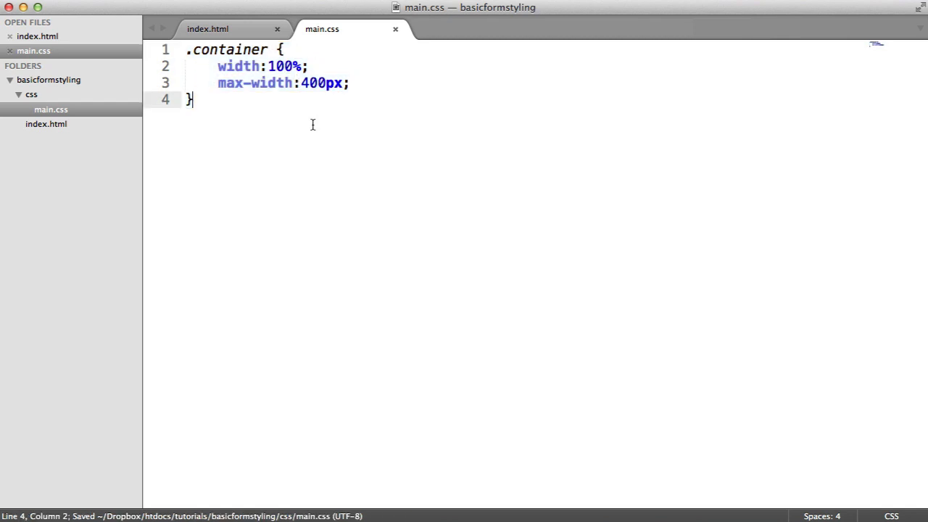
mouse_move(321, 129)
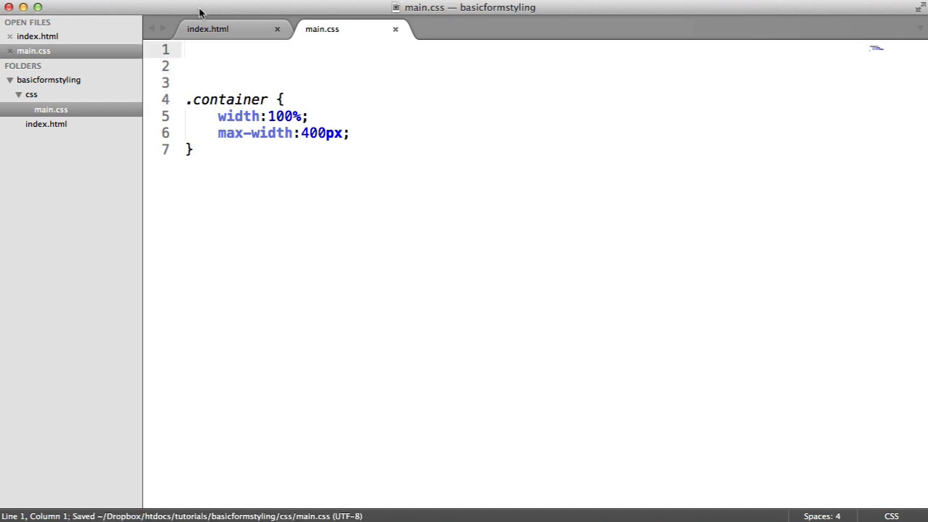
left_click(208, 29)
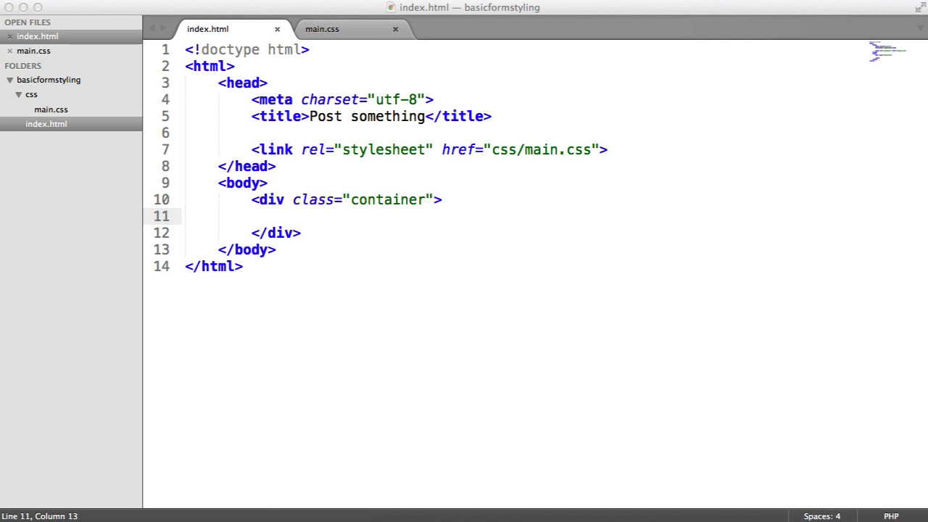
Step: Write <form action="" method="" autocomplete="off"> in the container with a first <label> inside
type("<")
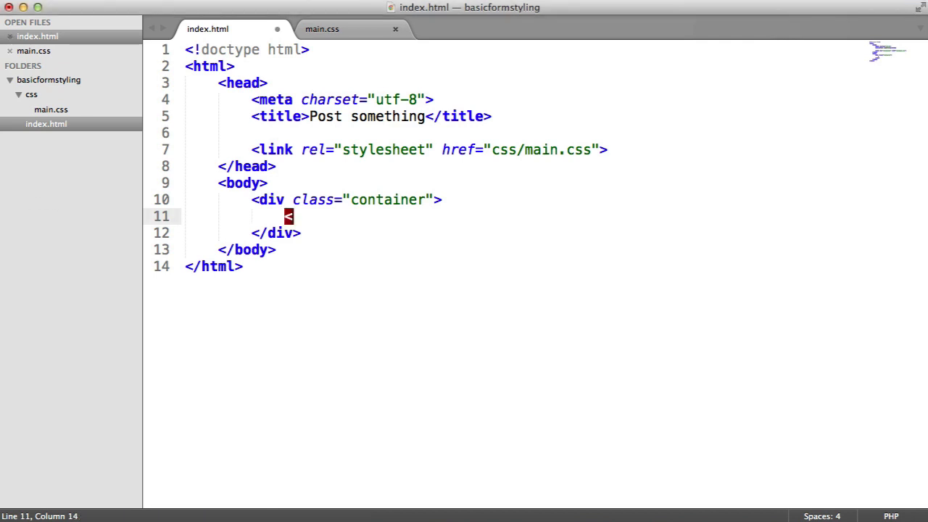
type("<form action=\"\">")
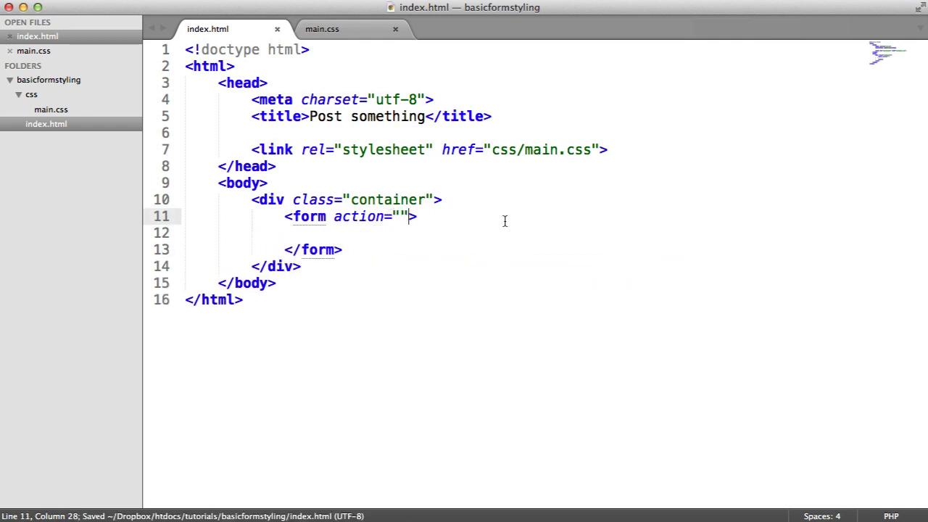
type("method=\"\"")
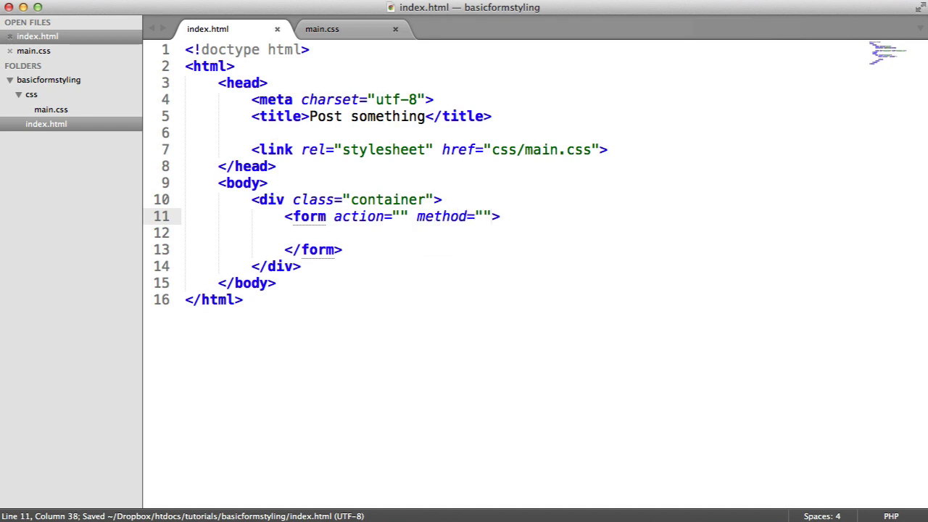
type("autocomp")
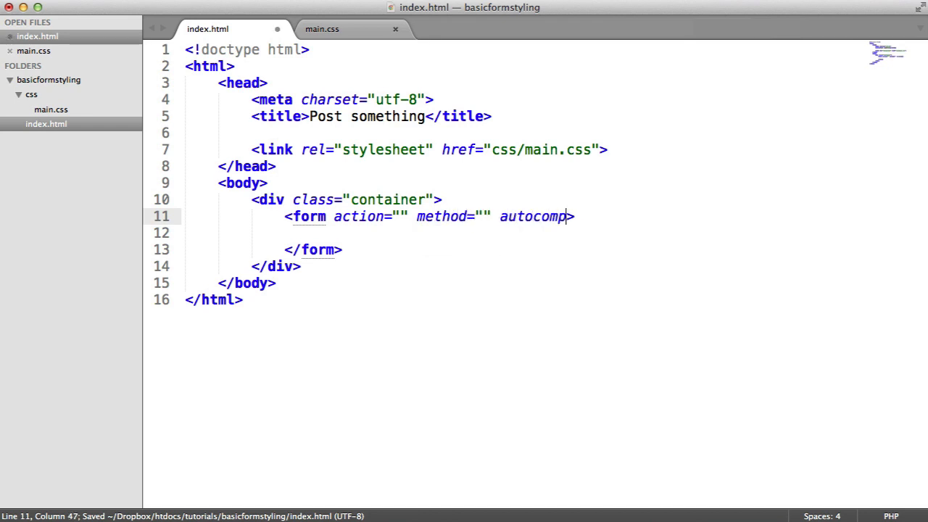
type("lete=\"off\"")
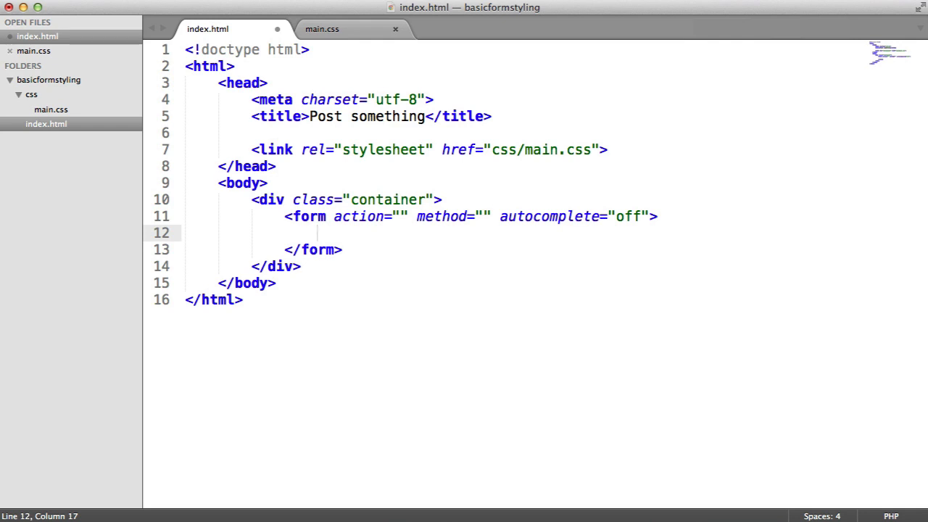
type("<label>")
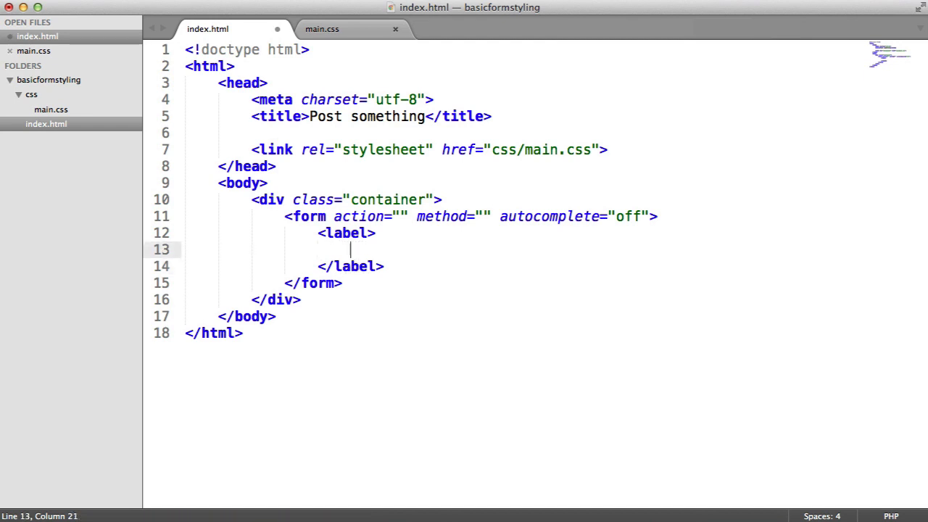
Step: Fill the label with Title followed by <input type="text" name="title">
type("Title")
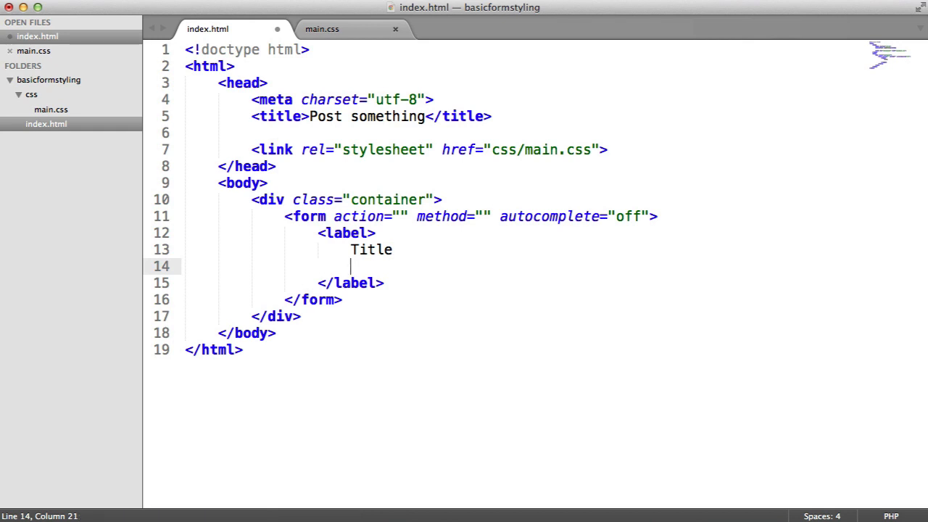
type("<in")
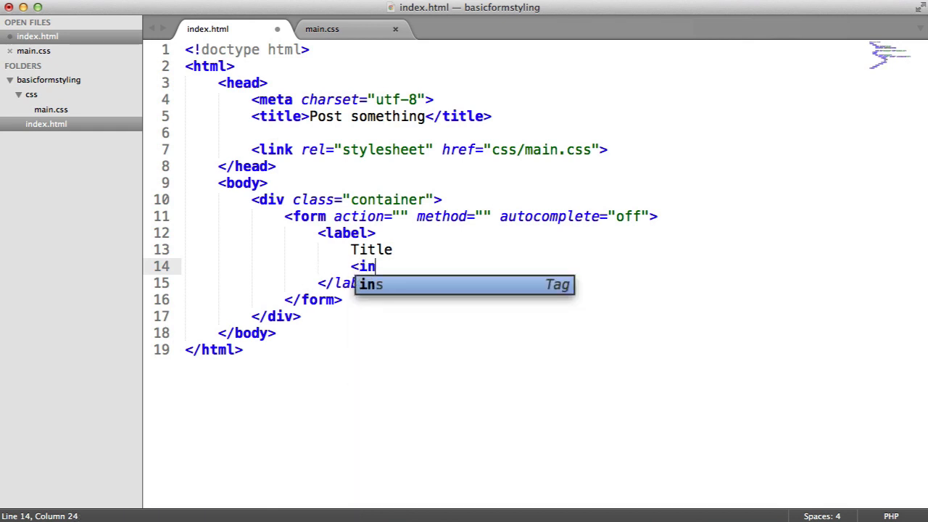
type("put type")
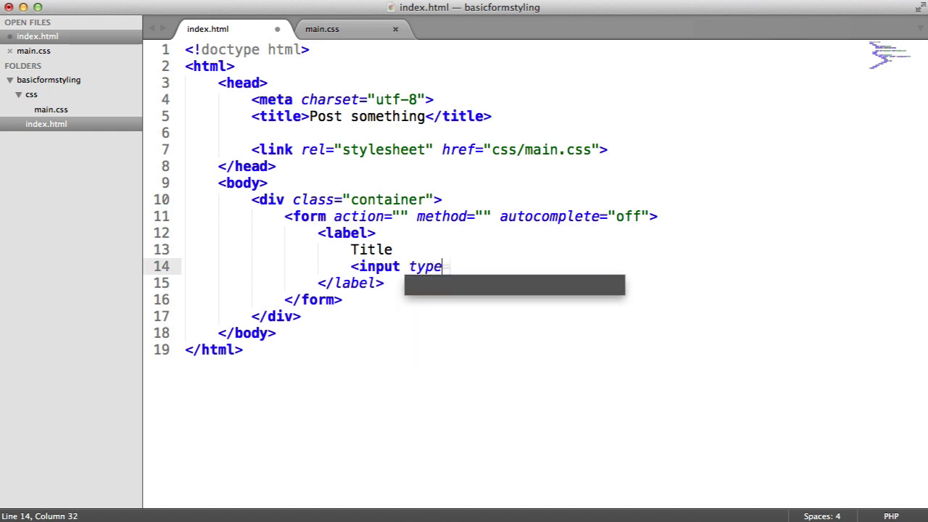
type("=\"\">")
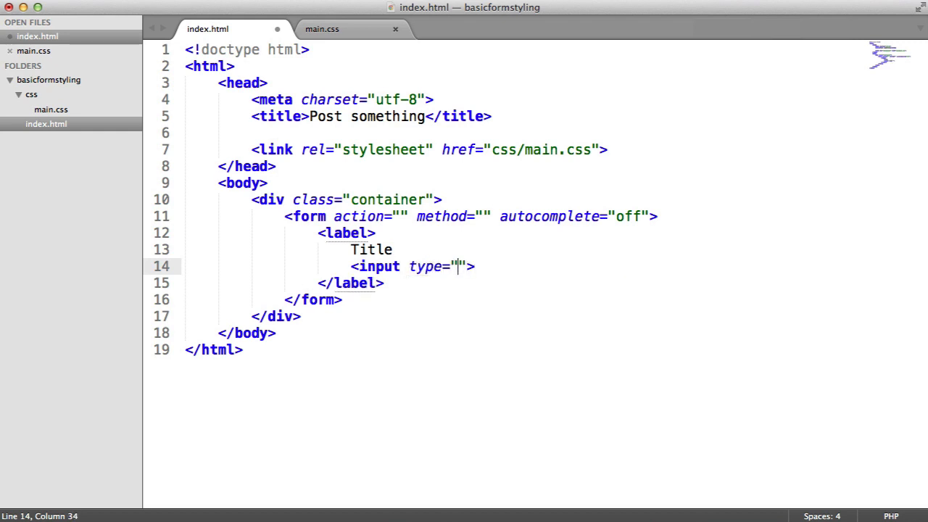
type("text\" name=")
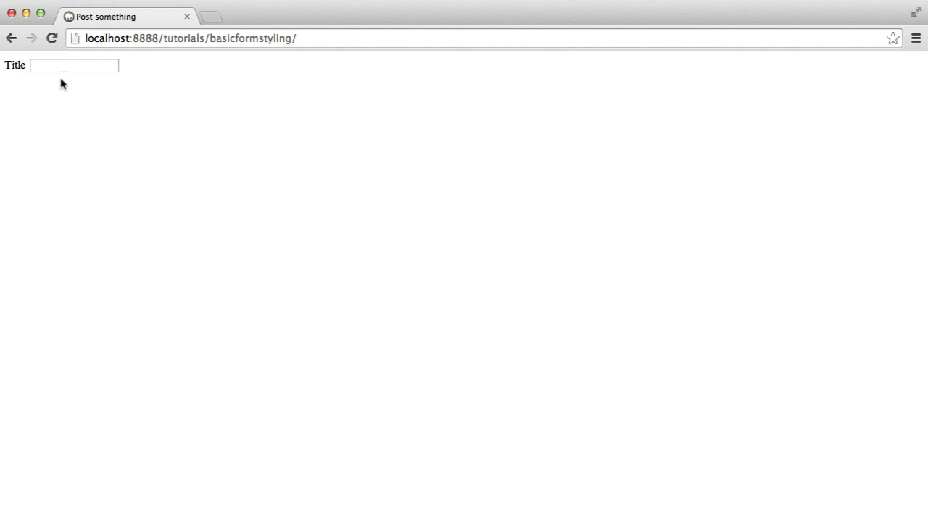
mouse_move(5, 72)
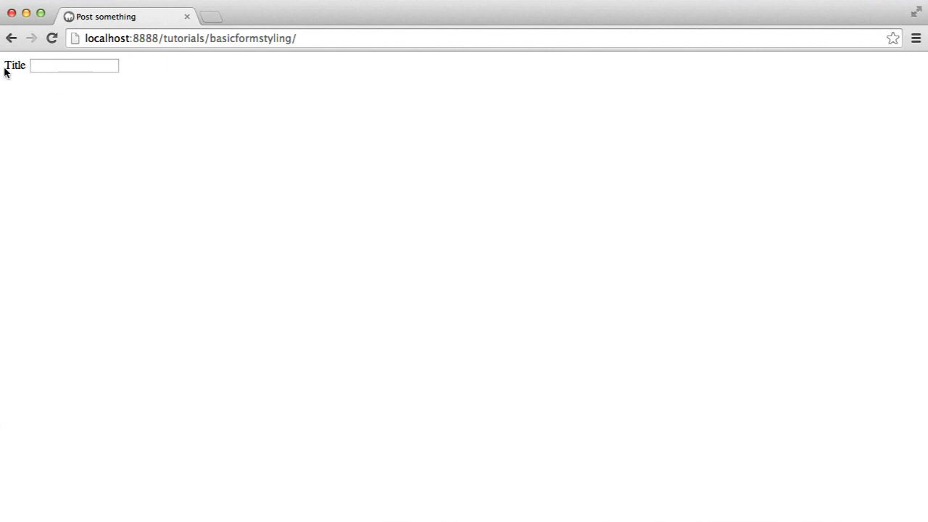
Step: Check in Chrome that clicking the Title label focuses its text box
left_click(74, 65)
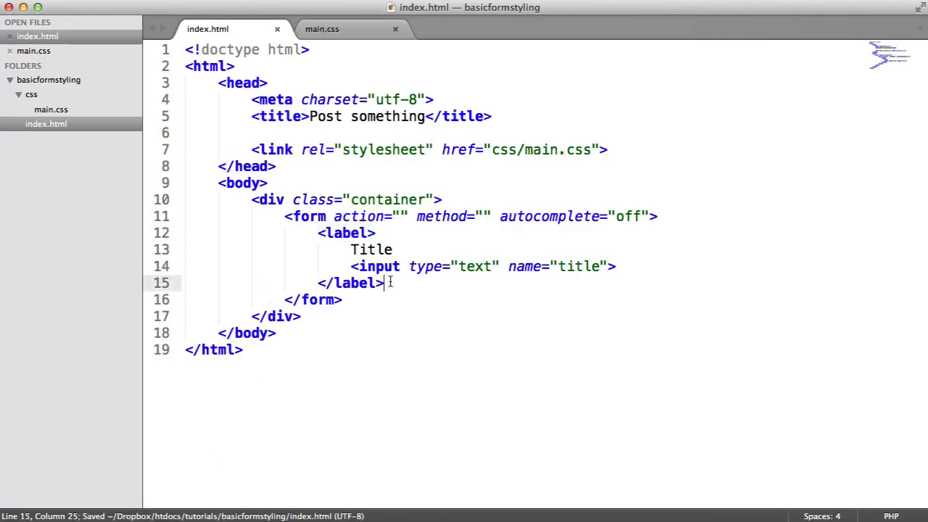
Step: Write a Body label holding <textarea name="body" rows="8"></textarea>
type("<l")
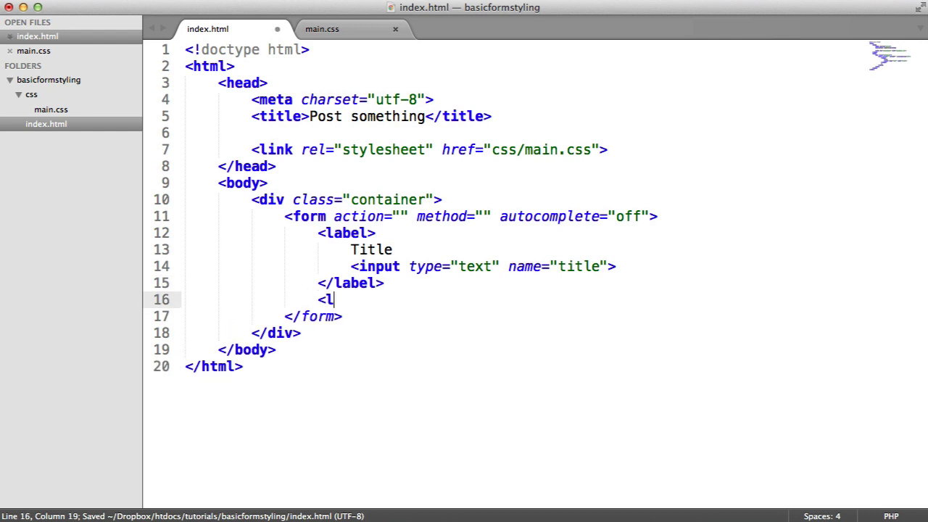
type("label>")
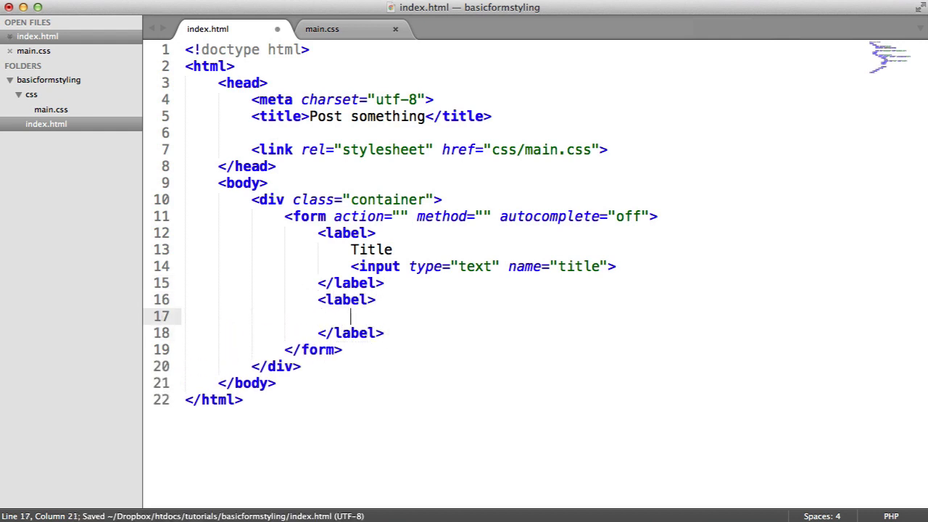
type("Body")
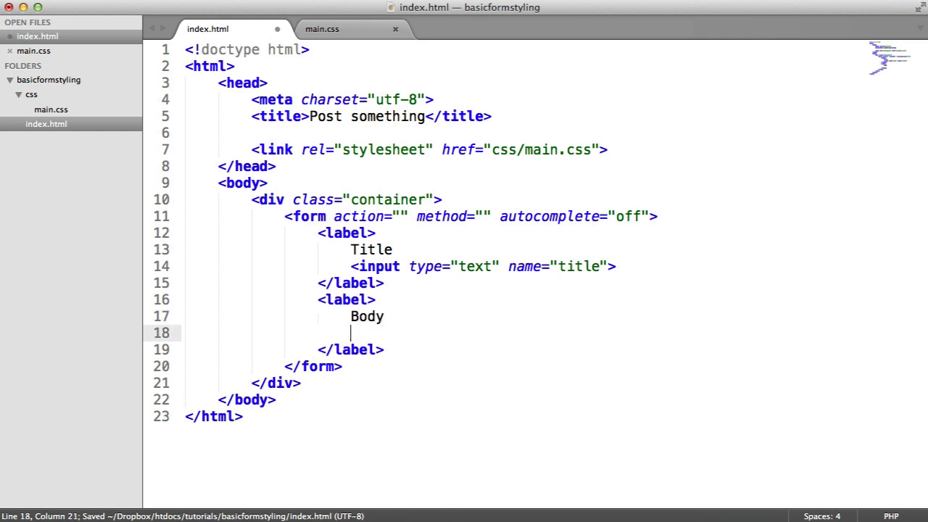
type("<textarea>")
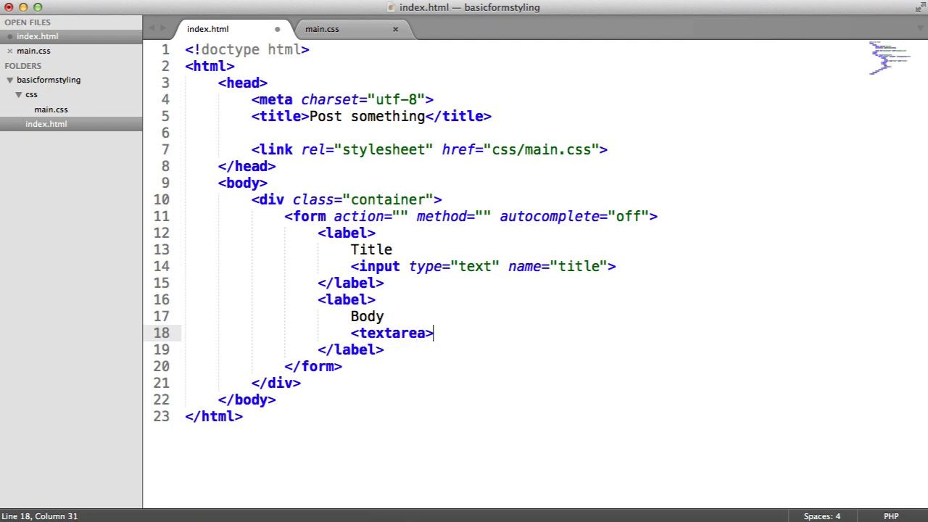
type("</textarea>")
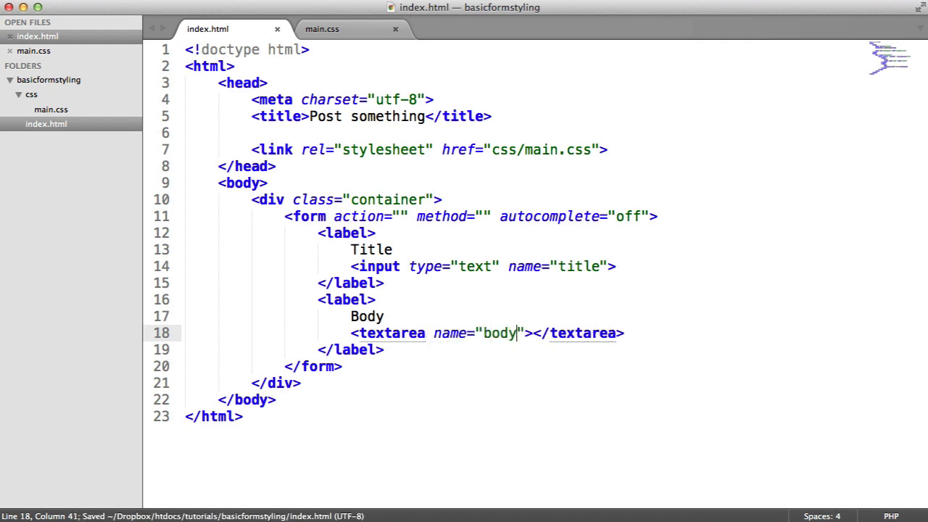
type("rows")
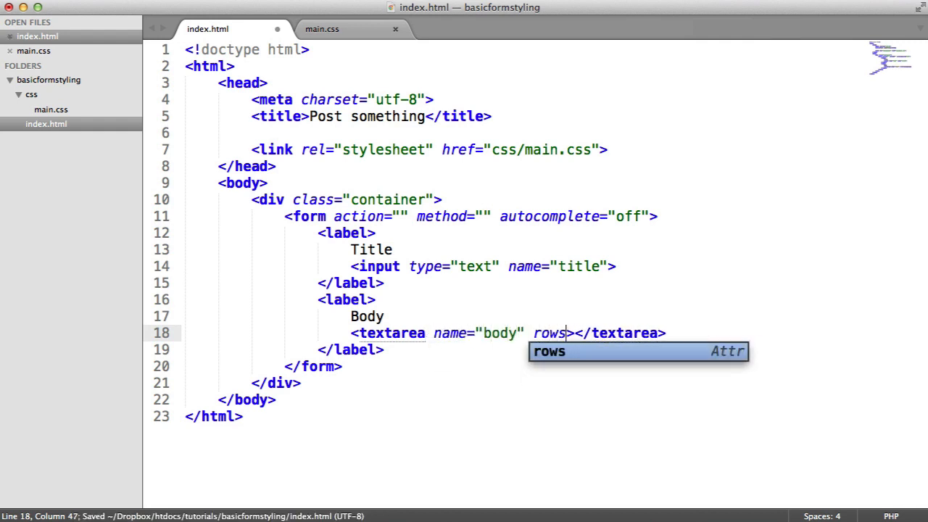
type("=\"")
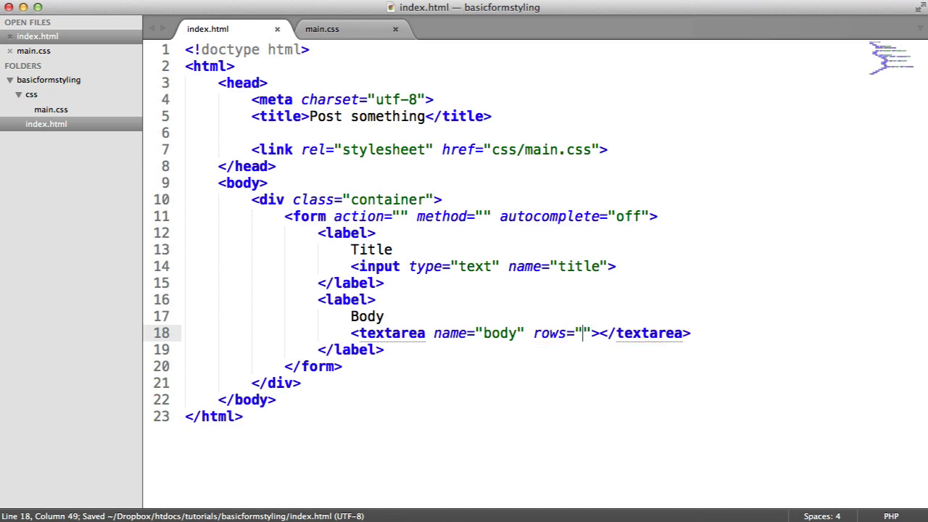
type("8")
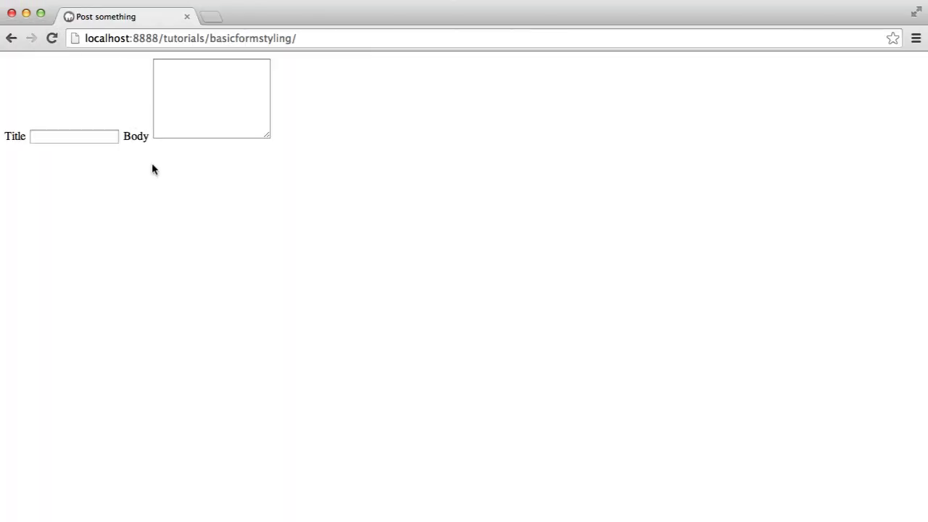
mouse_move(247, 183)
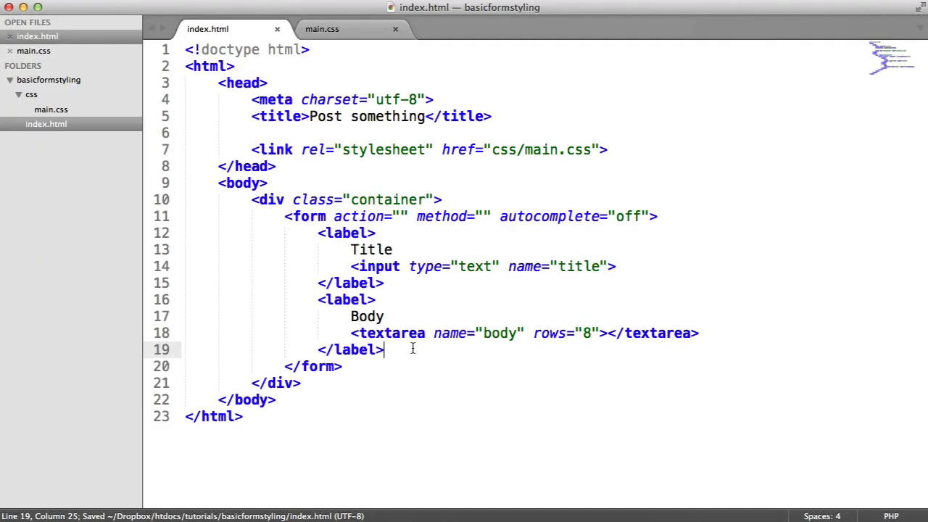
Step: Close the form with <input type="submit" value="Post"> and save
key("enter")
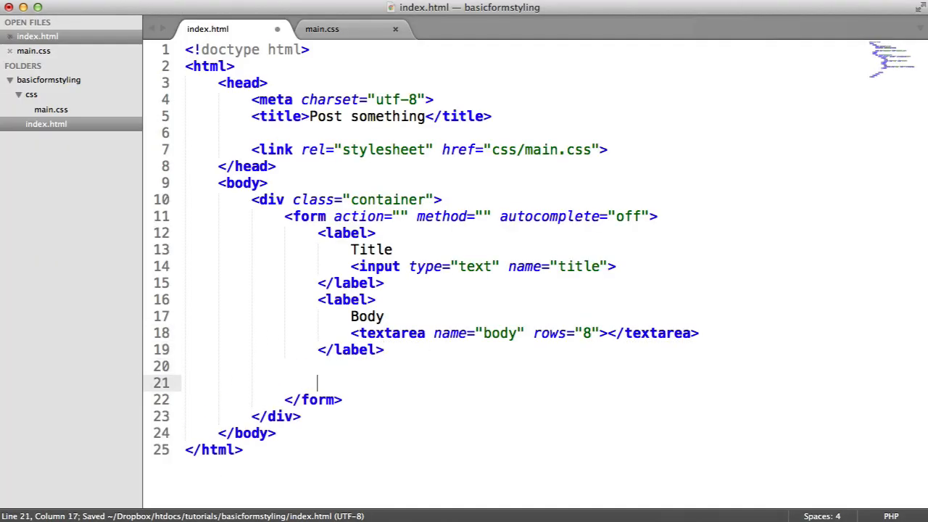
type("<")
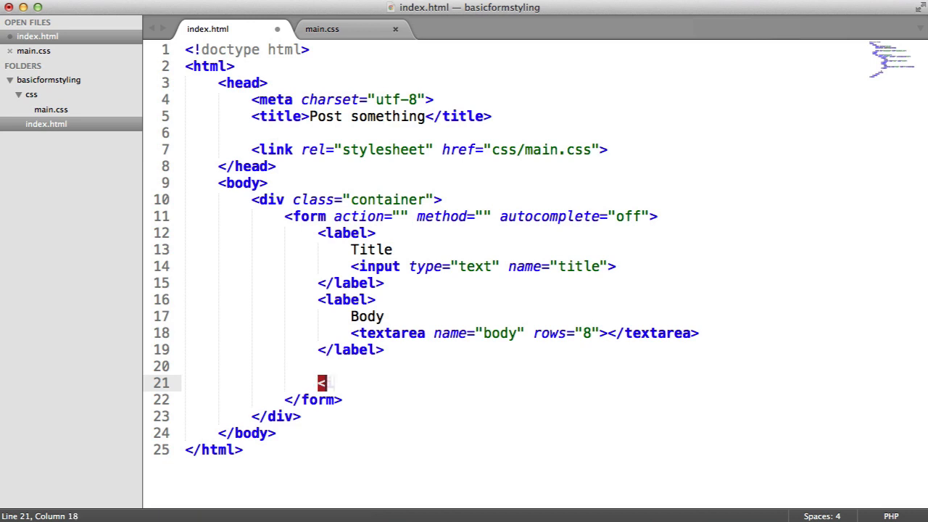
type("inputy")
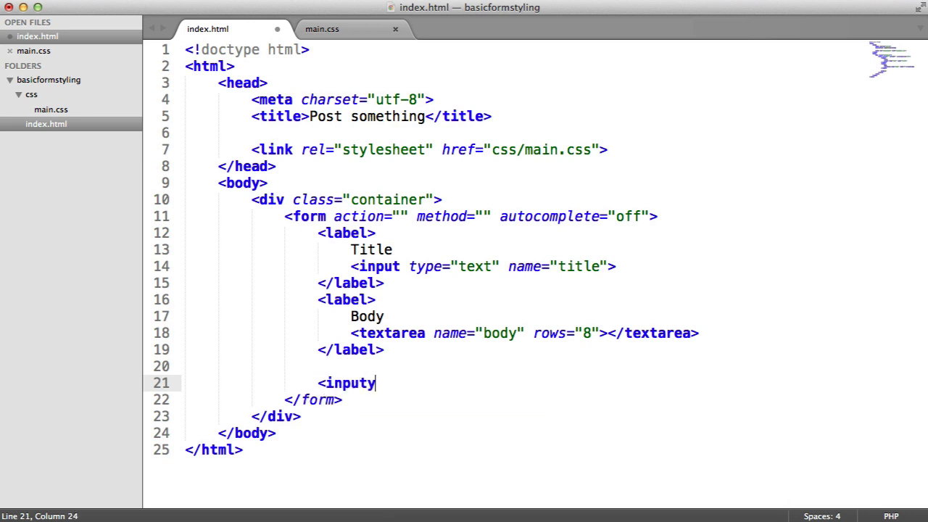
type("type=\"su\"")
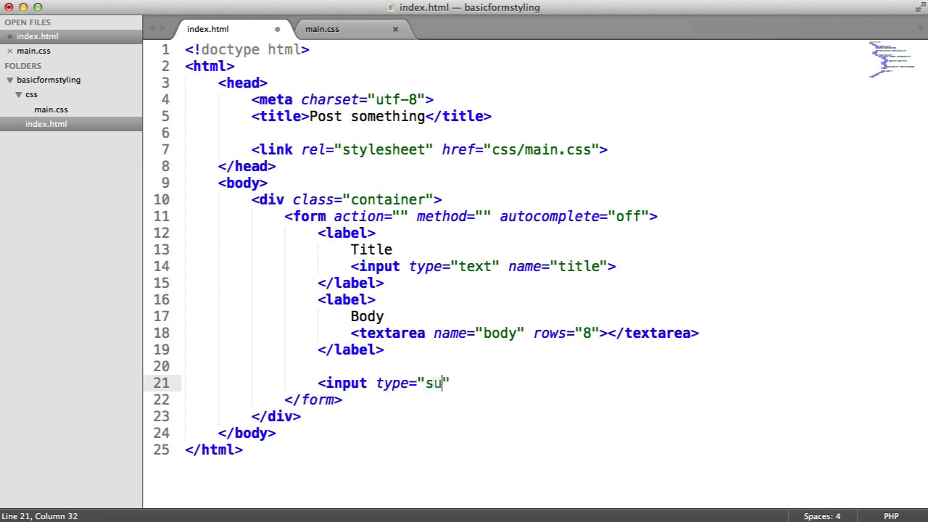
type("bmit\"")
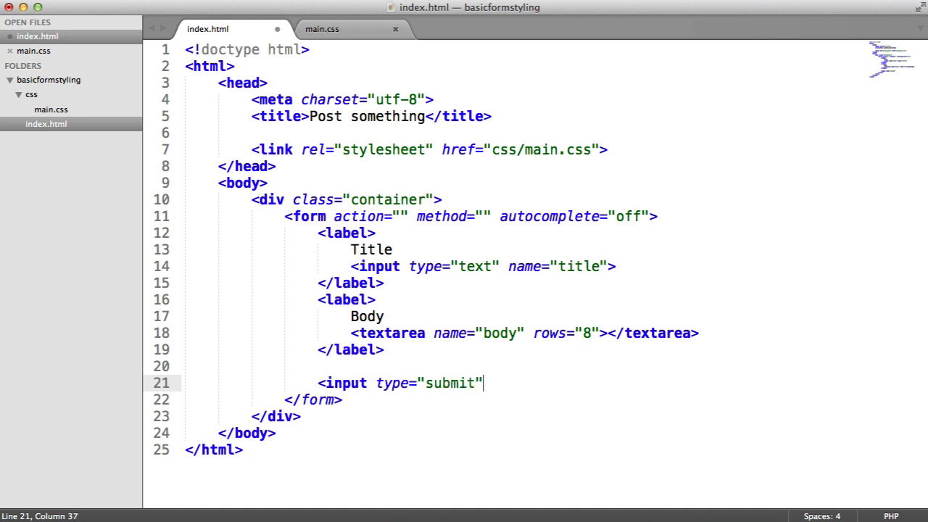
key("cmd+s")
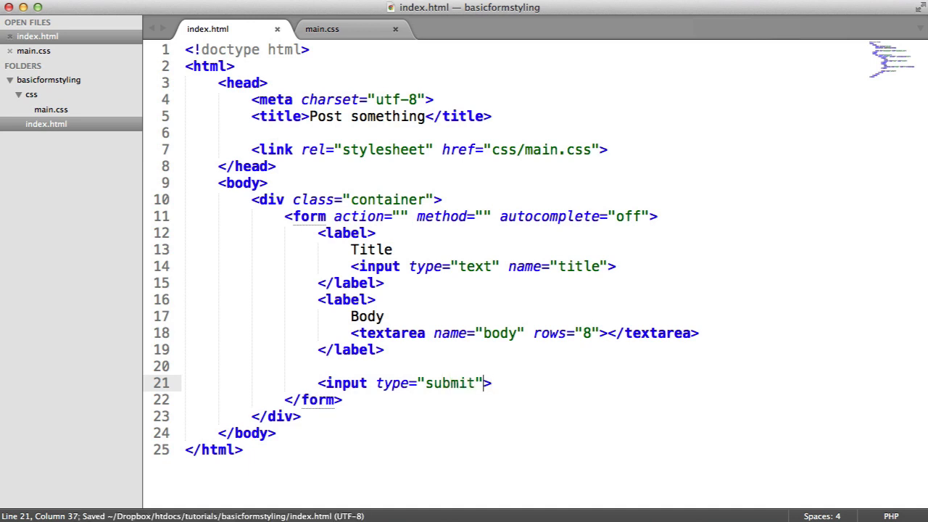
type("value=\"\"")
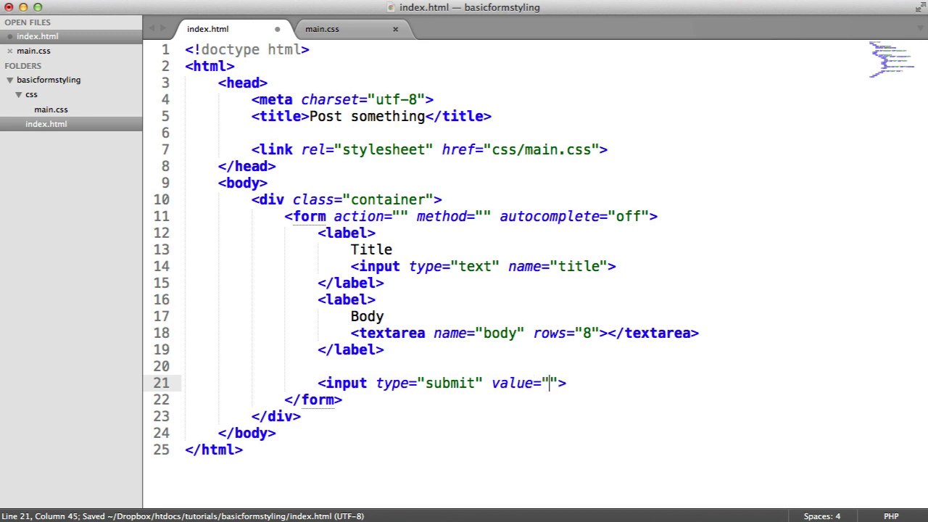
type("Post")
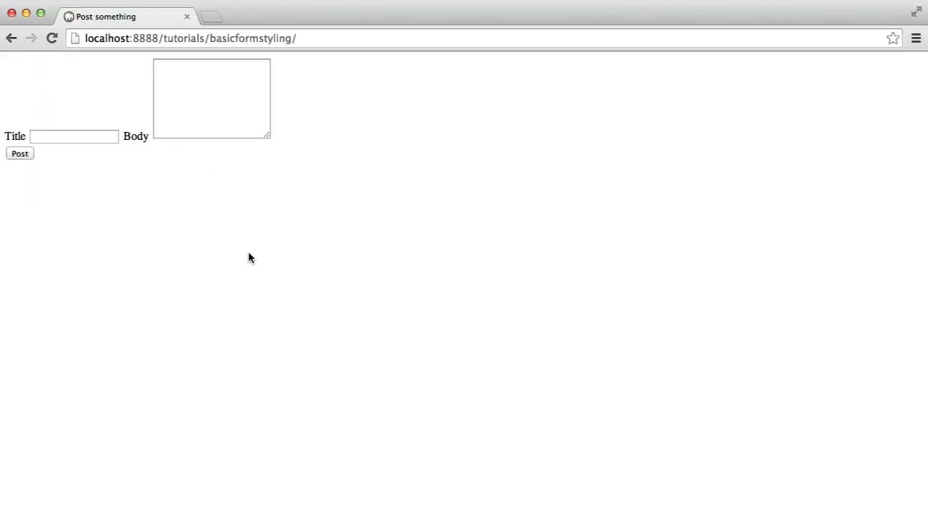
mouse_move(226, 113)
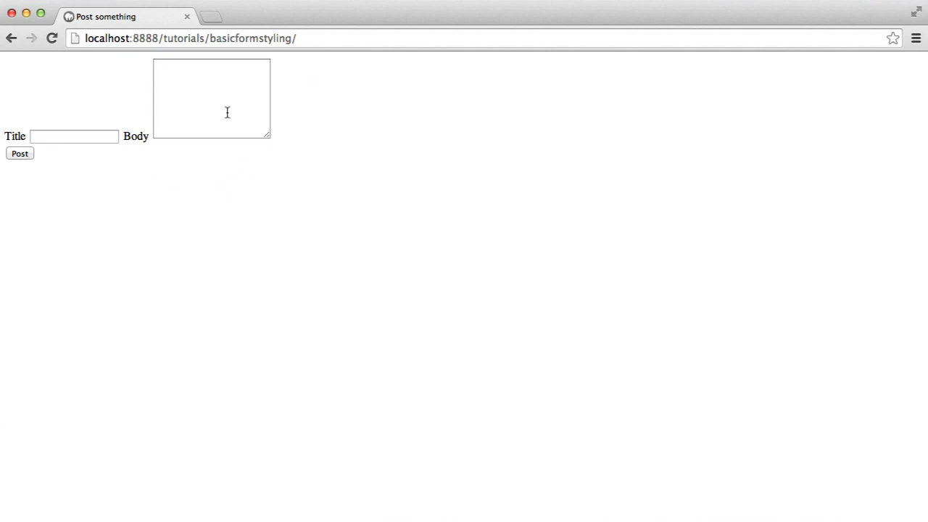
mouse_move(258, 130)
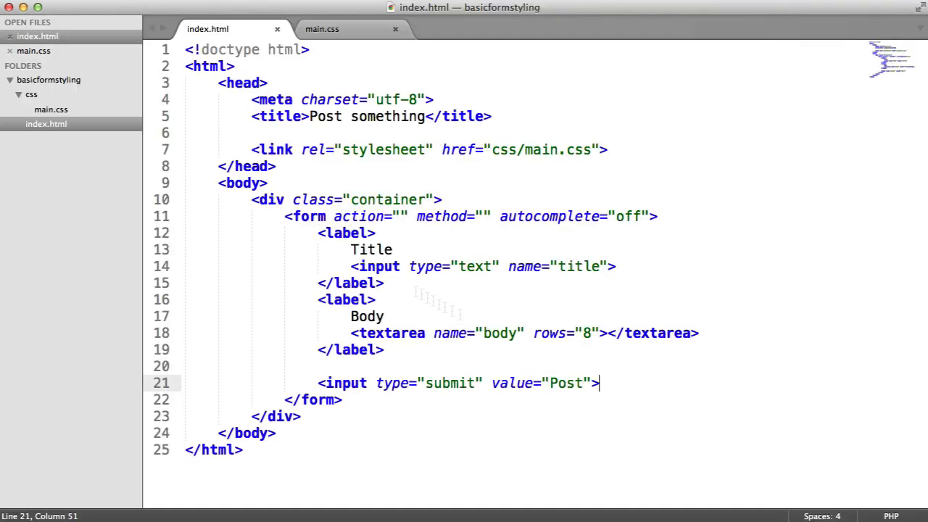
Step: In main.css add a body rule with font: 1em Georgia
left_click(321, 29)
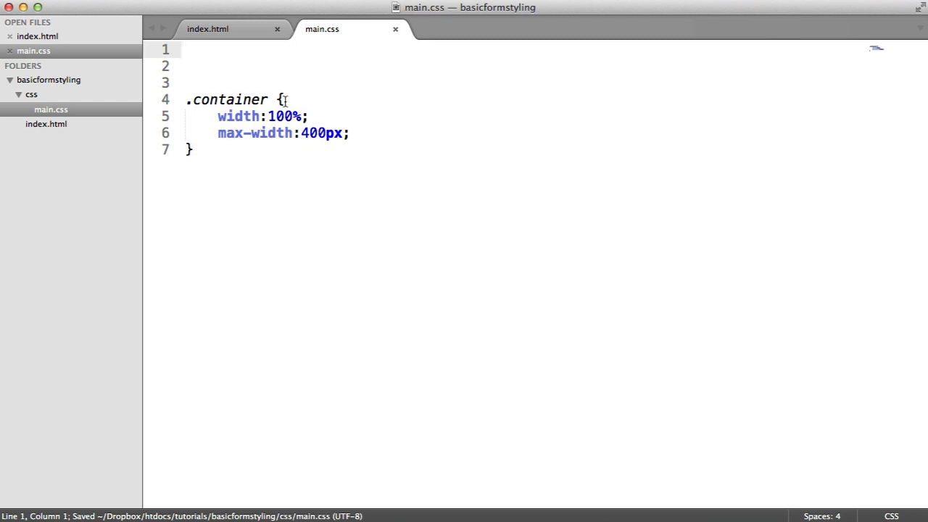
mouse_move(284, 101)
type("body {")
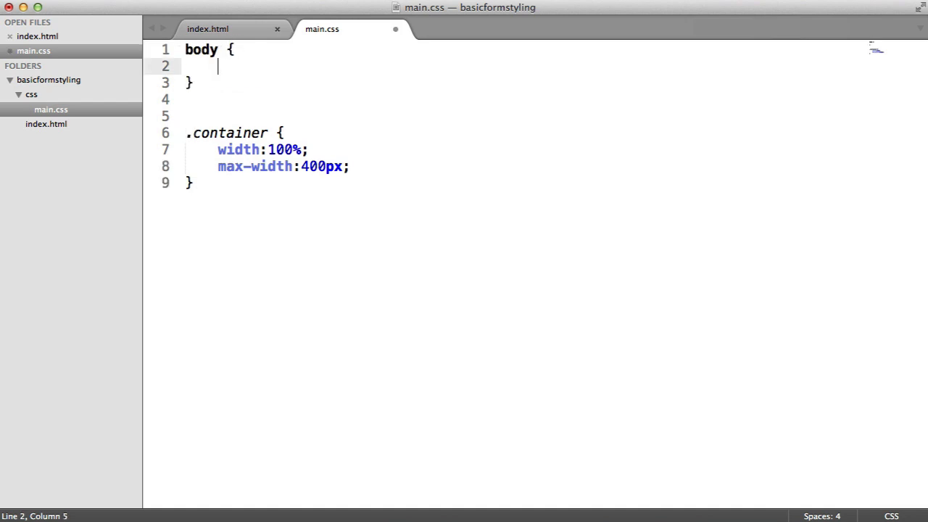
type("font:1em ;")
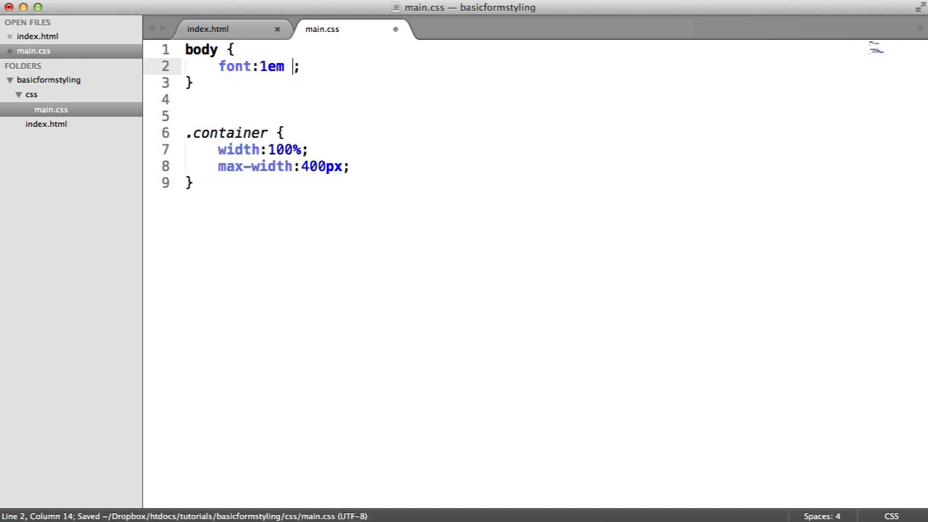
type("Georgia")
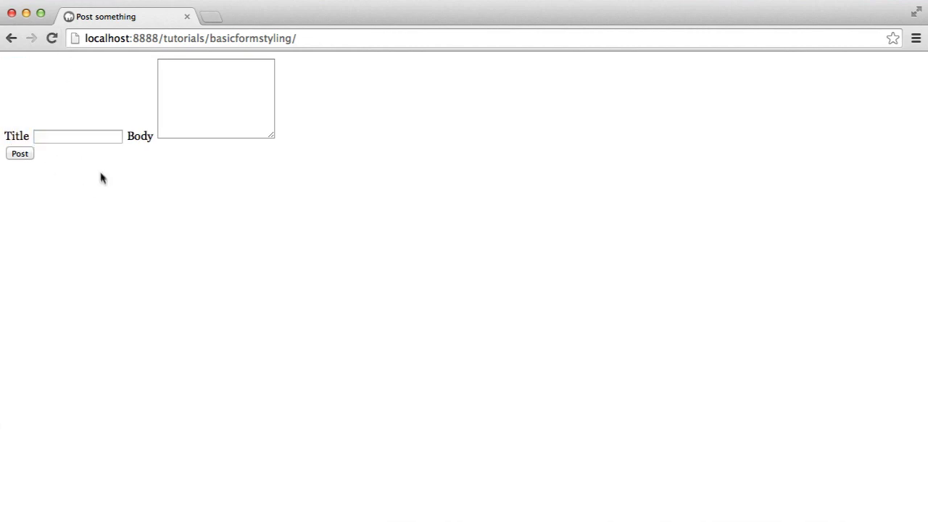
Step: Enter "title" into the Georgia-styled Title box in Chrome
type("a")
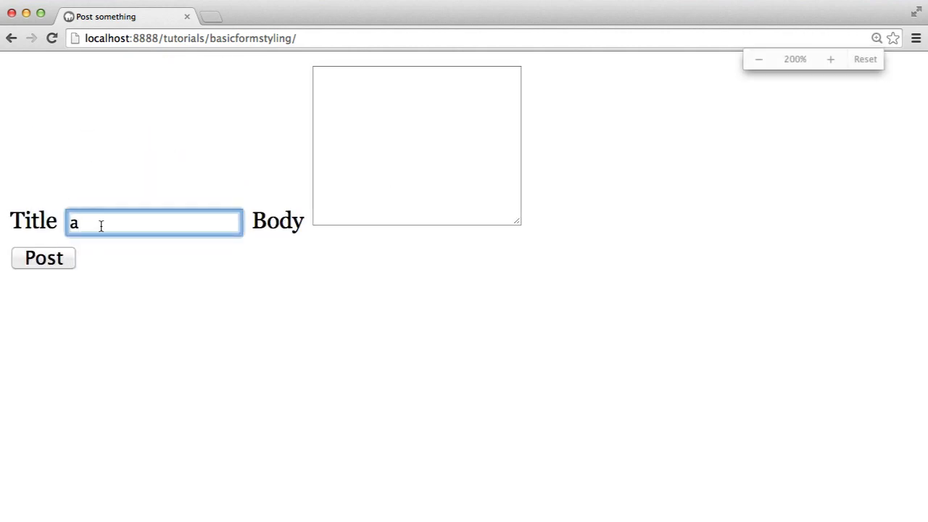
type("title")
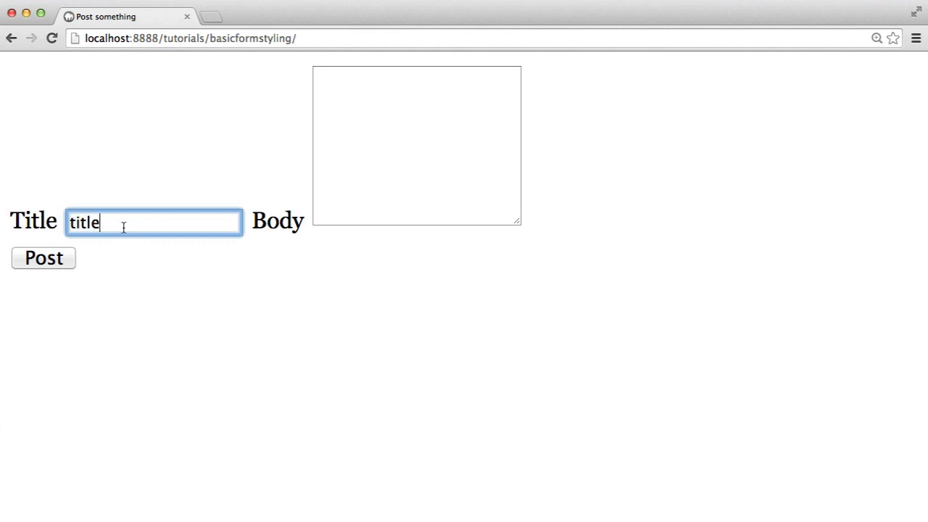
key("BackSpace")
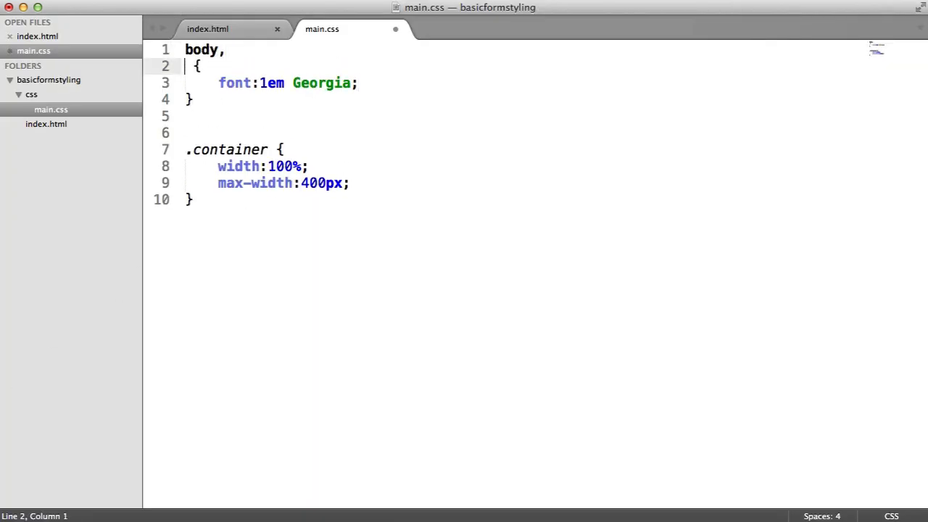
Step: Extend the 'body, input' selector with textarea so the 1em Georgia font covers it
type("input,")
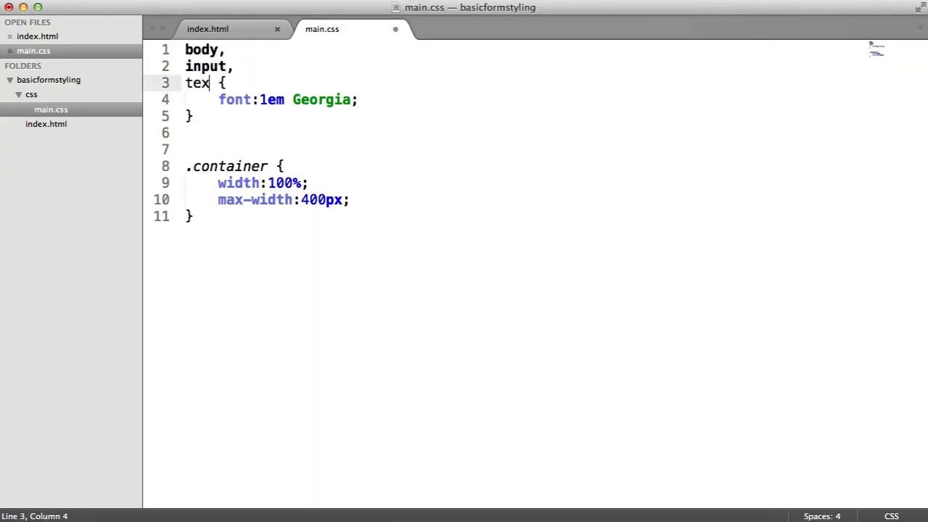
type("tarea")
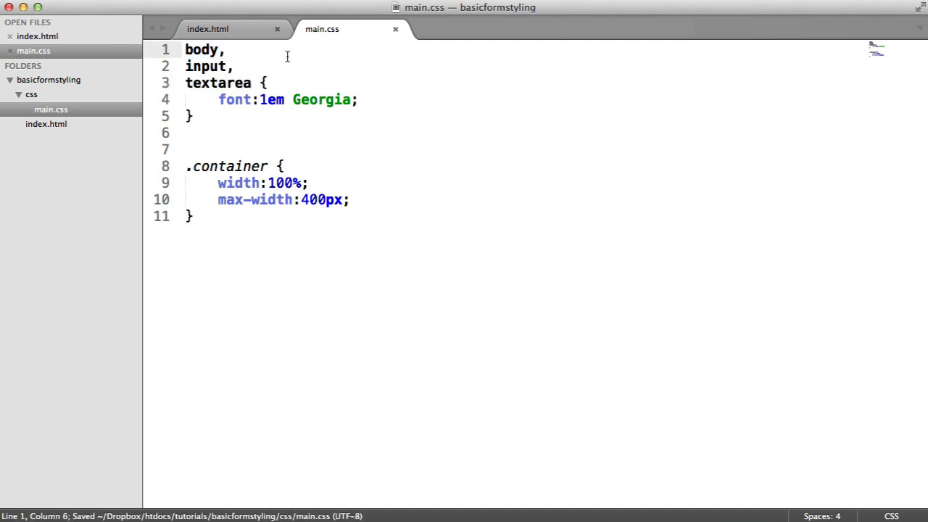
left_click_drag(218, 99, 358, 99)
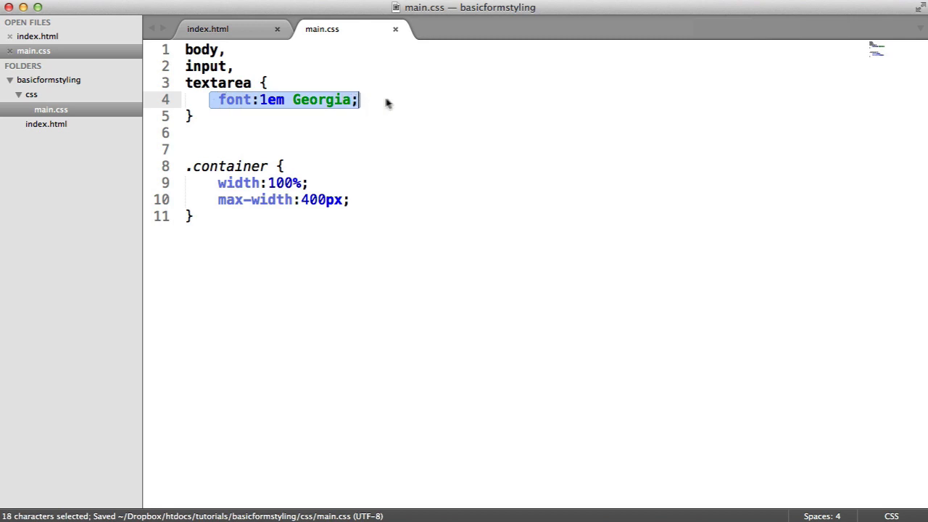
left_click(359, 98)
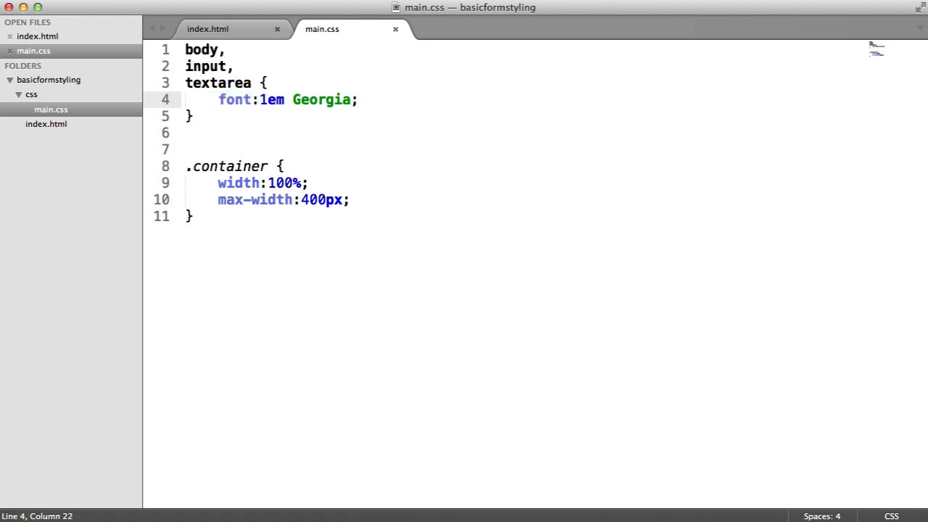
left_click_drag(186, 66, 252, 81)
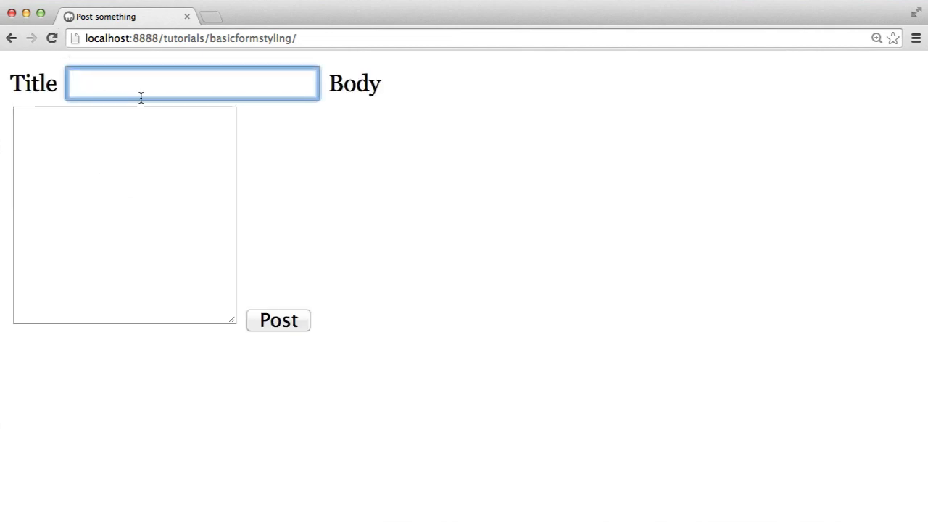
Step: Enter 'Title' into the Title field to see it rendered in Georgia
type("title")
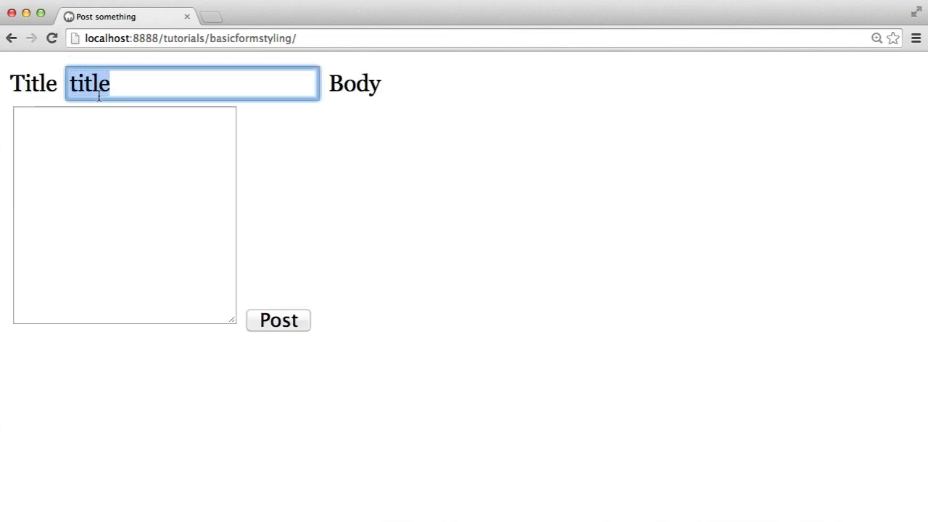
type("Titl")
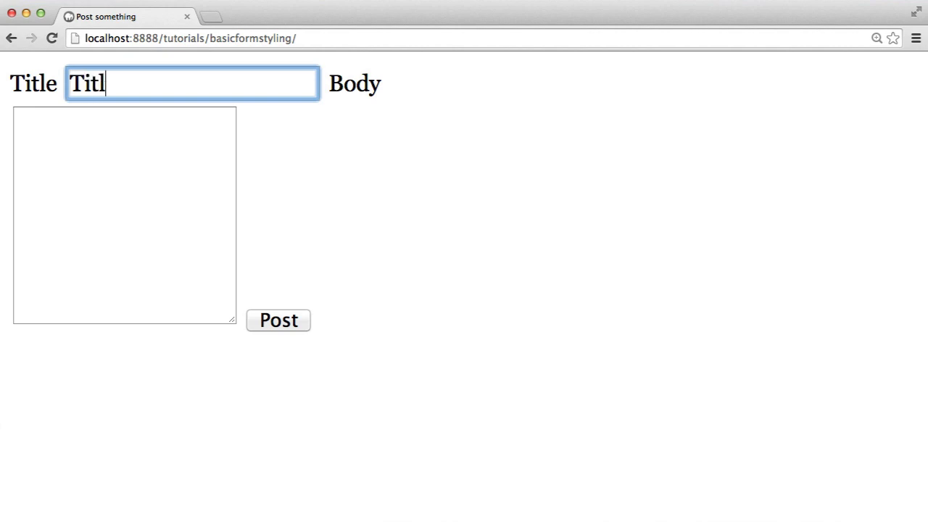
type("e")
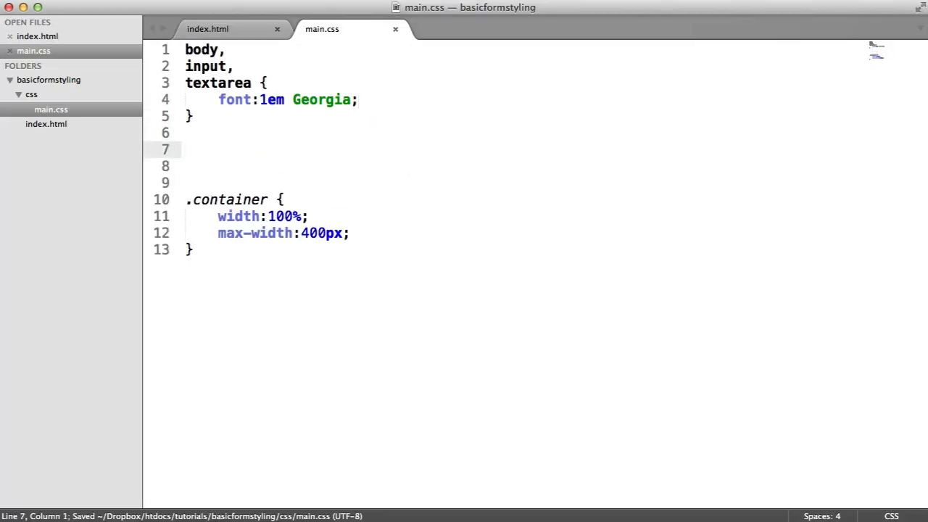
Step: Add a form rule with margin-bottom 20px in main.css
type("form {")
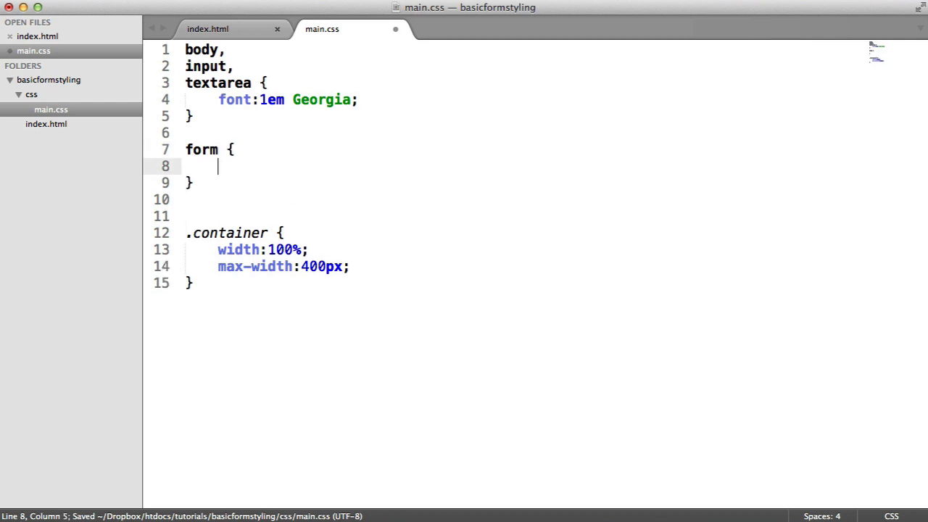
type("margin-bottom: 20px;")
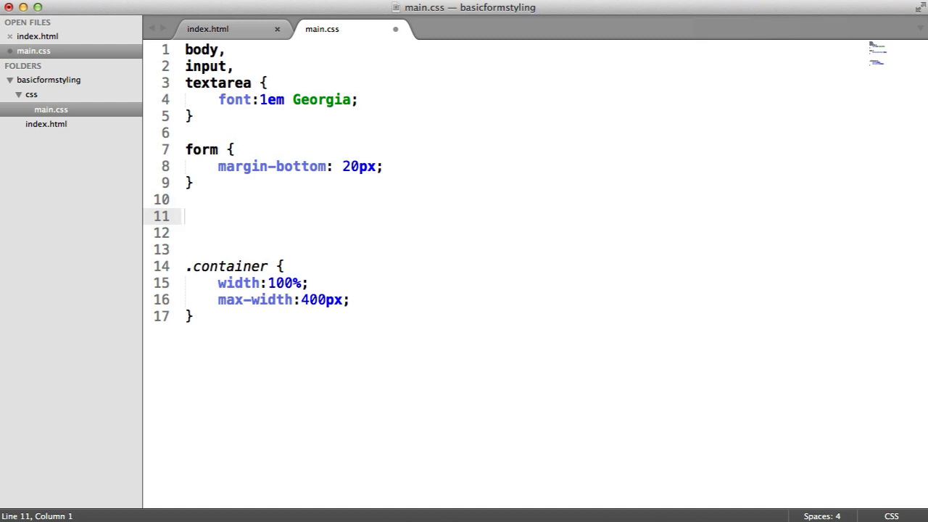
Step: Add a <button>Post</button> element after the submit input in index.html
left_click(207, 29)
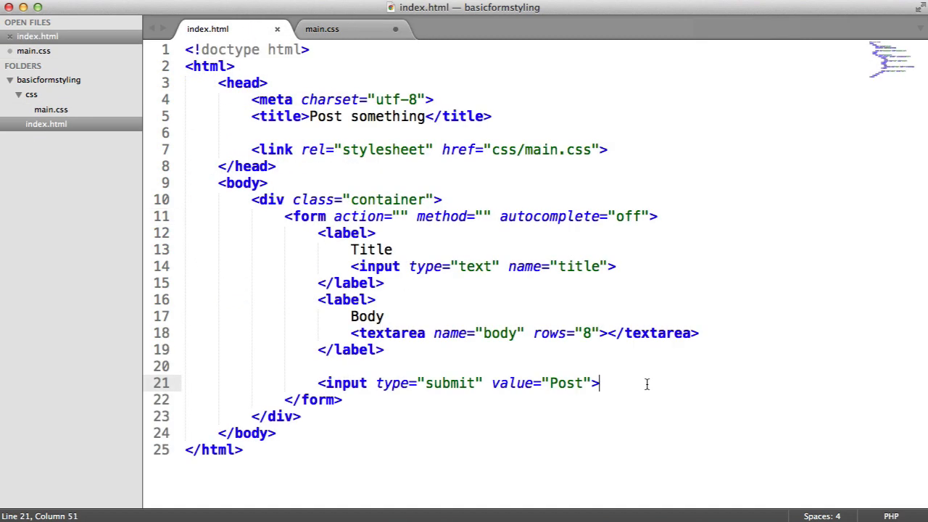
type("<button></butt")
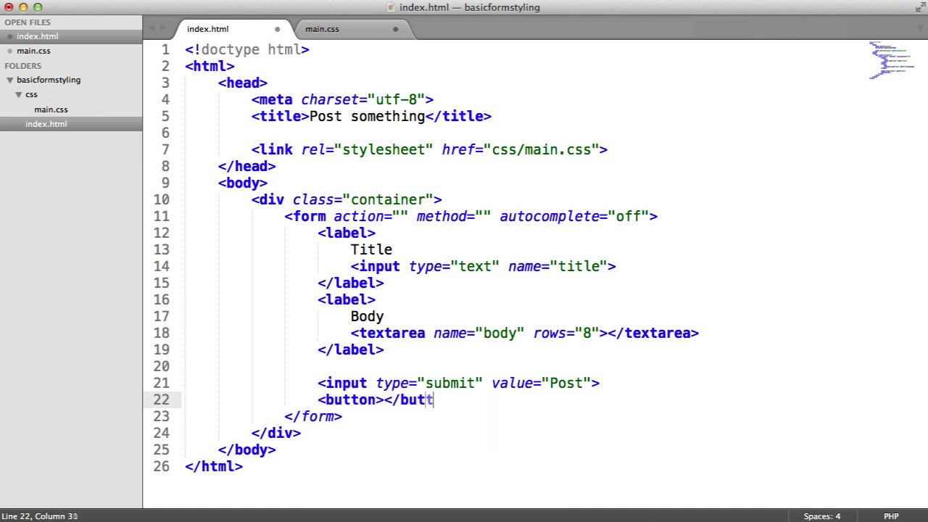
type("on>")
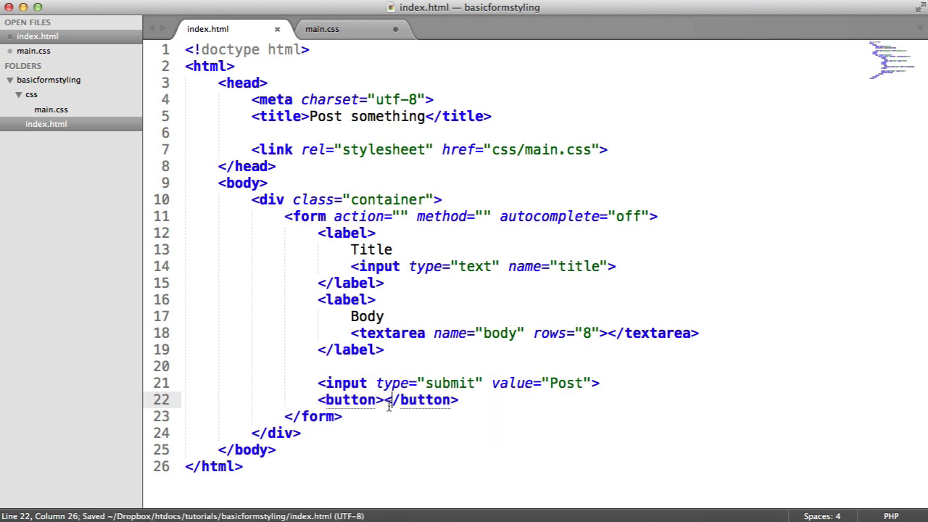
type("Post")
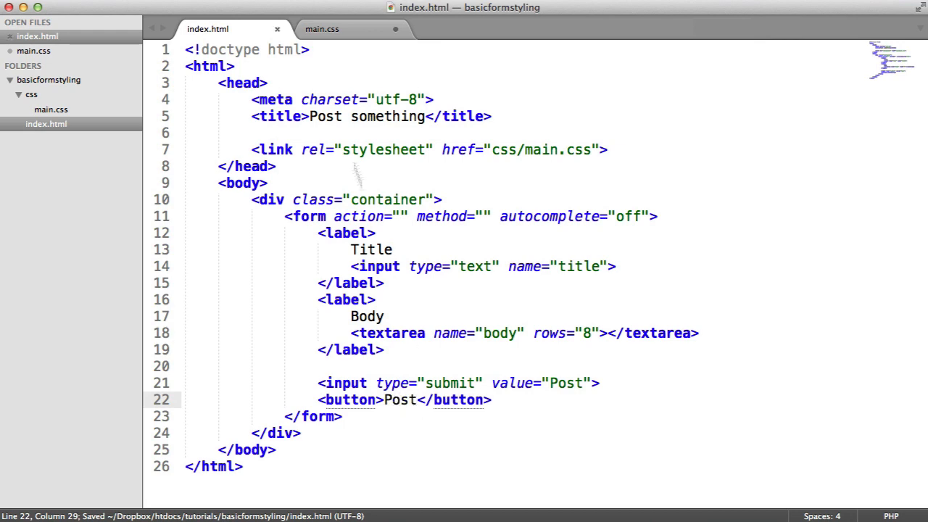
Step: Begin a new 'input,' selector rule below the form rule in main.css
left_click(322, 29)
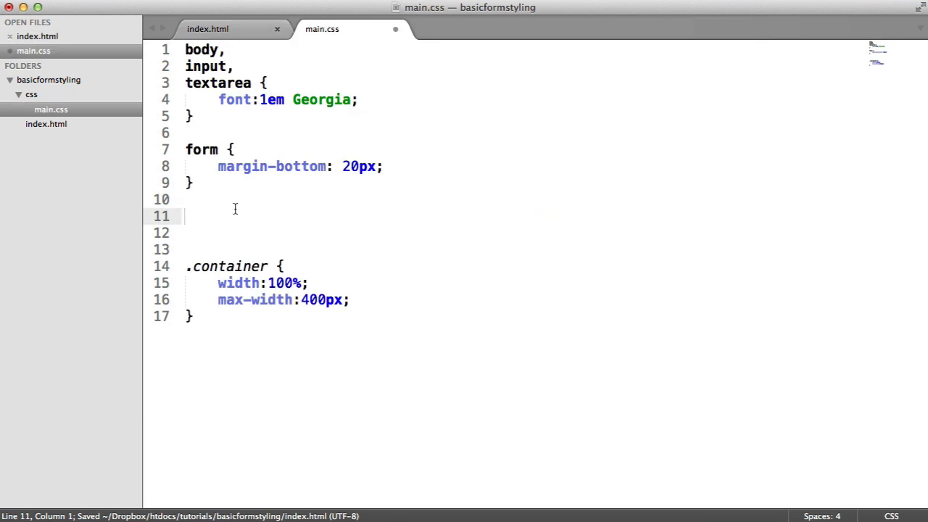
type("input,")
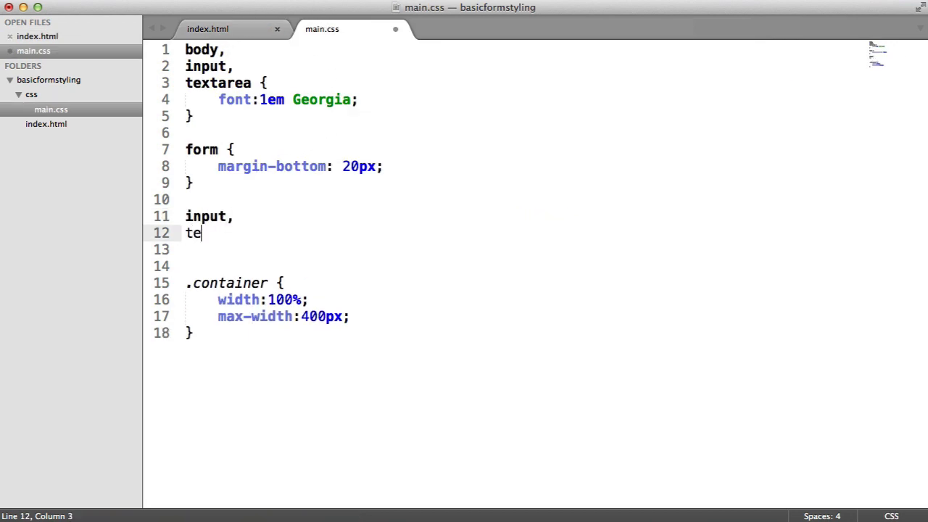
Step: Complete the 'input, textarea, button' rule with padding 10px and width 100%
type("xtarea,")
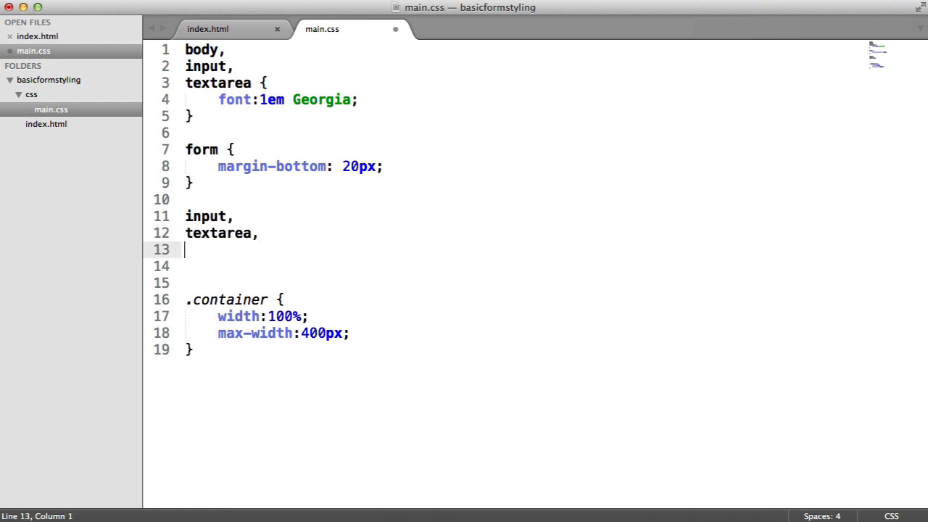
type("button {")
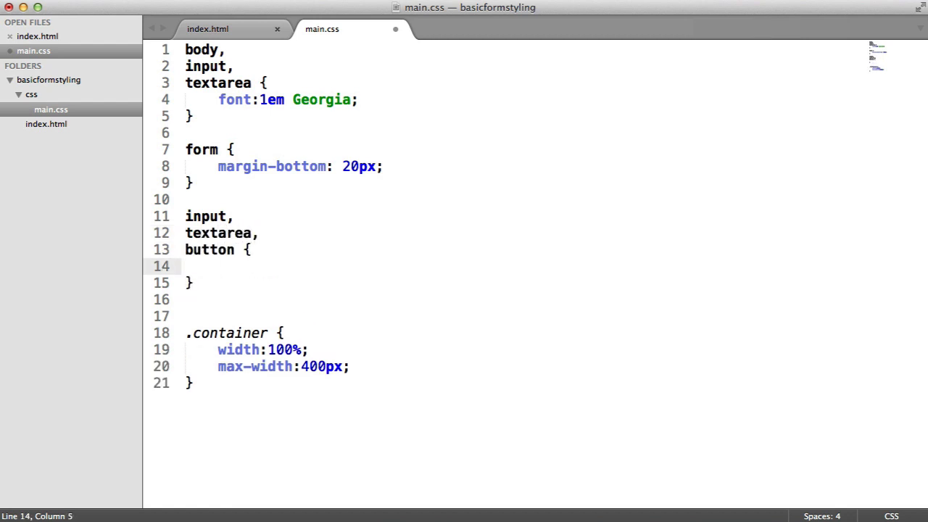
type("padding:10px;")
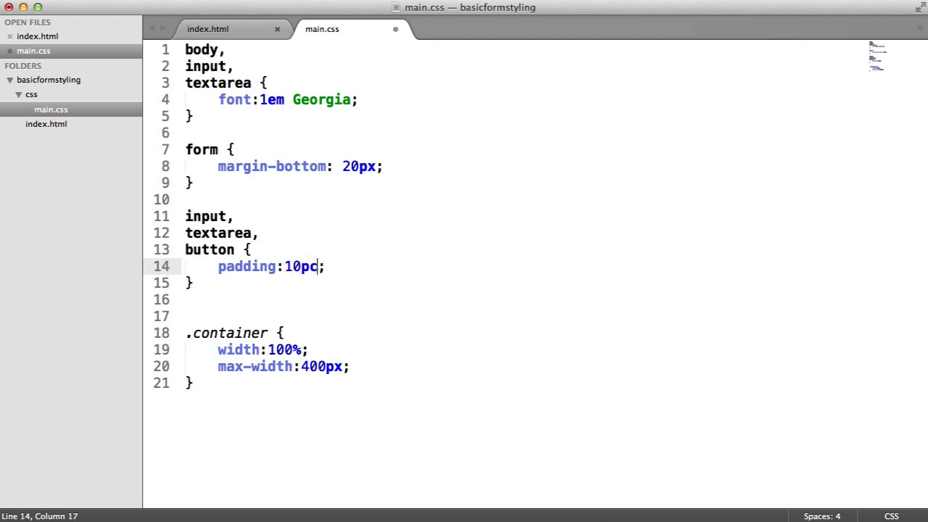
type("px")
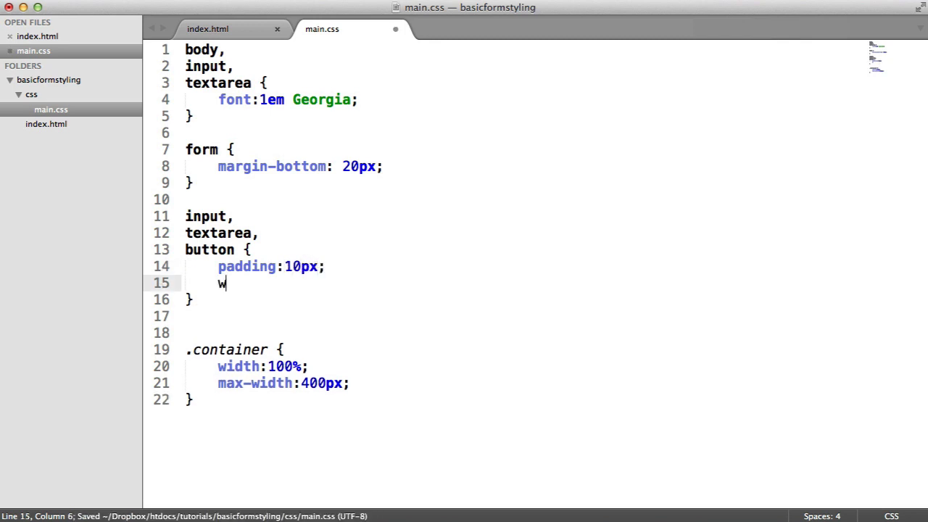
type("idth:100;")
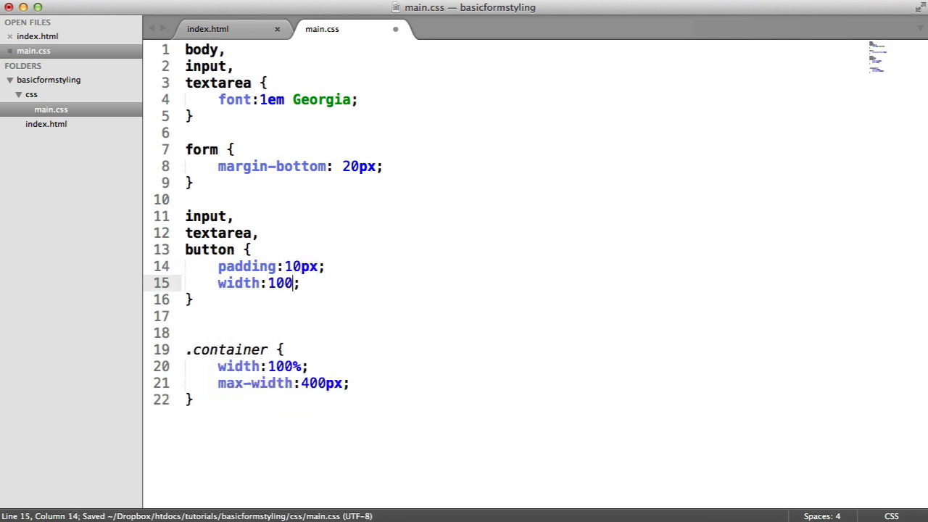
type("%;")
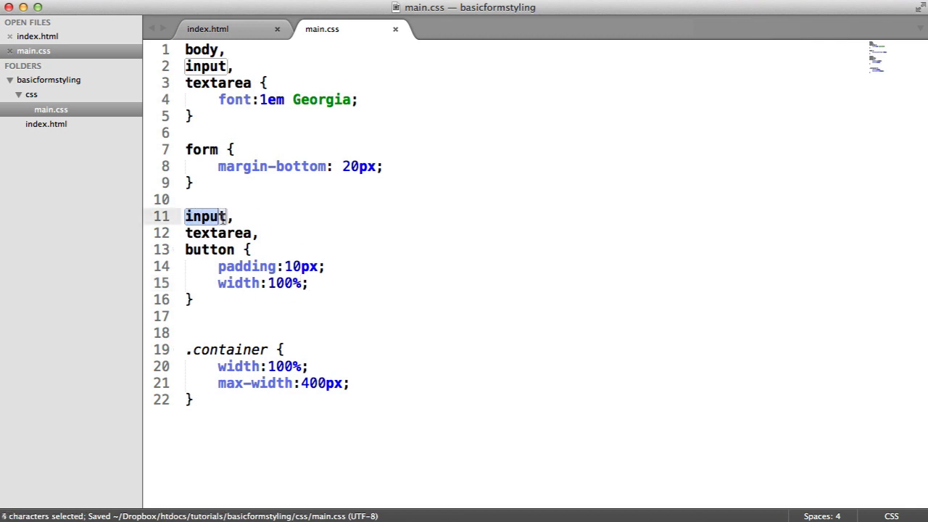
Step: Save the stylesheet and review the input selector in the new rule
double_click(220, 232)
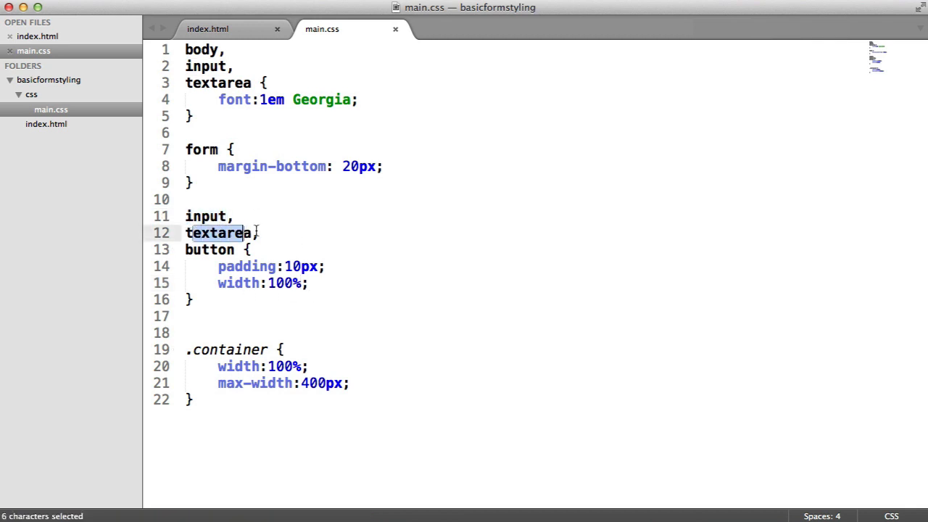
key("cmd+s")
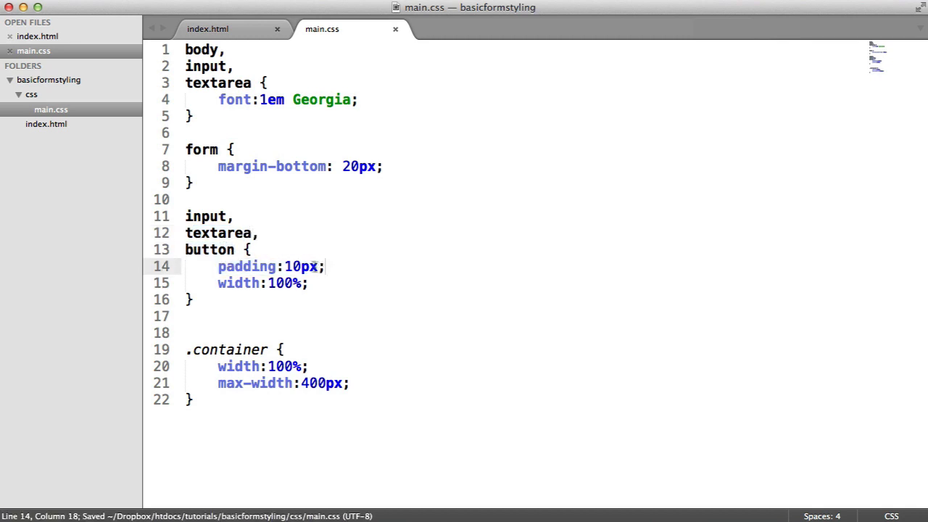
double_click(209, 250)
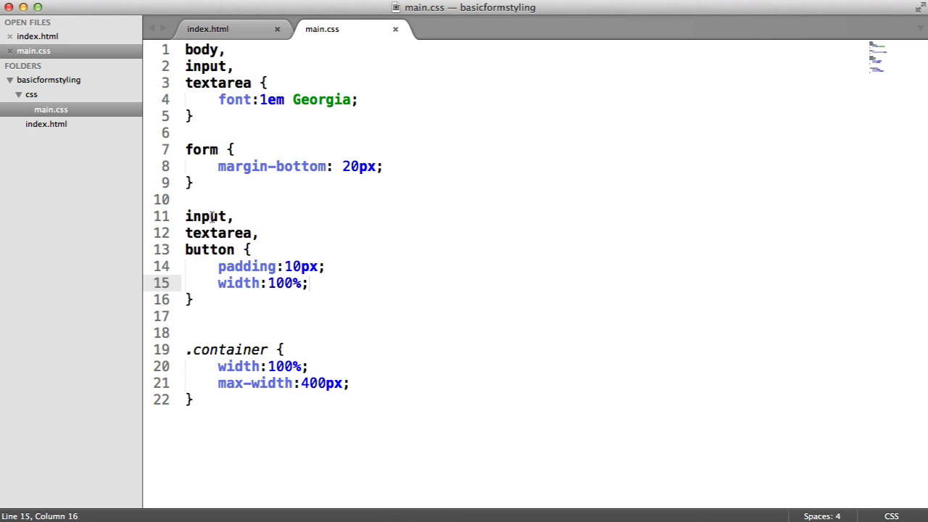
double_click(206, 216)
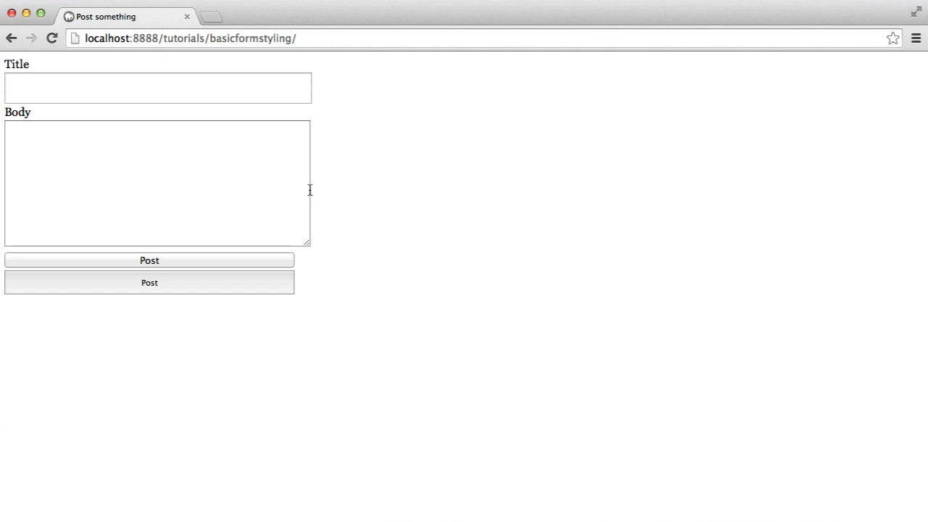
mouse_move(139, 95)
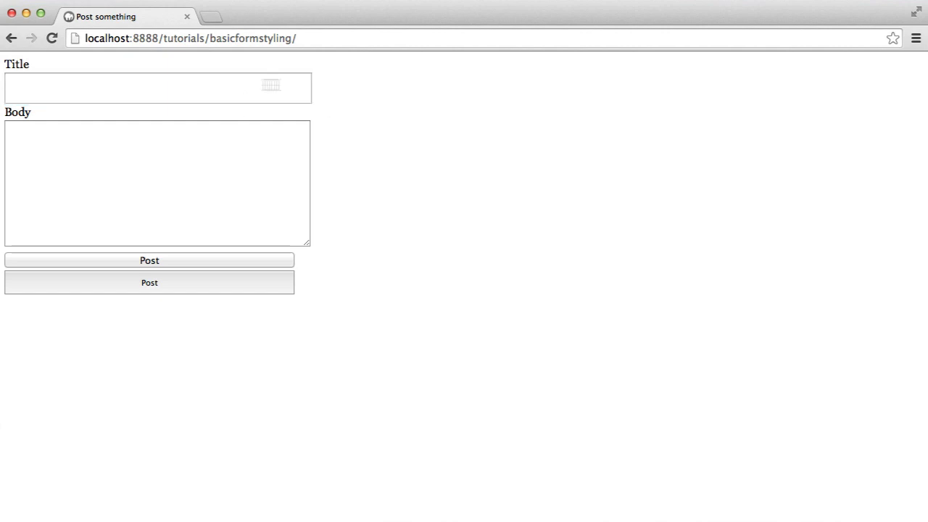
Step: Enter 'Title' in the Title field and select it to check the new padding
type("Ti")
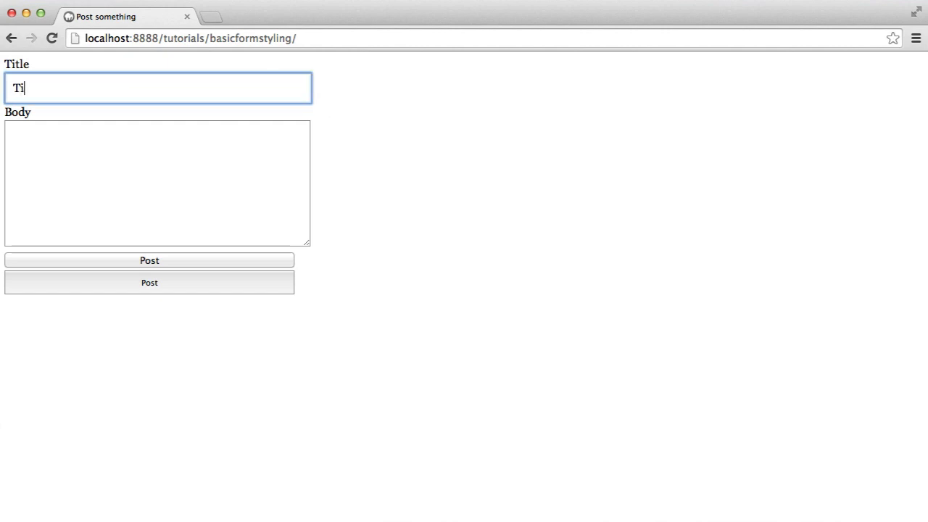
type("tle")
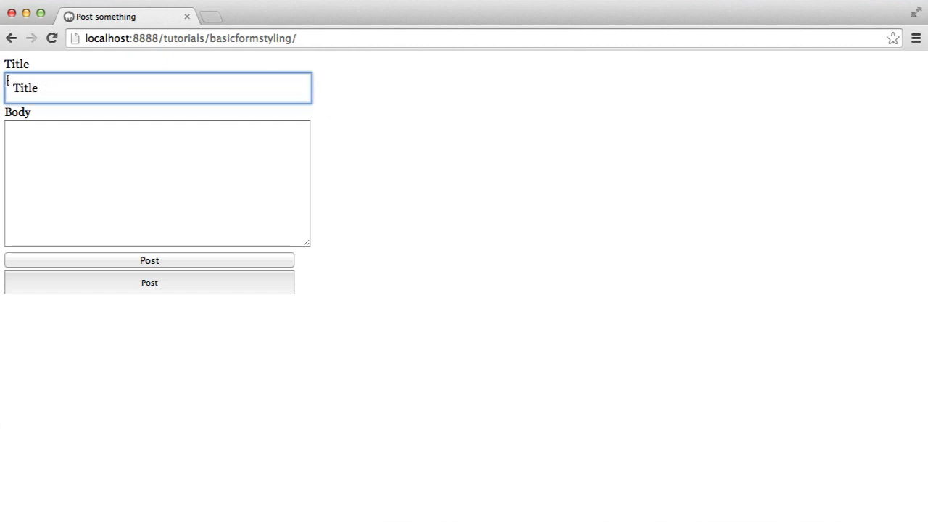
double_click(24, 88)
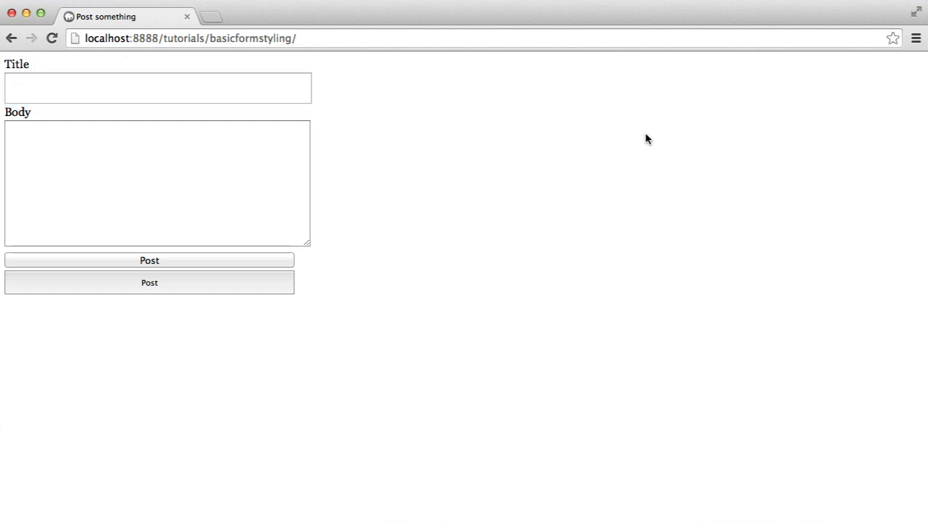
mouse_move(637, 145)
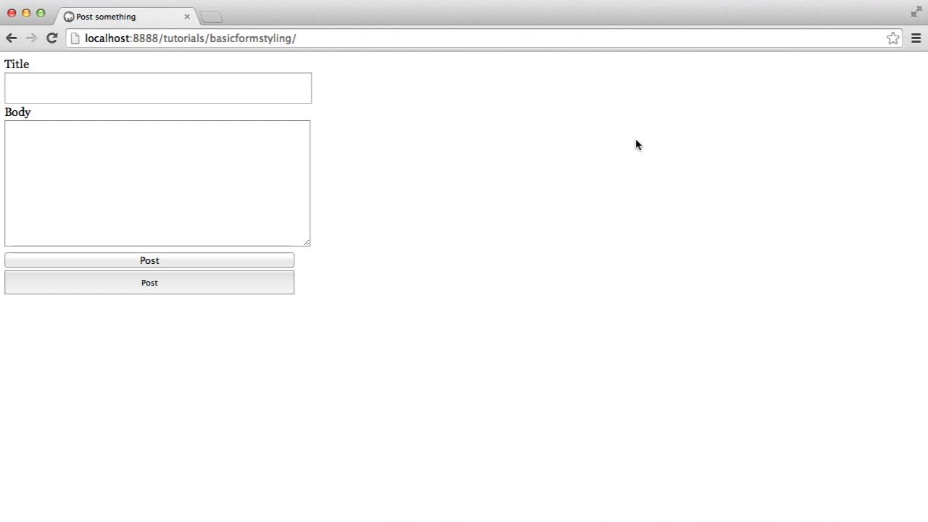
mouse_move(225, 285)
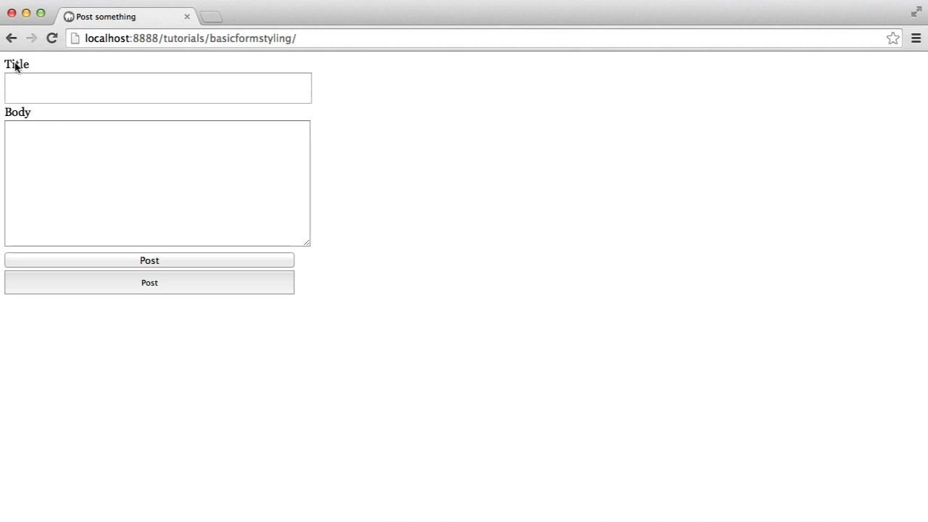
mouse_move(20, 115)
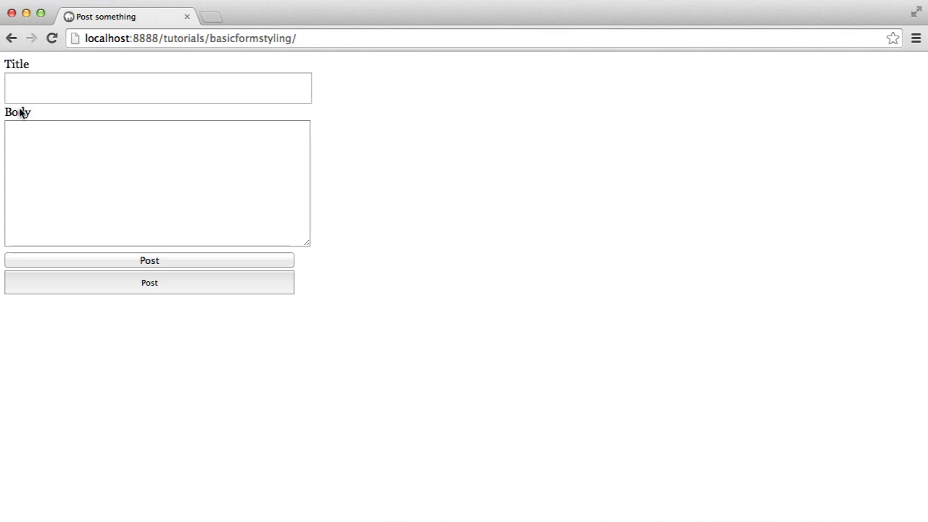
mouse_move(32, 124)
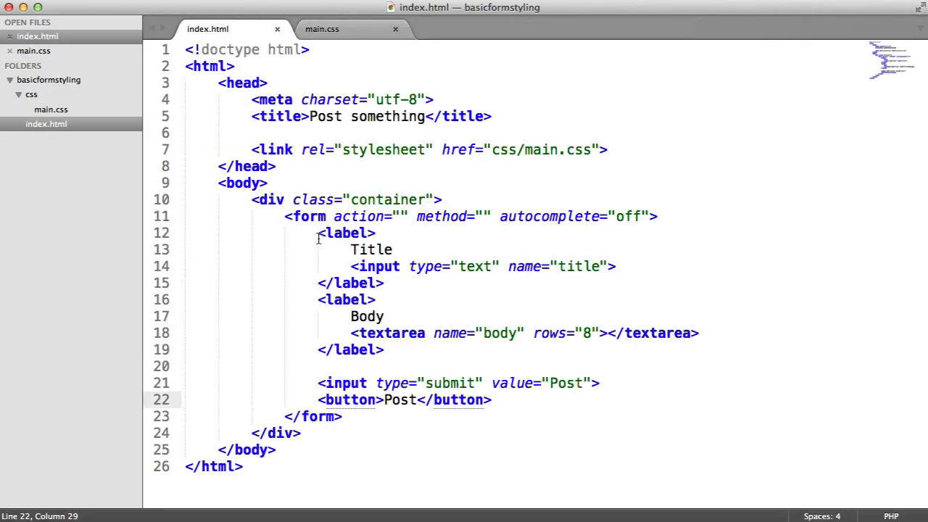
Step: Add a label rule with margin-bottom 20px in main.css and save it
left_click(321, 29)
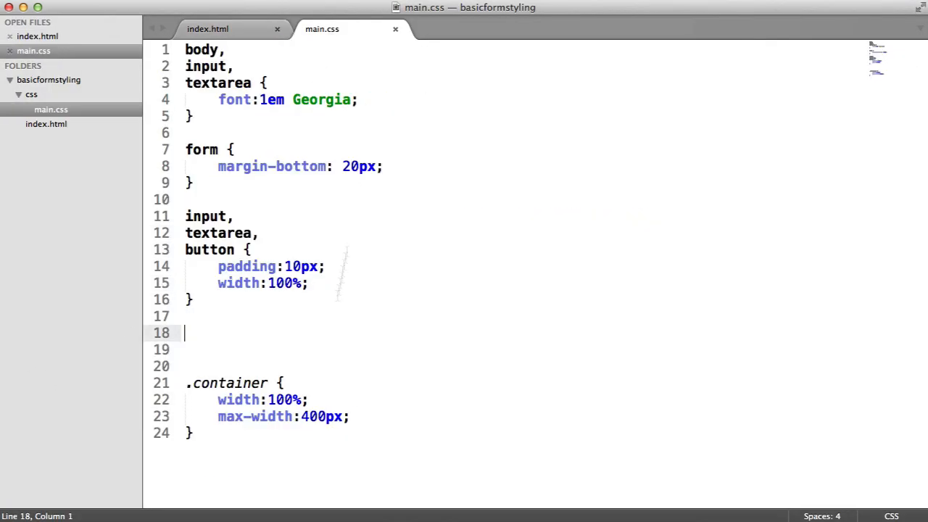
type("label {}")
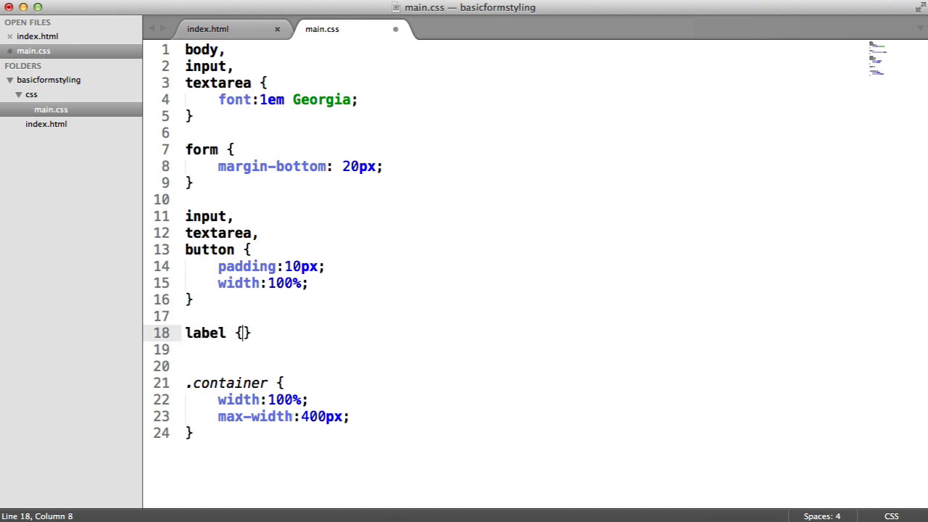
type("margin-bottom:")
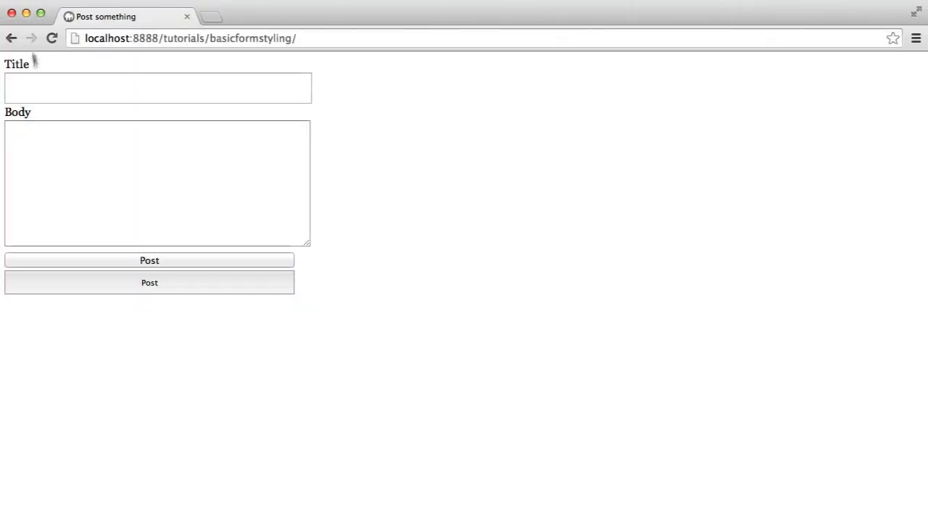
left_click(52, 38)
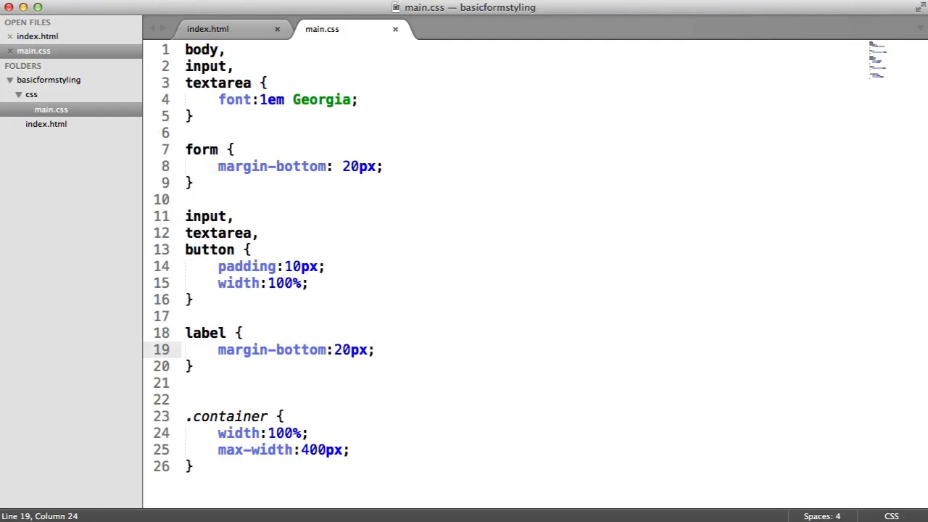
key("enter")
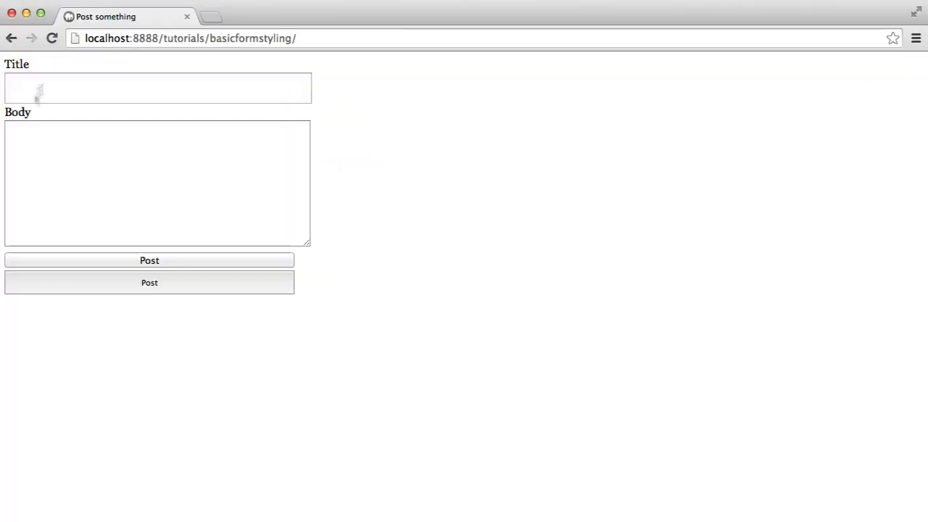
mouse_move(132, 319)
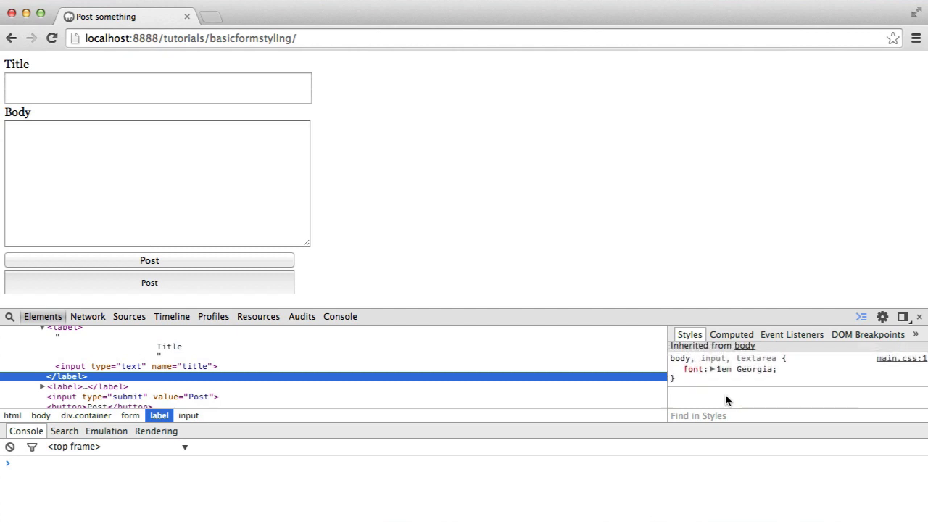
Step: Inspect the Title label's applied styles in Chrome's developer tools
left_click(731, 333)
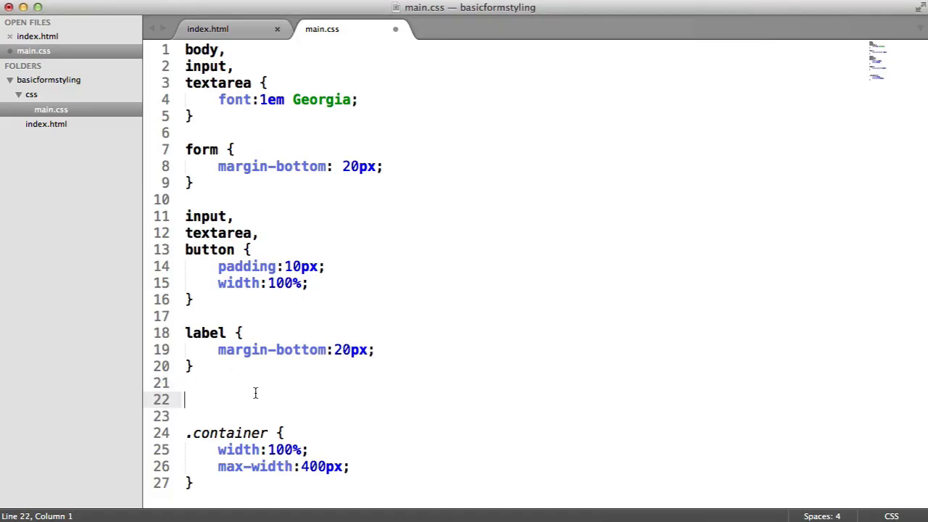
Step: Add a 'label, input, textarea' rule setting display:block below the label rule
type("label,")
type("d")
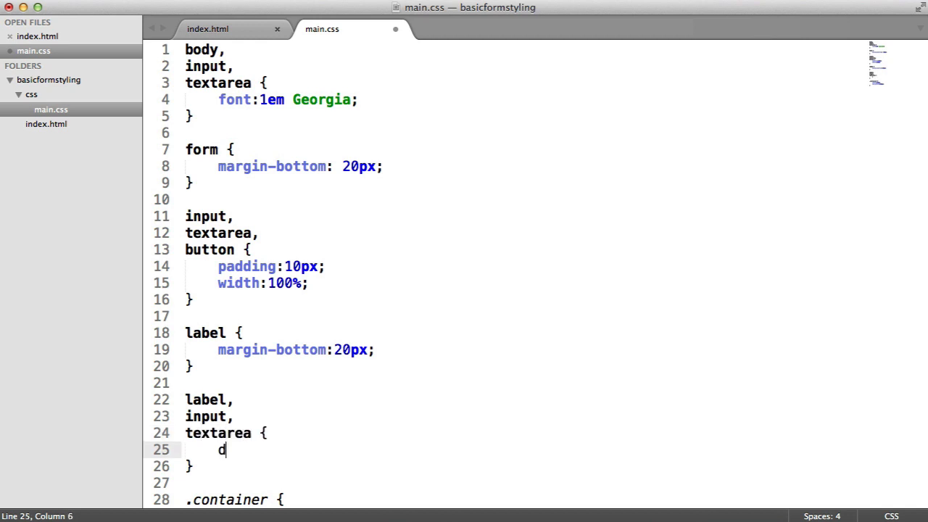
type("isplay:block;")
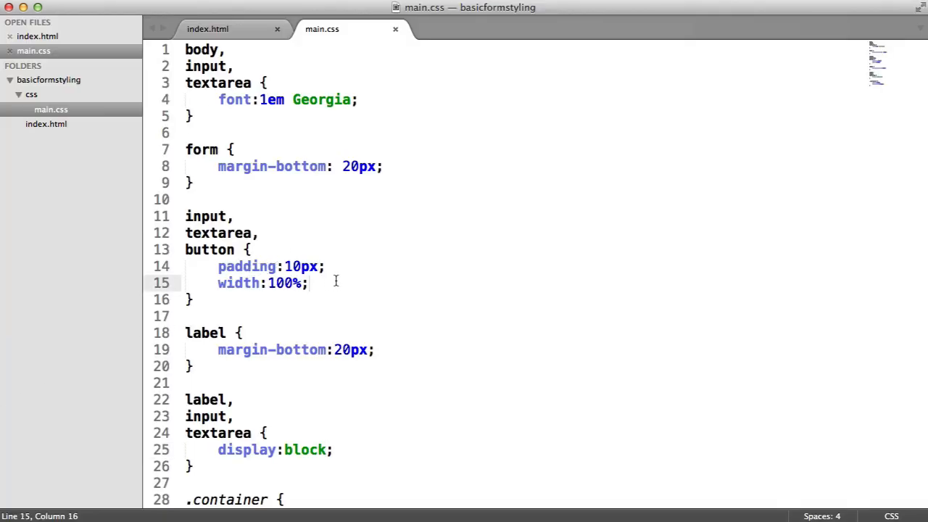
Step: Add box-sizing:border-box to the input, textarea, button rule
type("box-sizing:;")
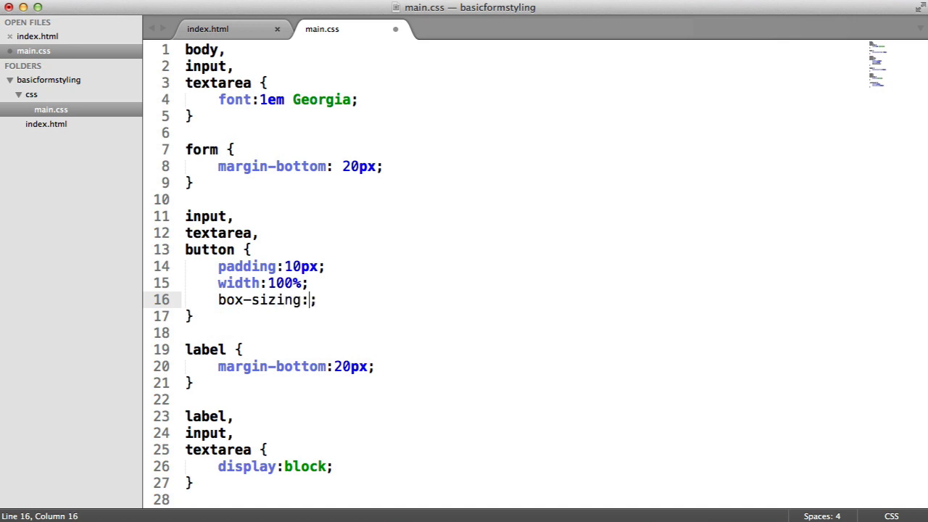
type("border-box")
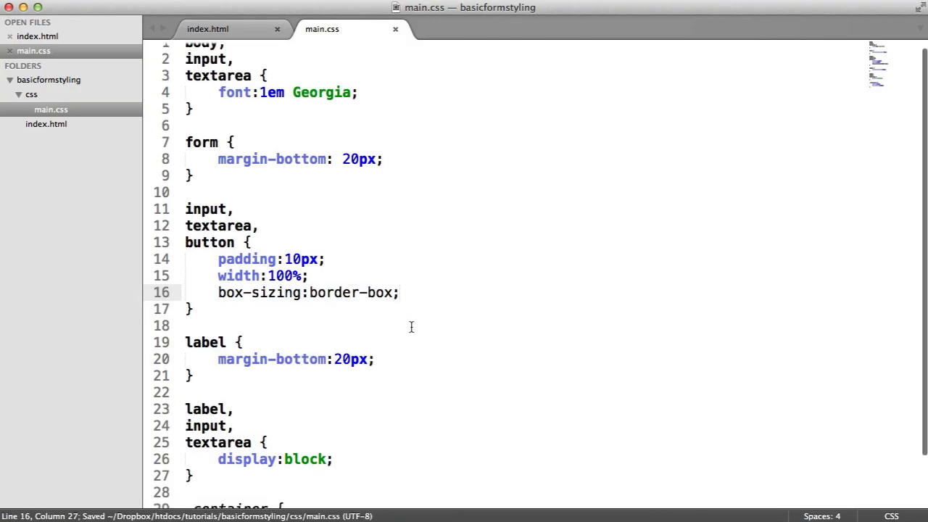
scroll("down", 3)
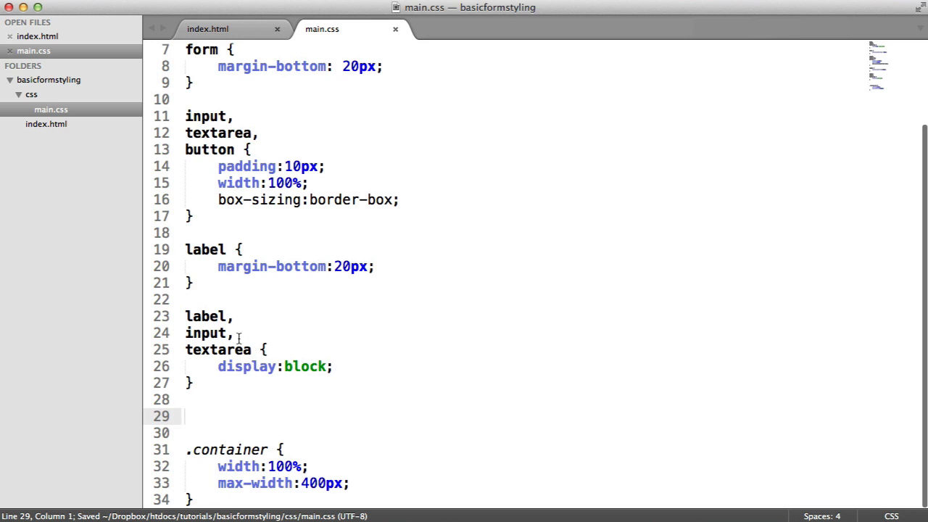
Step: Write the selector list input[type="submit"], input[type="checkbox"], input[type="radio"], button
type("inp")
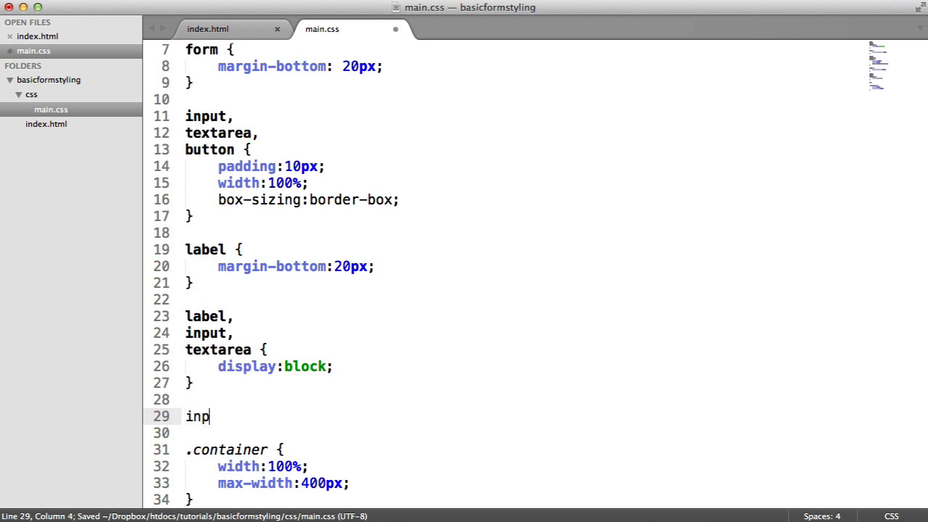
type("ut[t]")
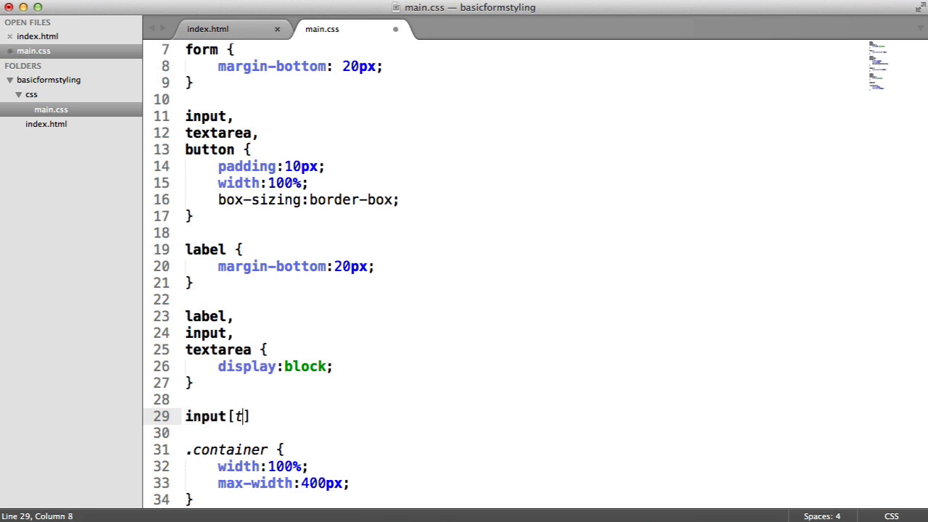
type("ype=\"sub")
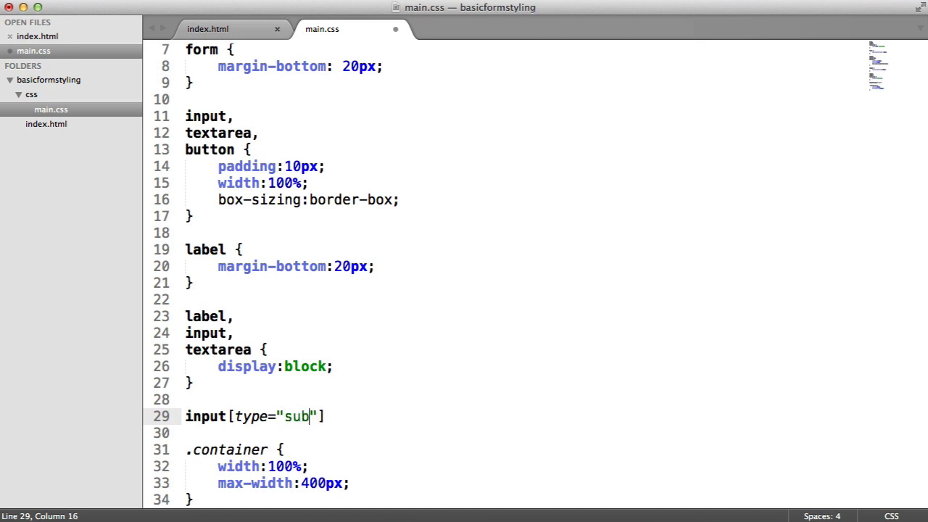
type("mit\"],")
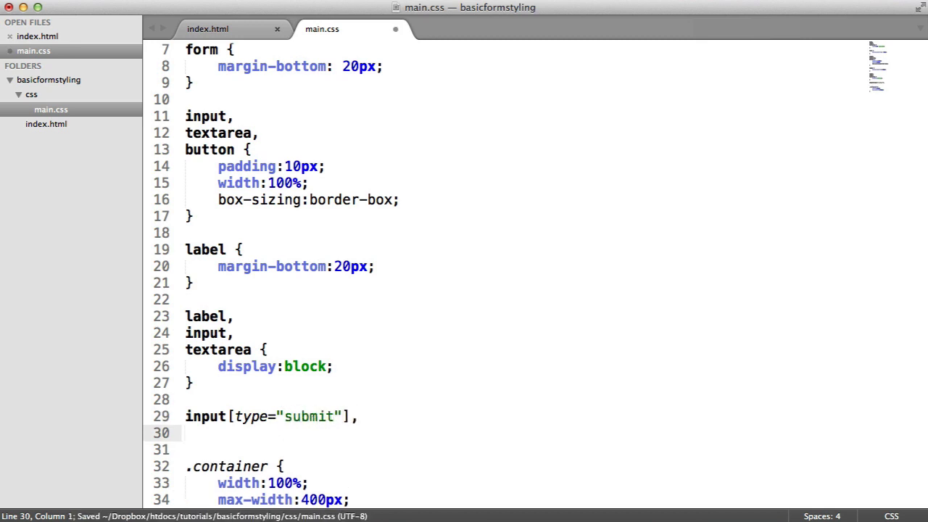
type("input[]")
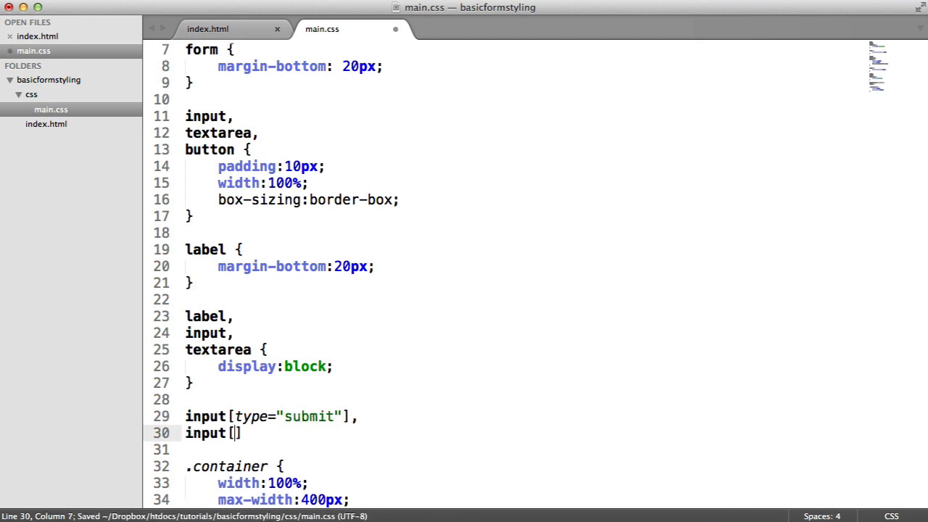
type("typr")
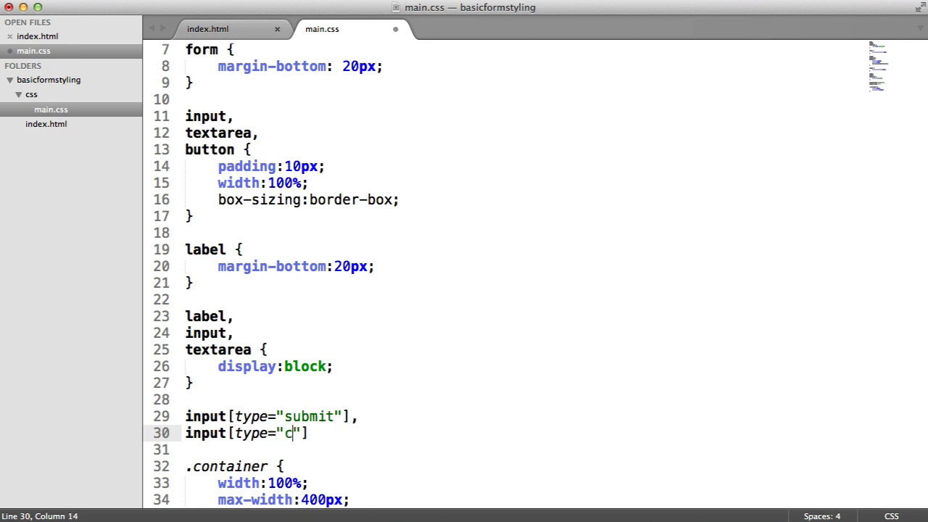
type("heckbox\"],")
left_click(518, 449)
type("input")
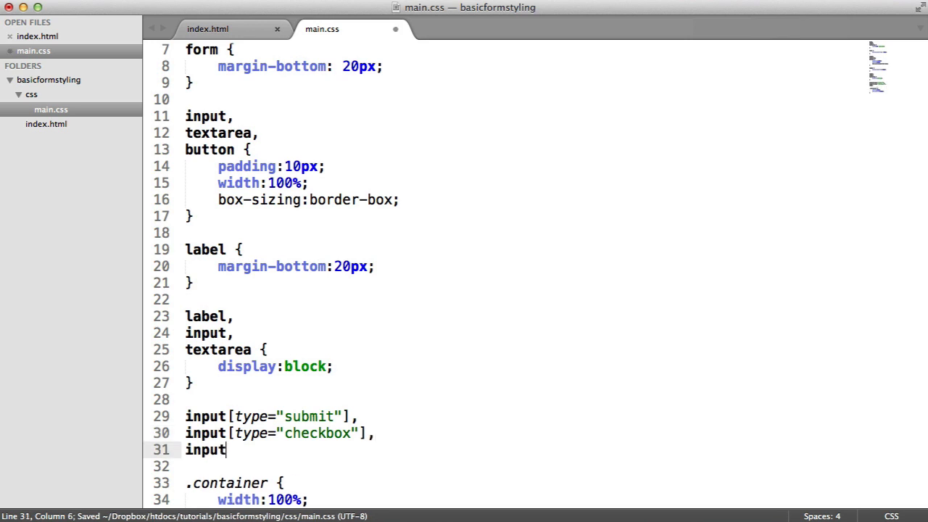
type("[]")
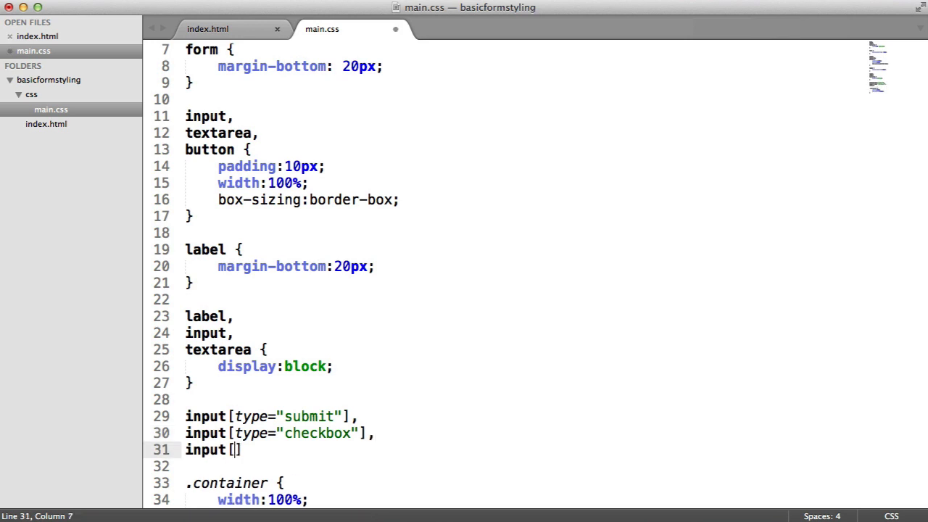
type("type=\"radio\"")
type("width:;")
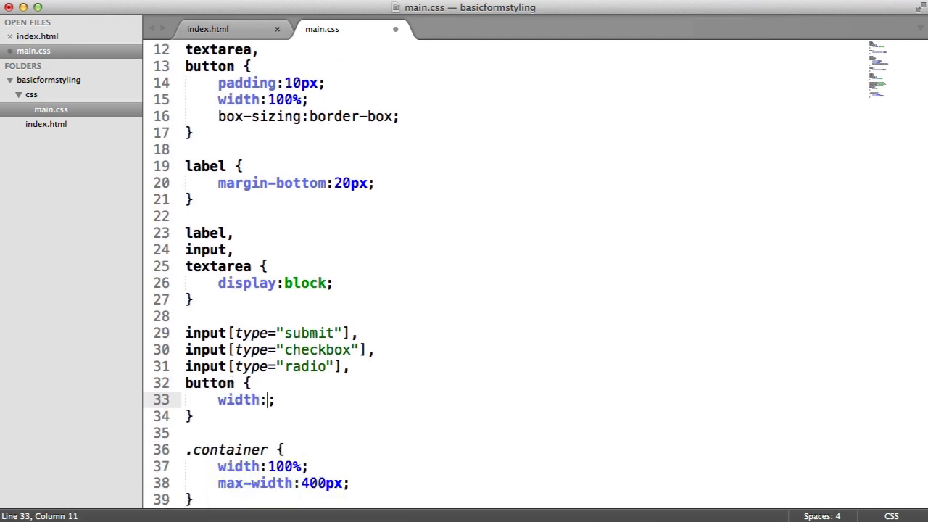
Step: Give that rule width:auto, display:inline and a 1px solid #ccc border
type("auto")
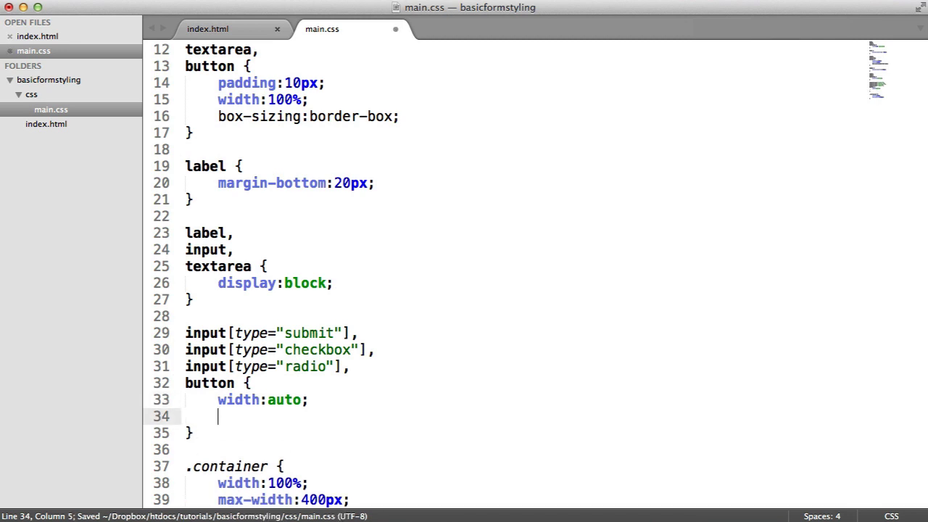
type("display:")
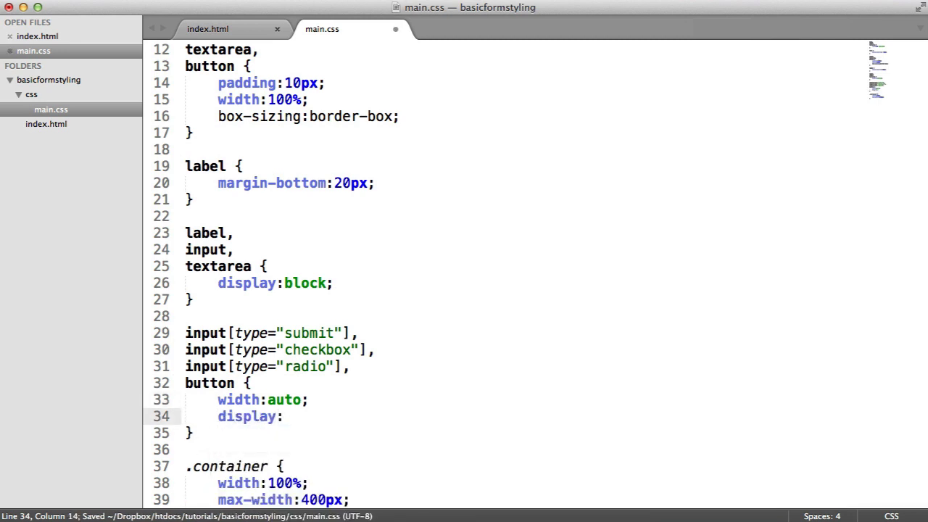
type("inline")
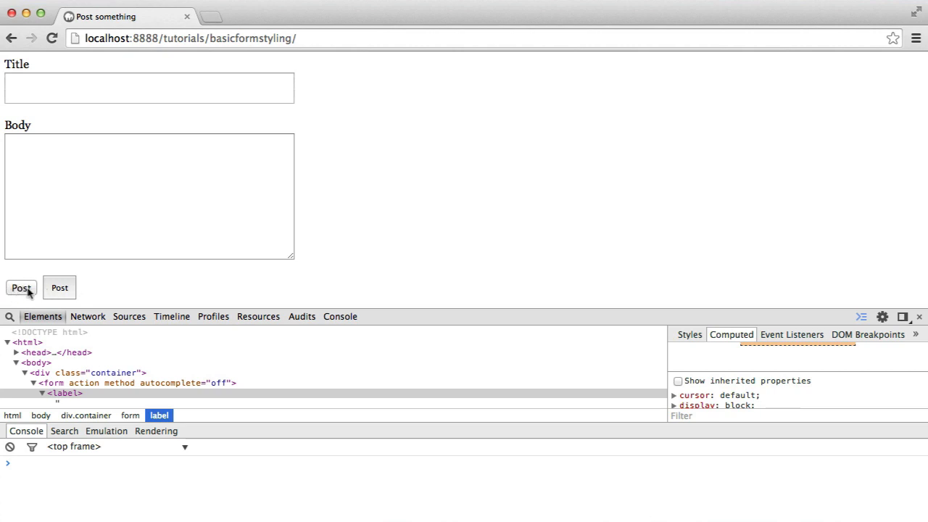
mouse_move(93, 291)
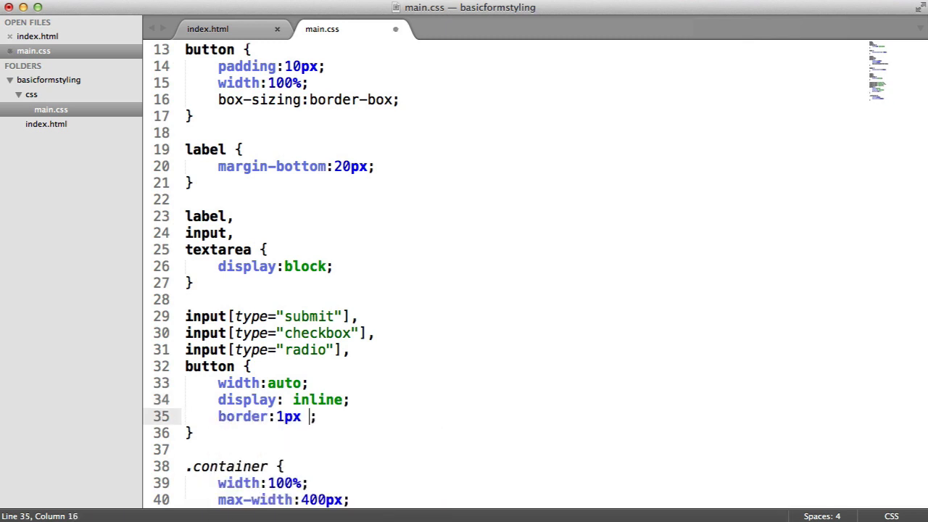
type("solid #ccc")
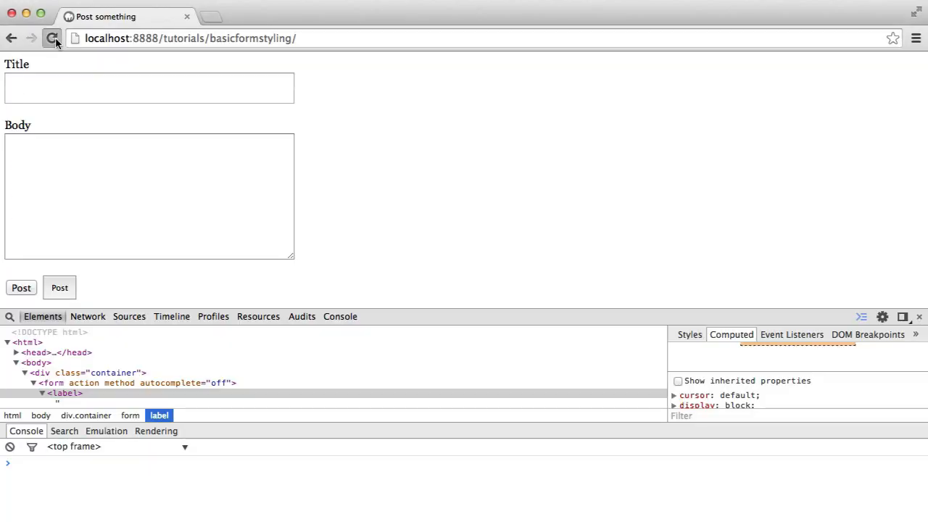
scroll("down", 3)
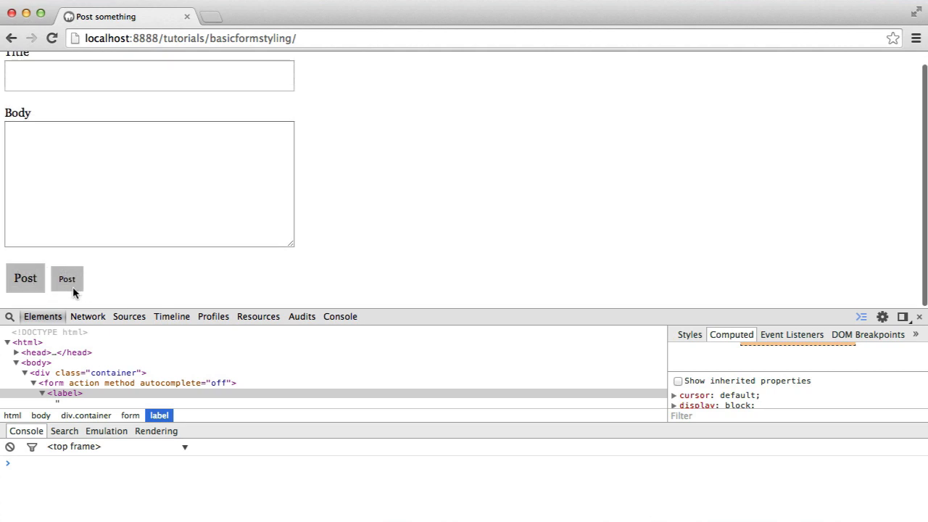
mouse_move(81, 289)
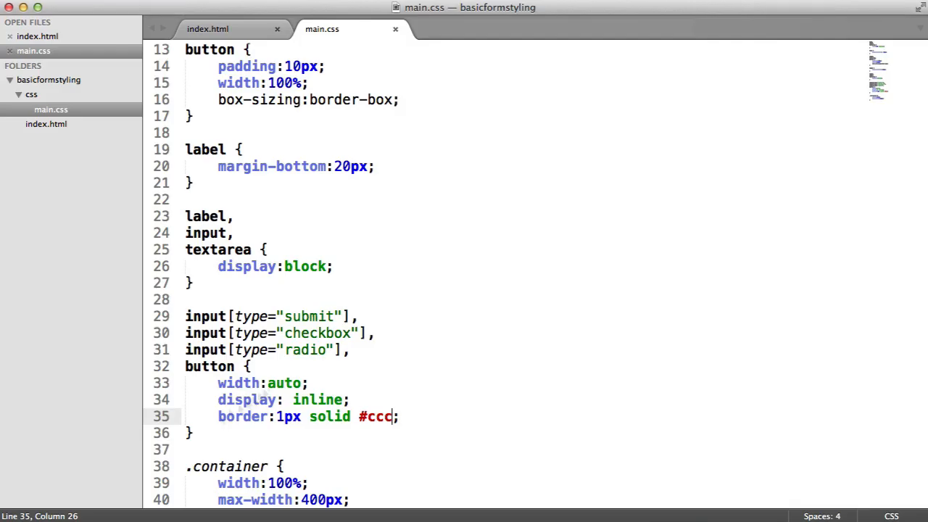
Step: Check the Body label on the rendered page and return to the index.html markup
triple_click(290, 417)
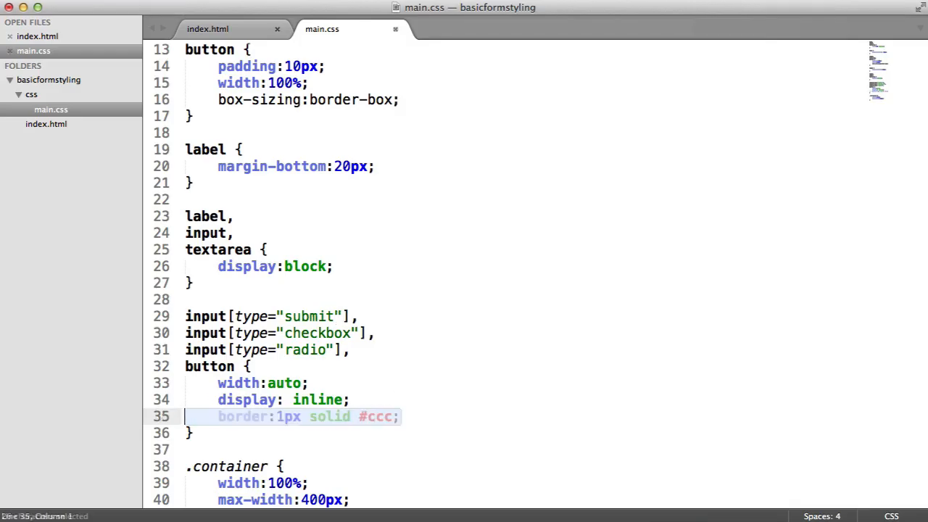
left_click(208, 29)
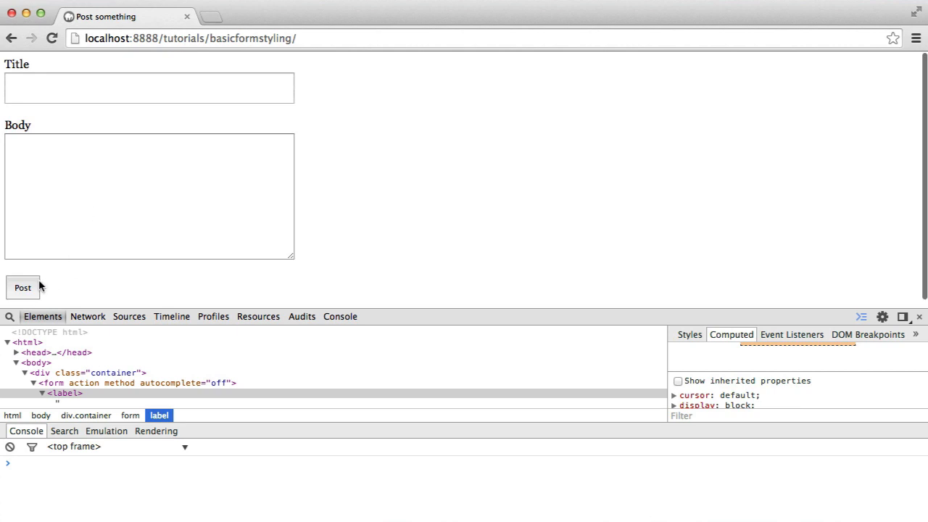
mouse_move(20, 125)
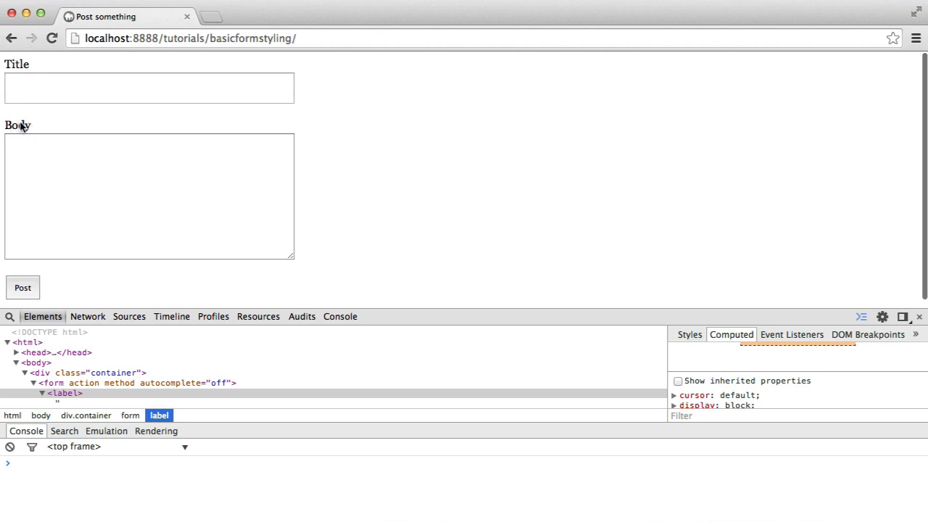
double_click(18, 124)
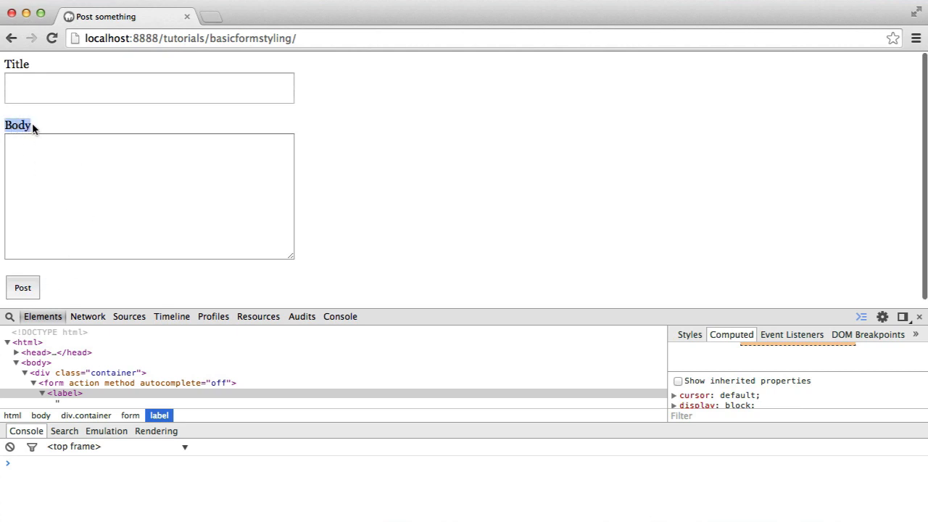
left_click(148, 196)
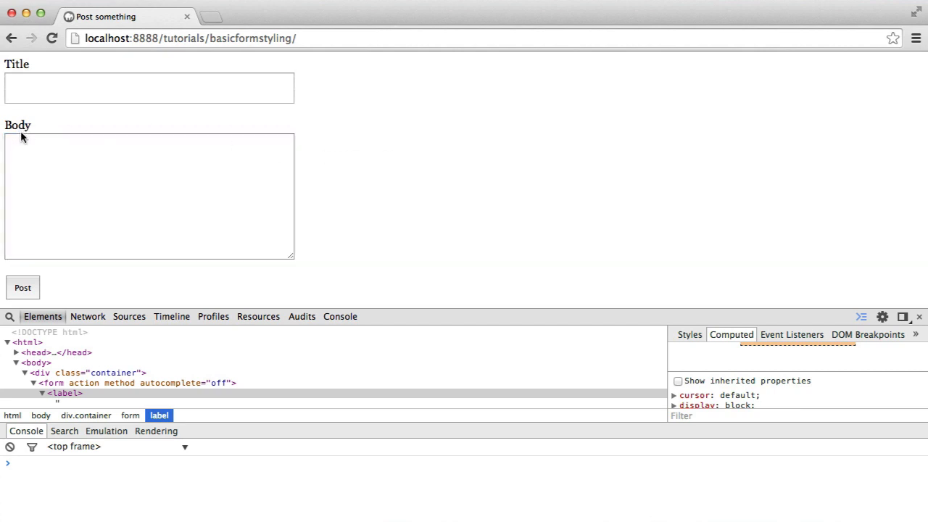
mouse_move(22, 138)
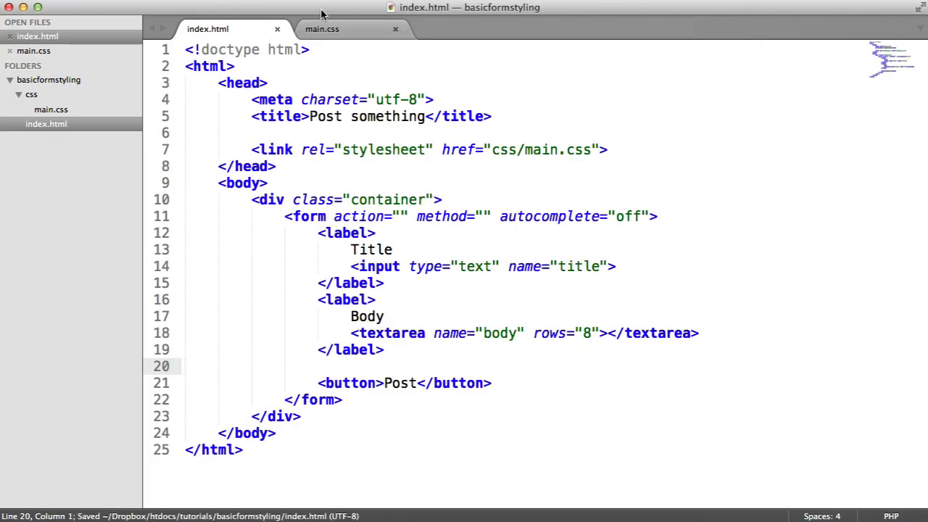
Step: Add a 'label input, label textarea' rule in main.css with a 10px margin
left_click(322, 29)
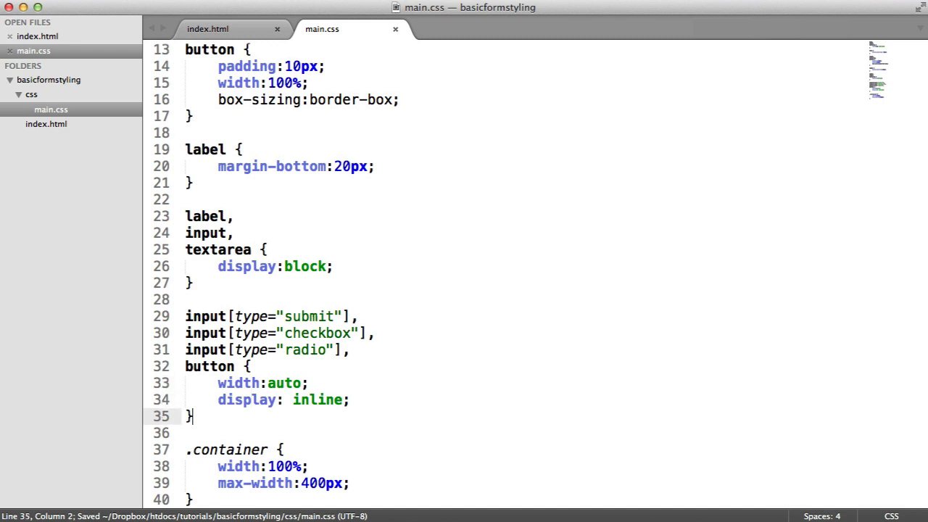
type("label input,")
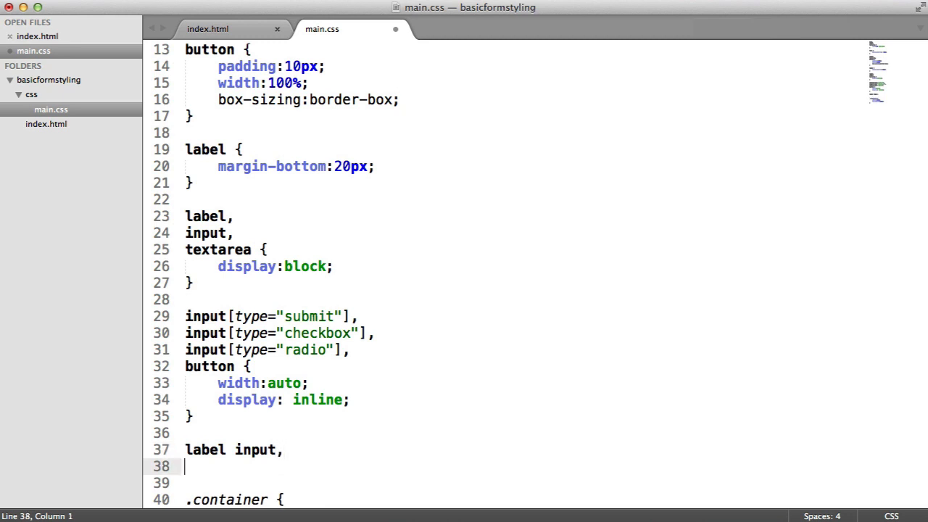
type("label textarea {")
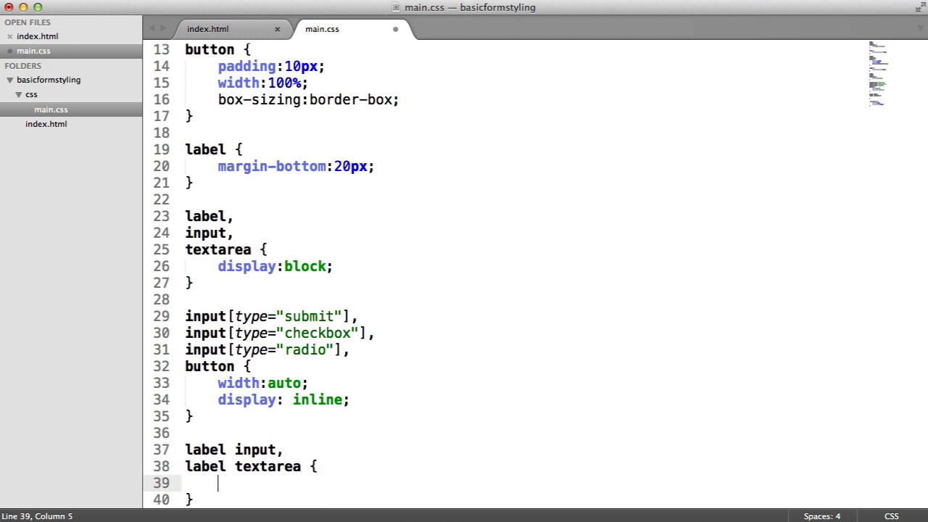
type("margin-bot")
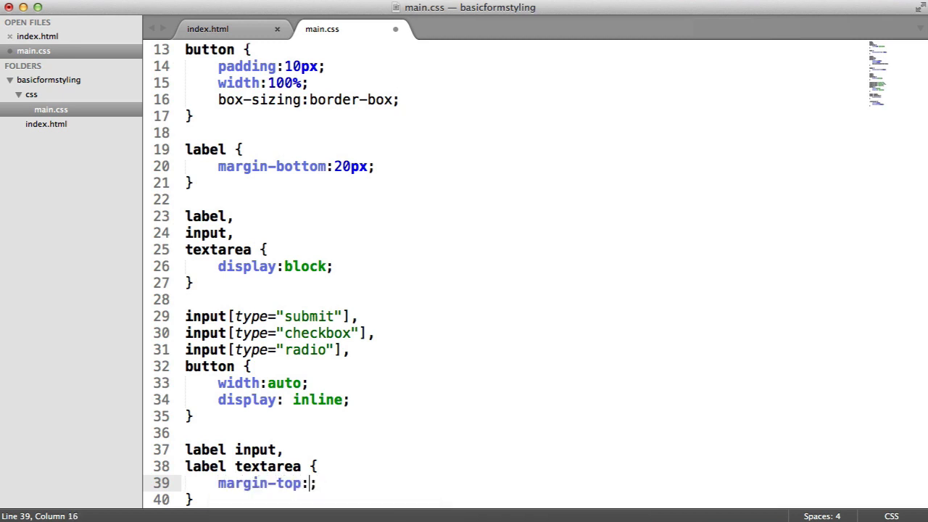
type("10px")
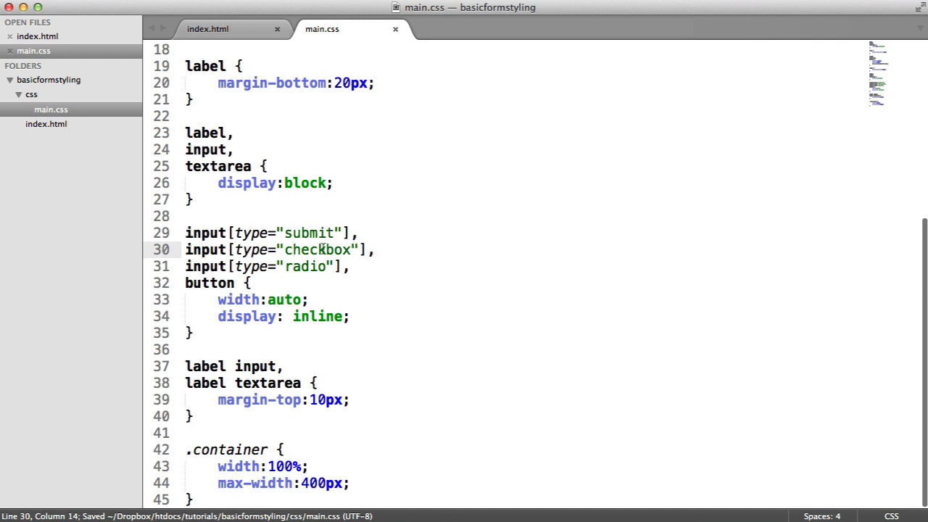
Step: Cut the checkbox and radio selectors from the inline rule and return to index.html
key("cmd+x")
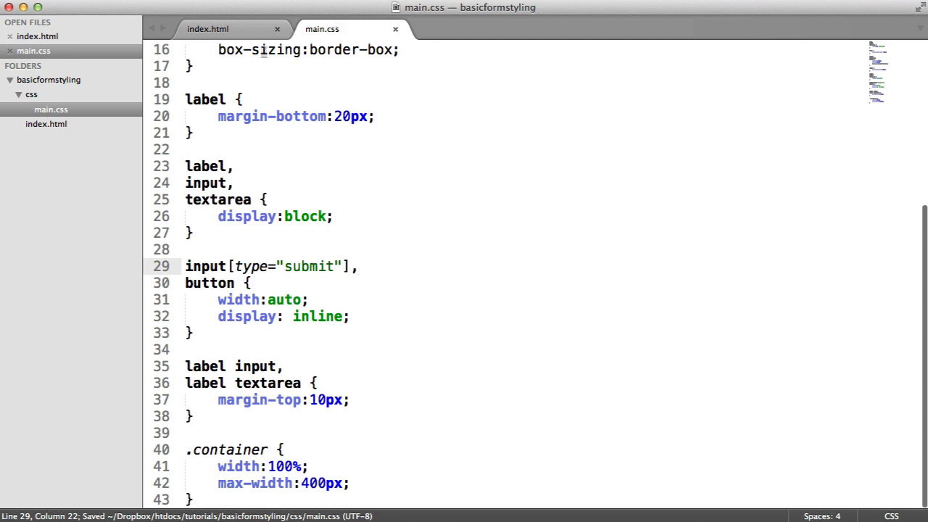
left_click(208, 29)
type("Sign up for")
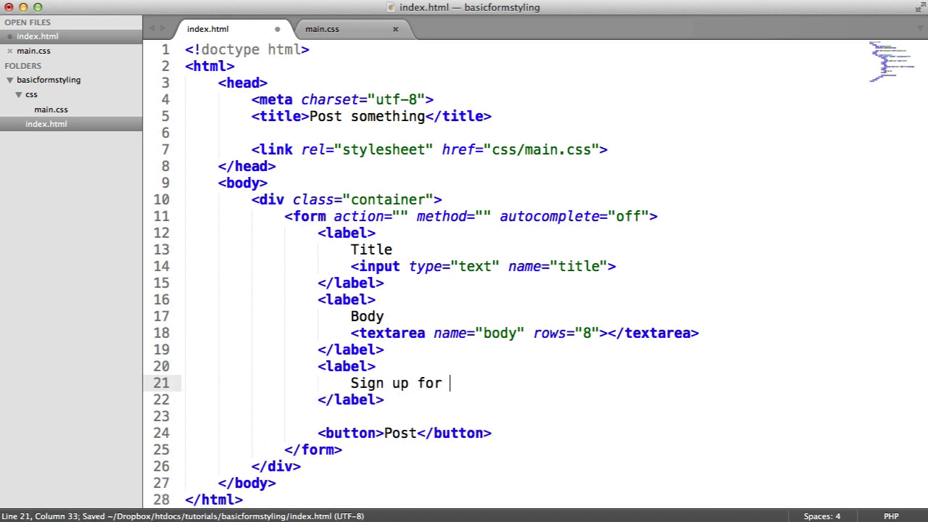
Step: Add a label with a checkbox input named "newsletter" and the text 'Sign up for my newsletter'
type("my newsletter")
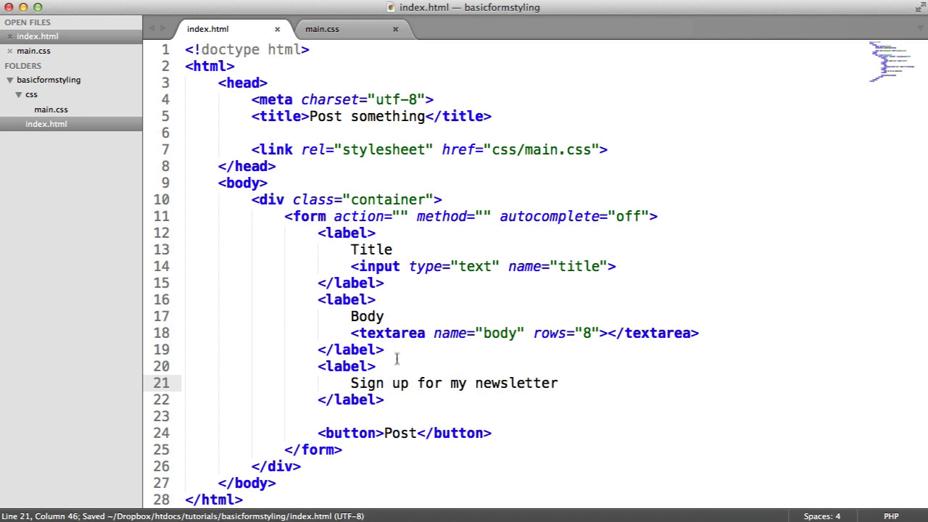
type("<input type=\"")
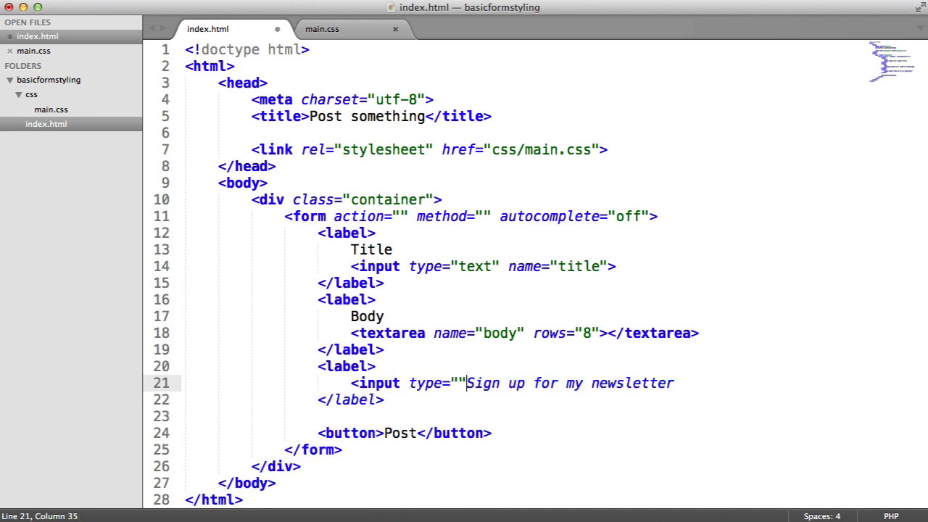
type("checkbox")
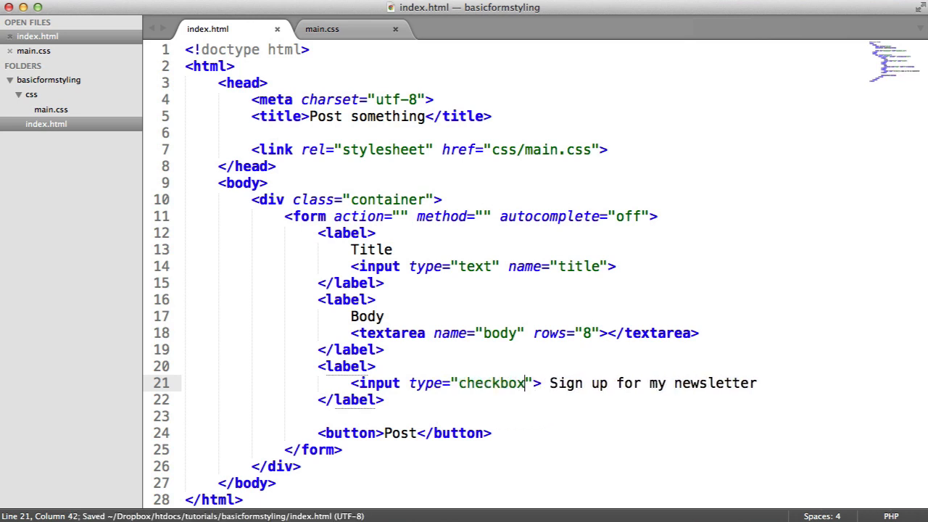
type("name=\"new\"")
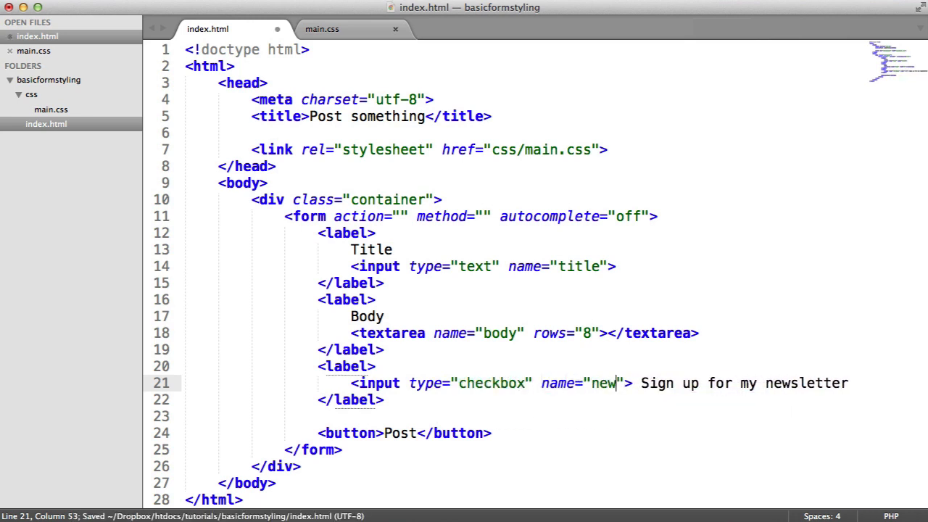
type("slatt")
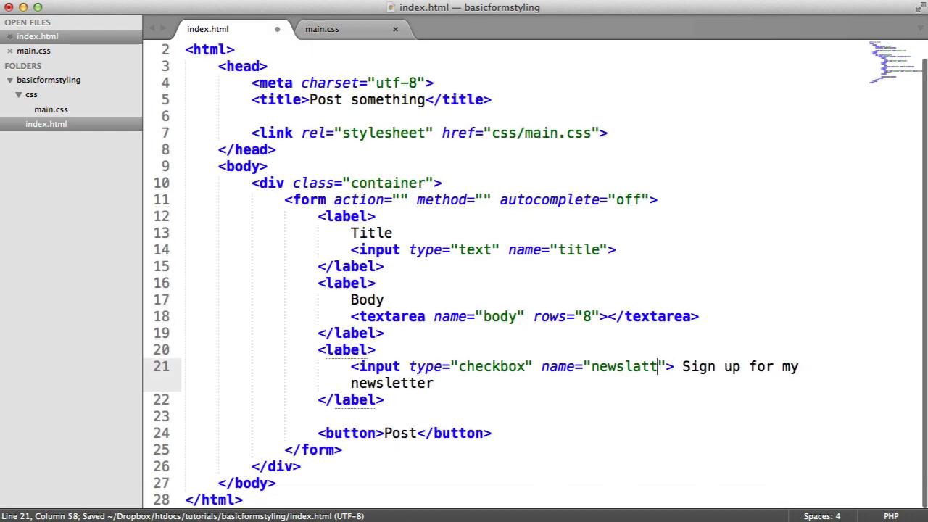
type("er")
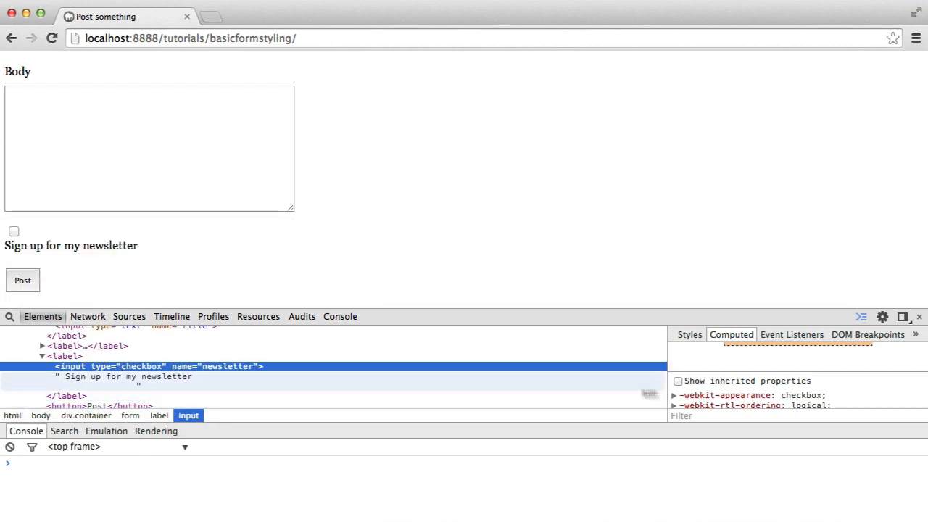
left_click(689, 334)
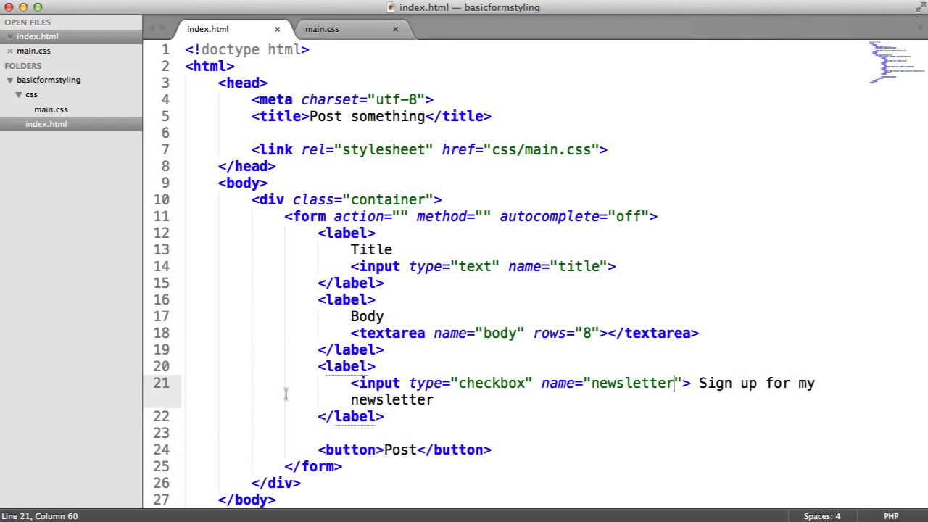
Step: Restore the checkbox and radio selectors in main.css and view the inline checkbox in Chrome
left_click(322, 29)
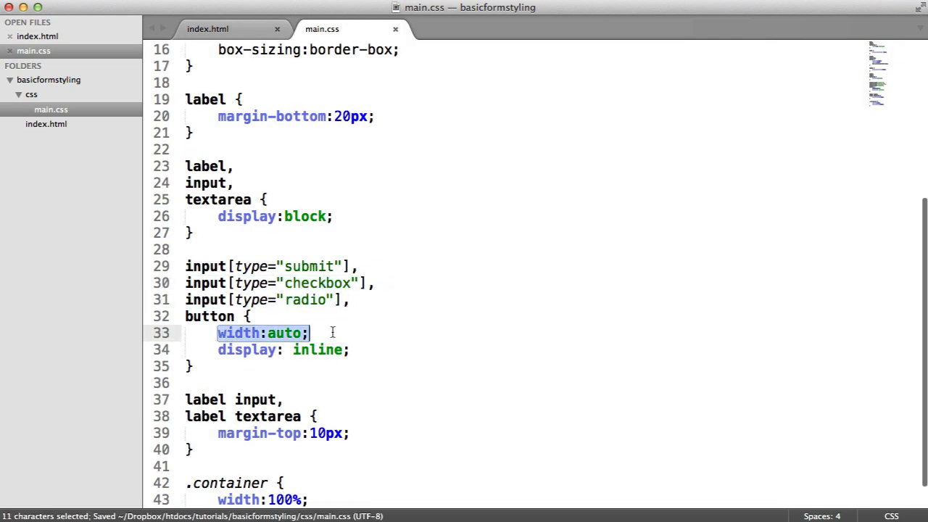
left_click(351, 342)
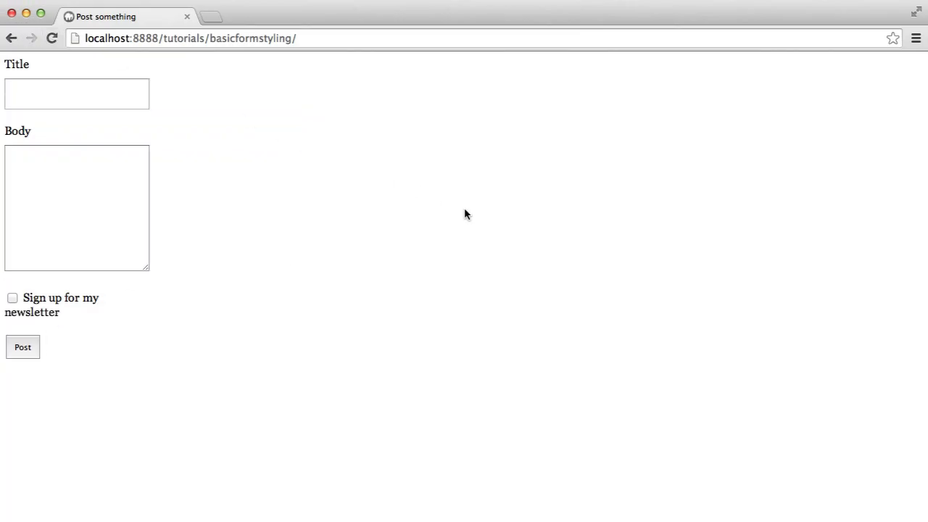
mouse_move(98, 220)
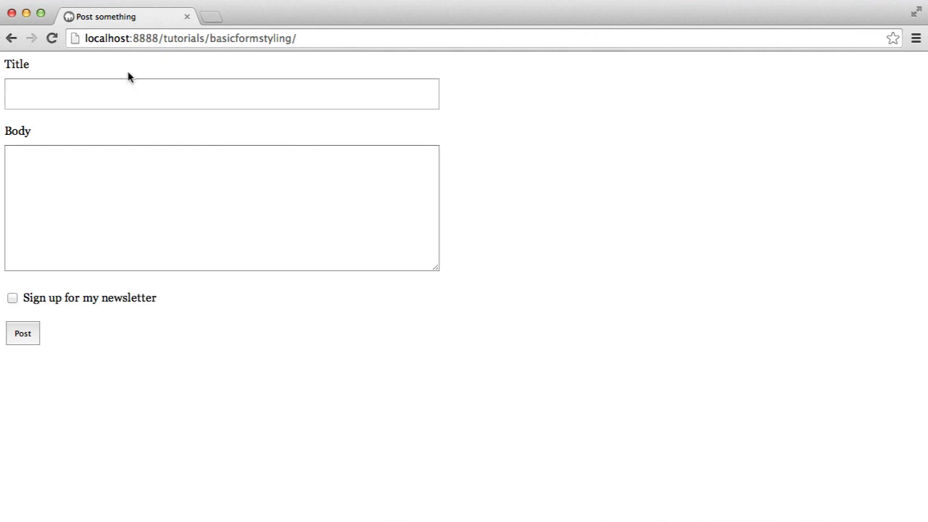
mouse_move(496, 116)
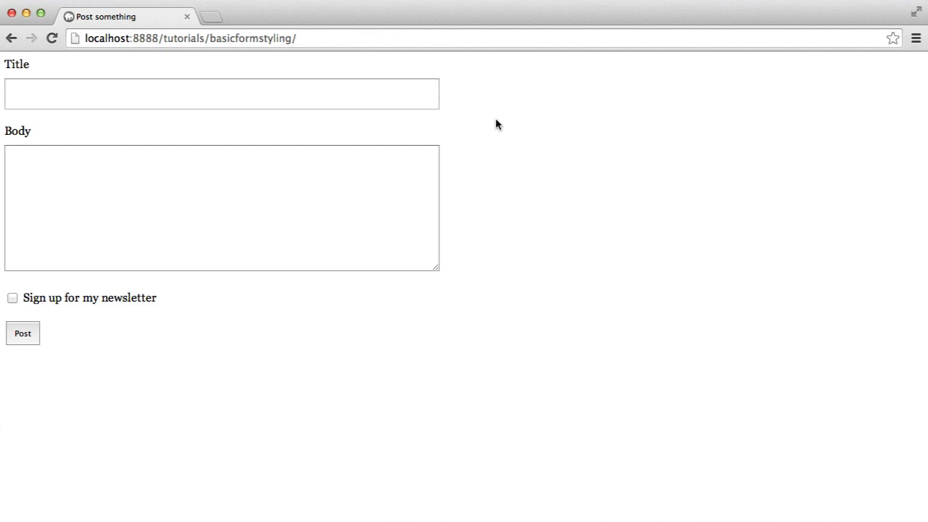
mouse_move(193, 129)
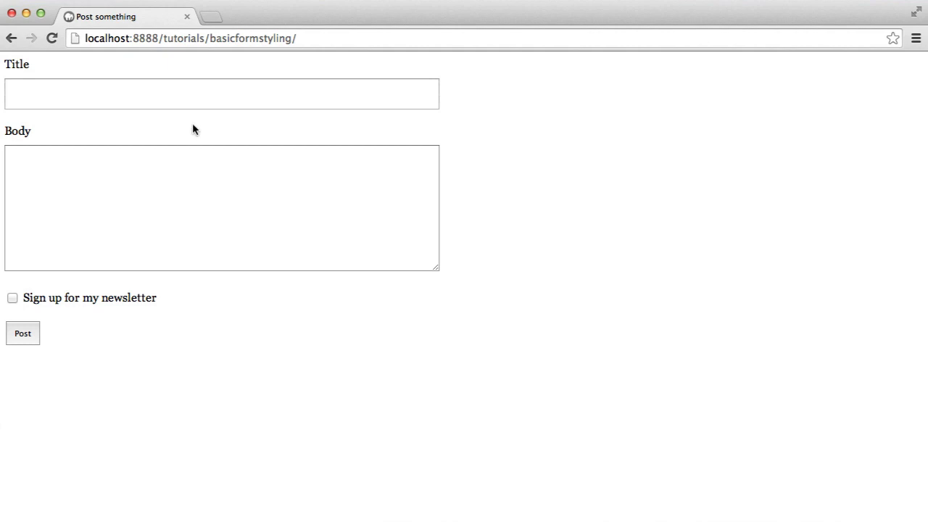
mouse_move(197, 130)
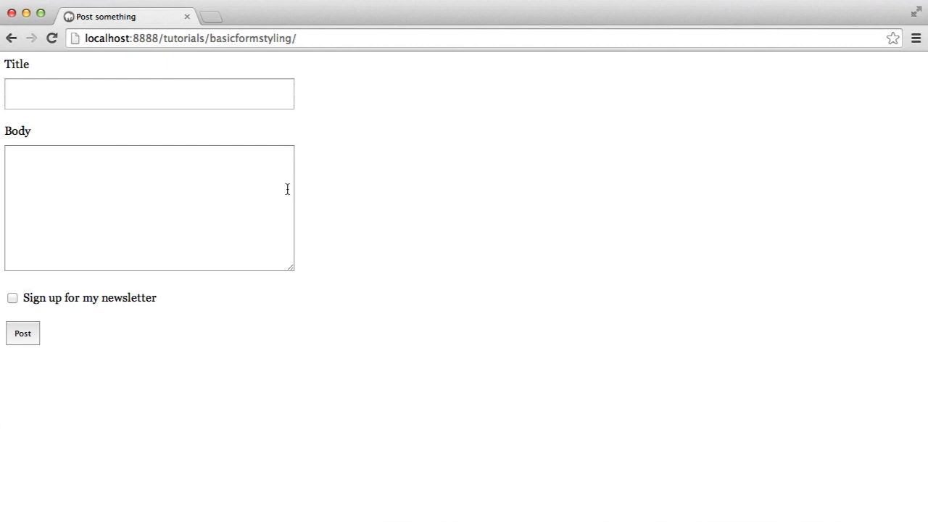
mouse_move(119, 281)
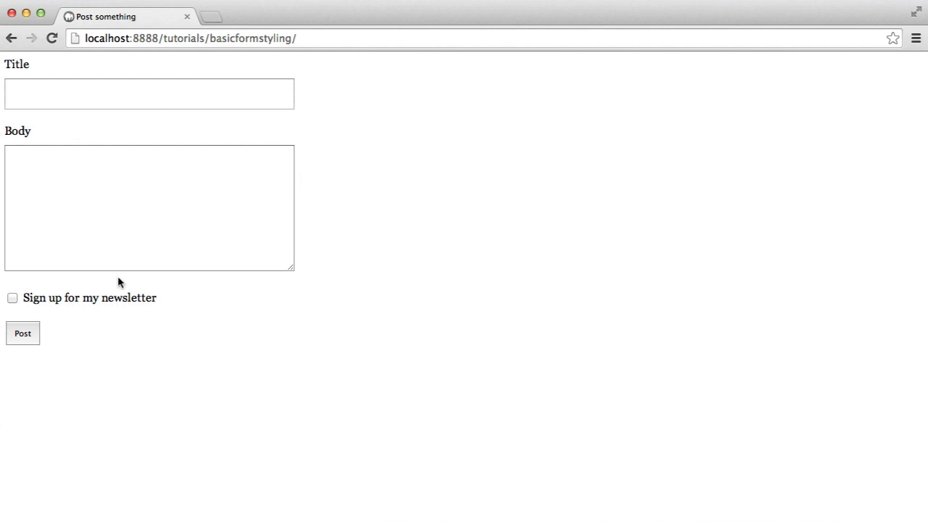
mouse_move(143, 217)
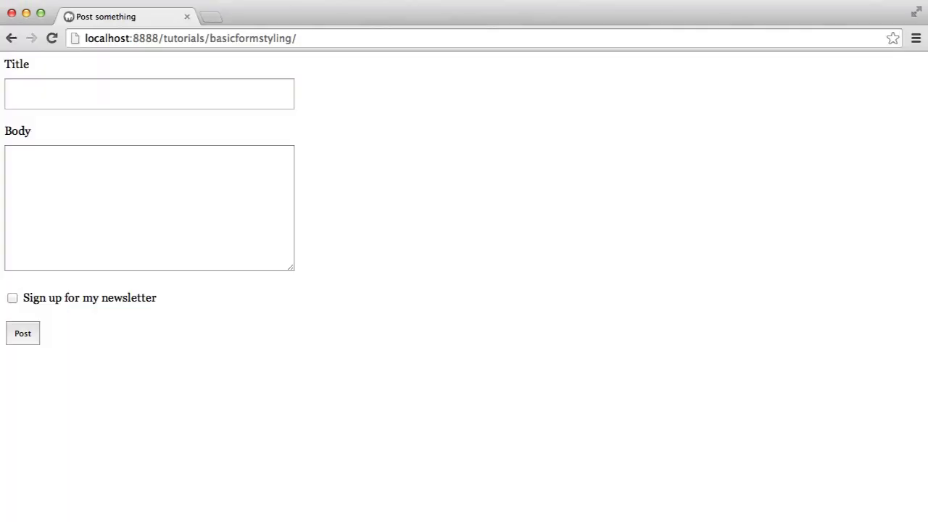
mouse_move(29, 342)
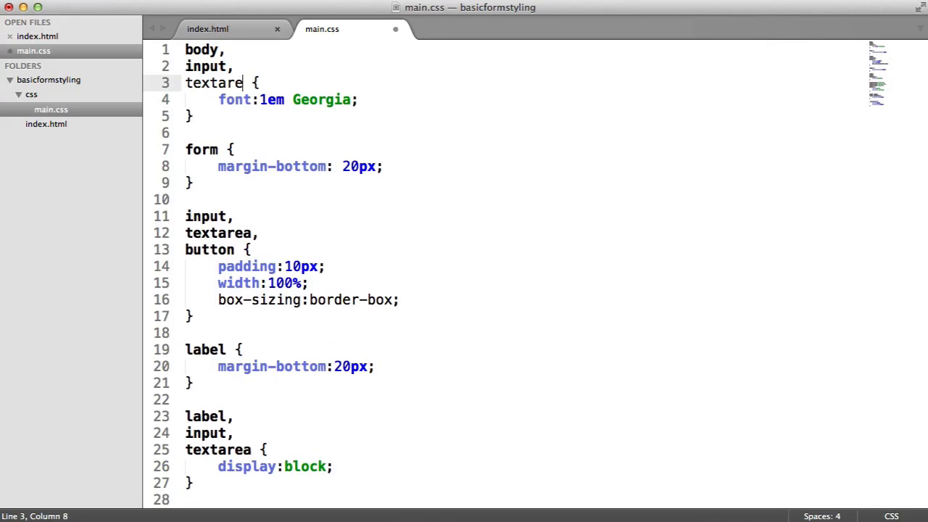
Step: Add button to the 'body, input, textarea' 1em Georgia font rule
type("a,")
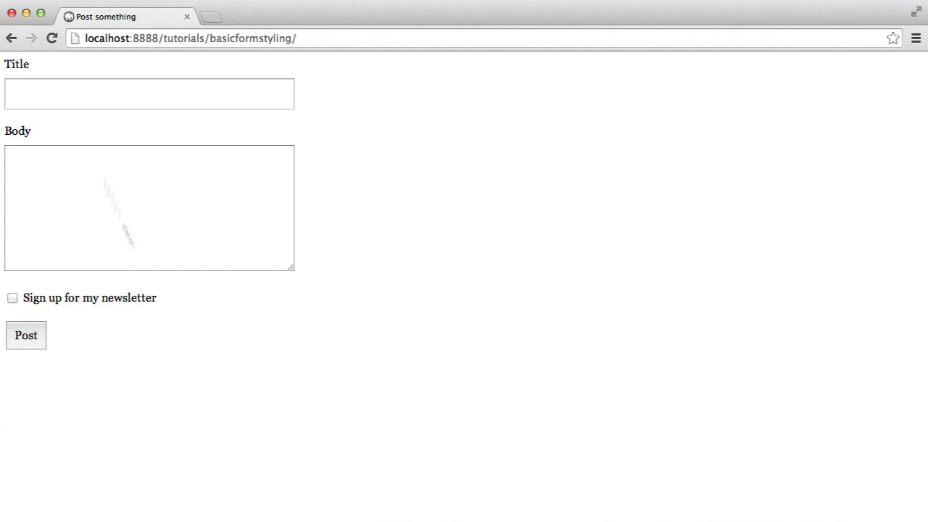
mouse_move(418, 311)
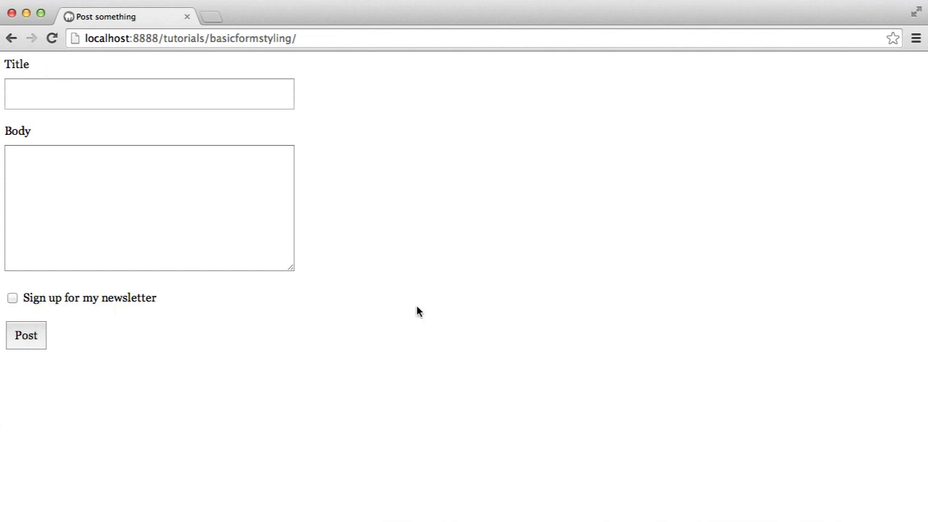